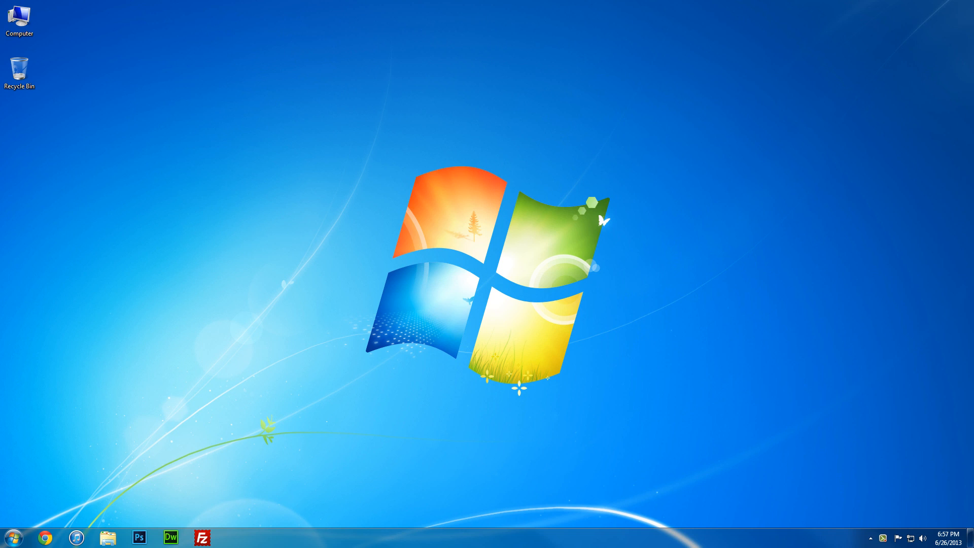
mouse_move(148, 362)
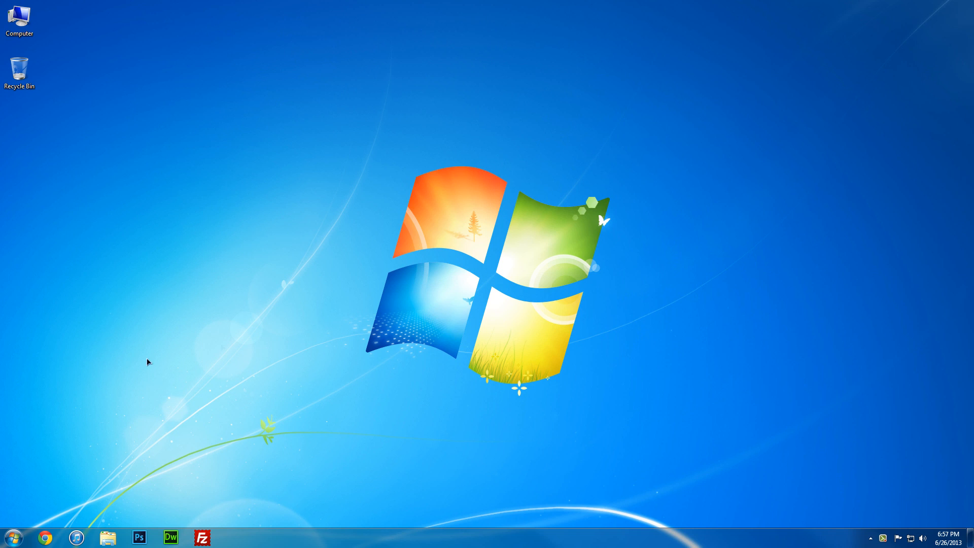
mouse_move(331, 277)
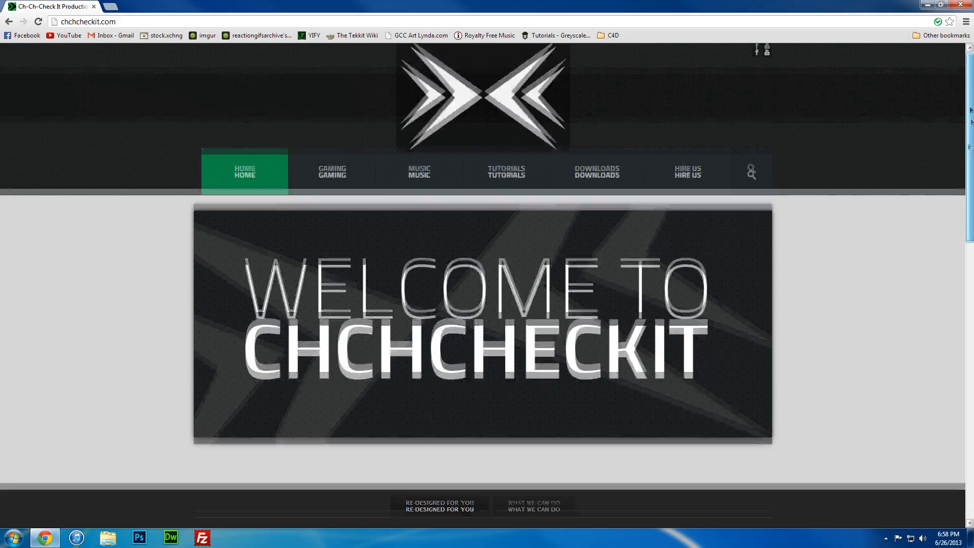
Go from the chchcheckit.com homepage to its Downloads page
scroll(down, 3)
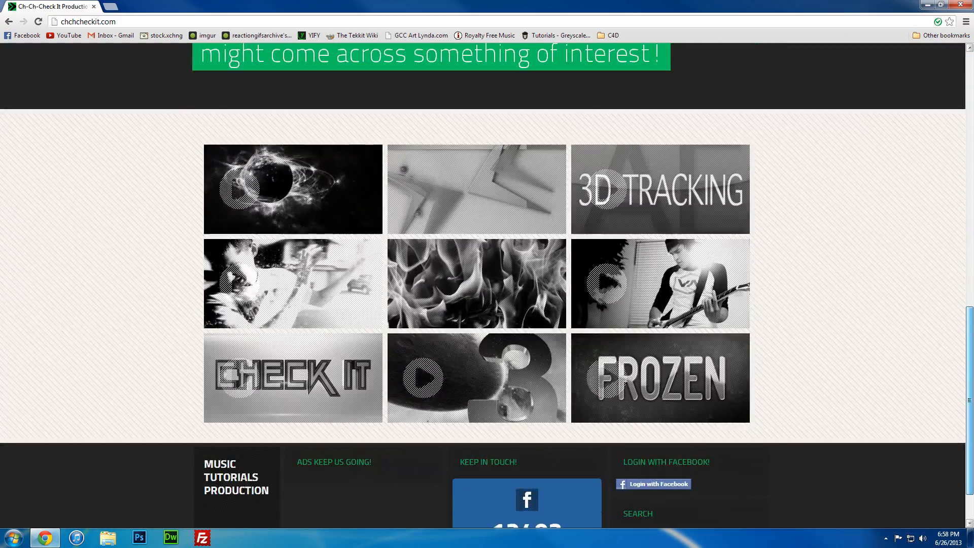
scroll(up, 3)
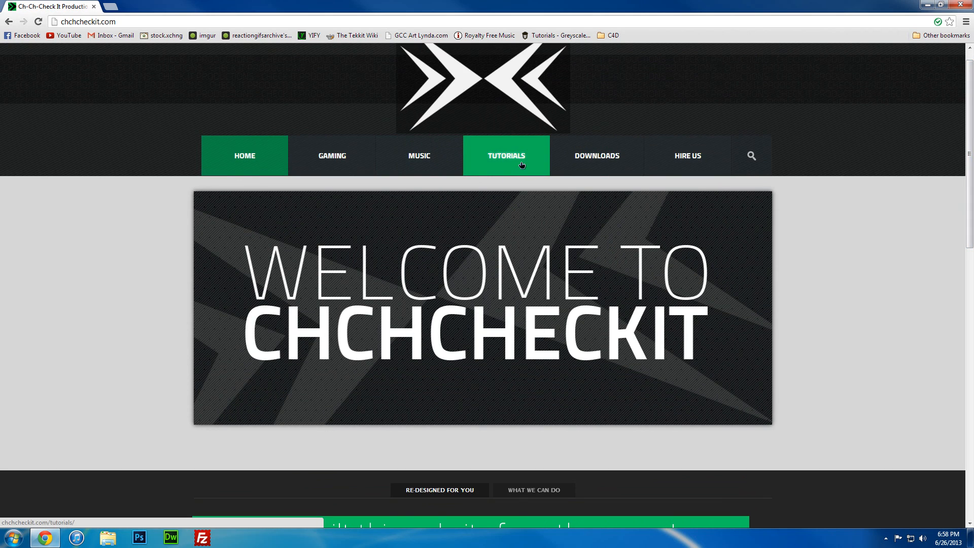
click(595, 156)
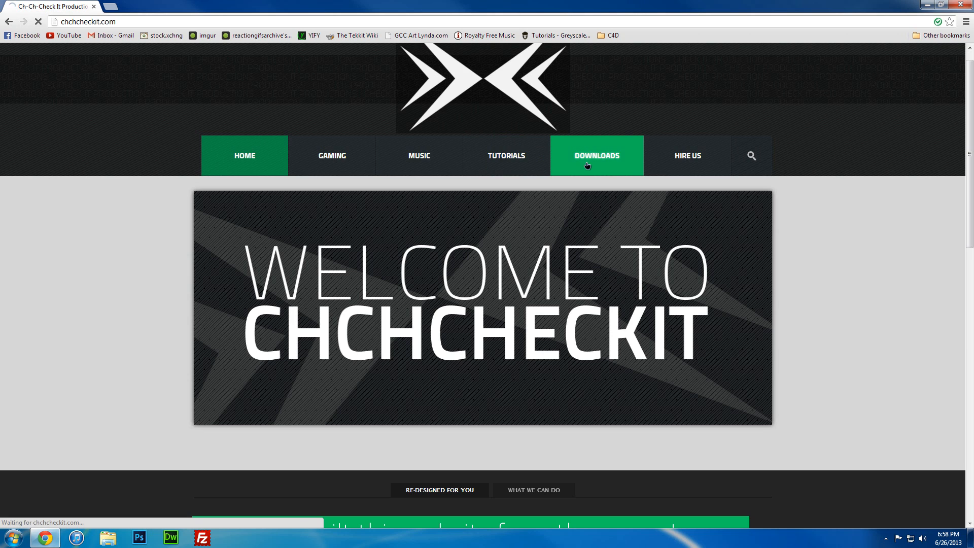
click(595, 155)
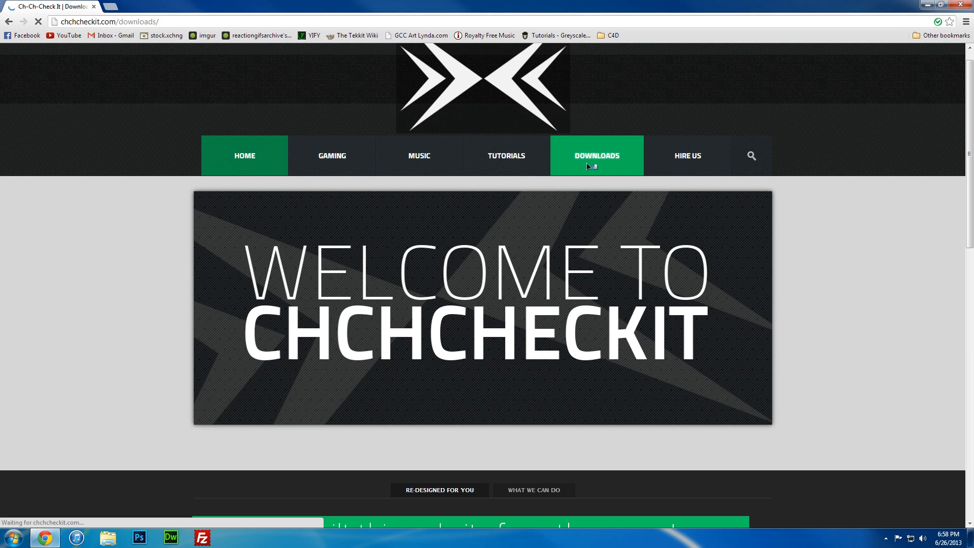
click(596, 155)
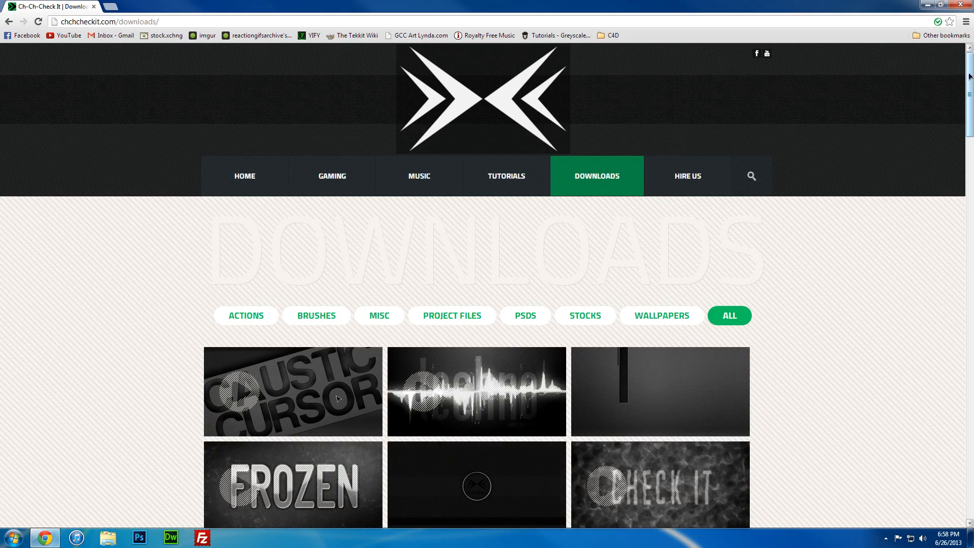
Filter the Downloads grid to show only Project Files
scroll(down, 3)
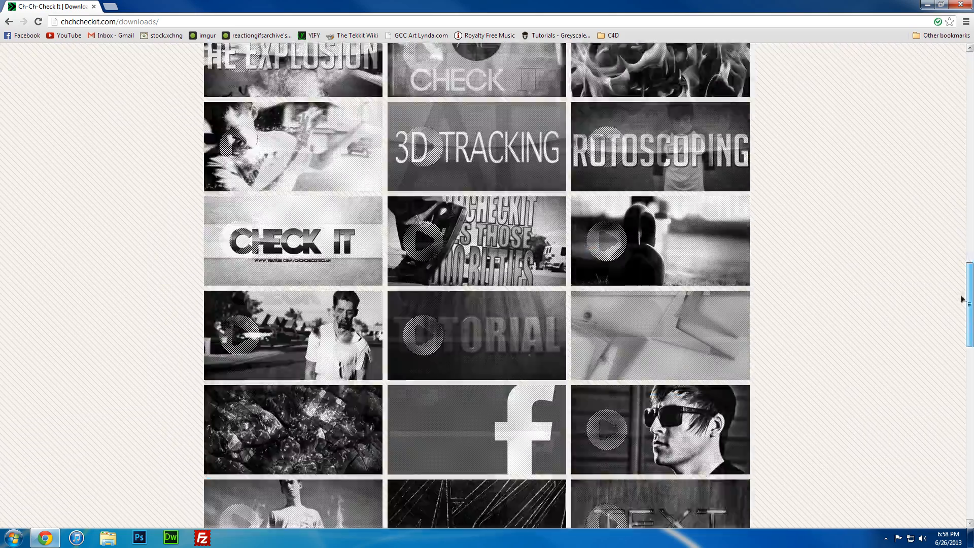
scroll(down, 3)
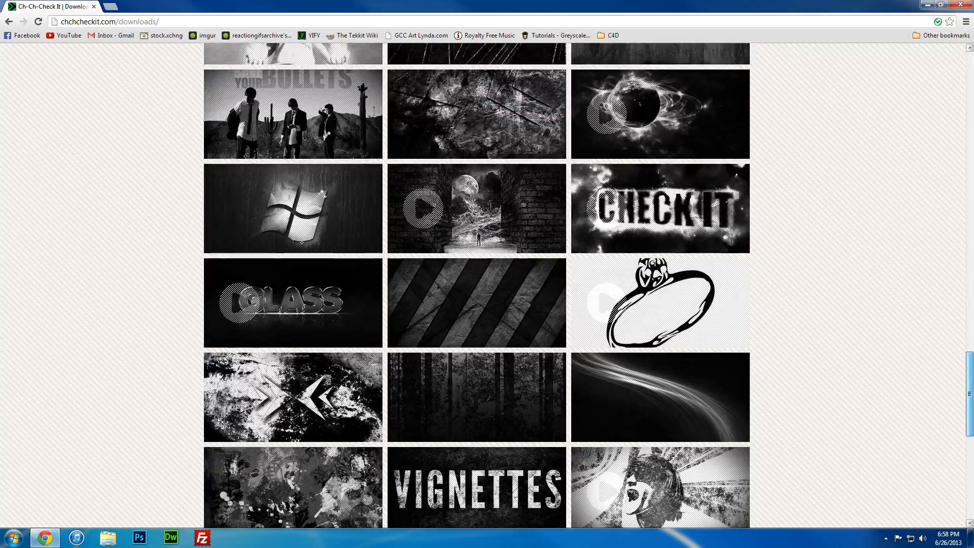
scroll(up, 3)
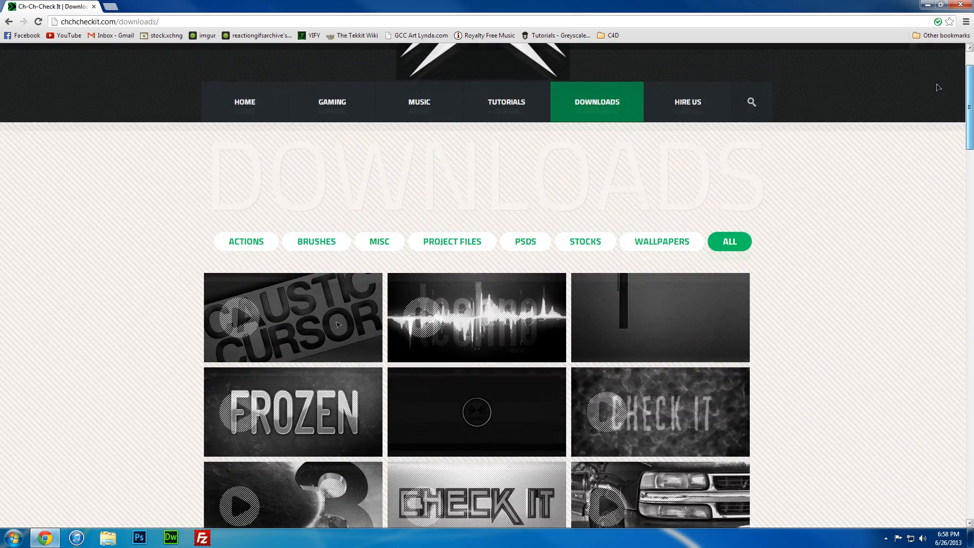
scroll(up, 3)
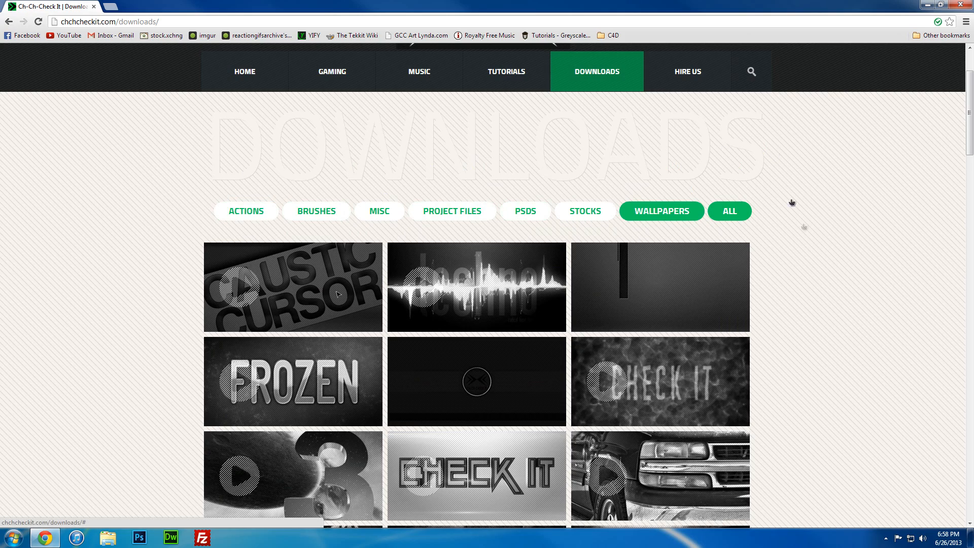
scroll(down, 3)
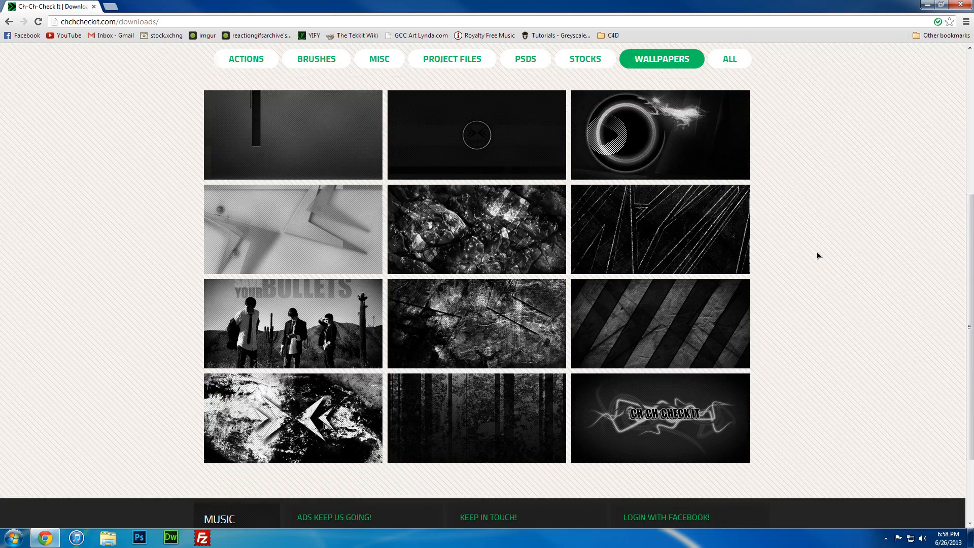
scroll(up, 3)
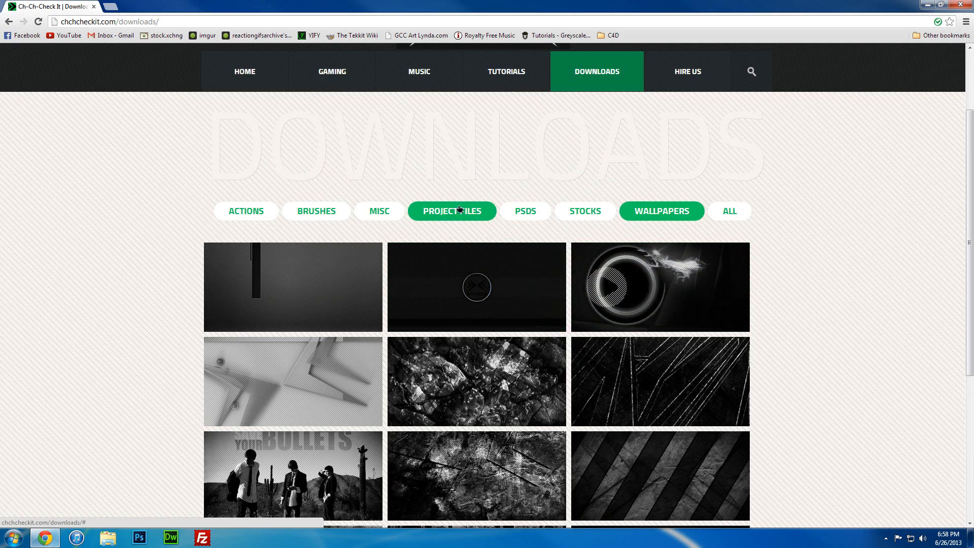
click(451, 211)
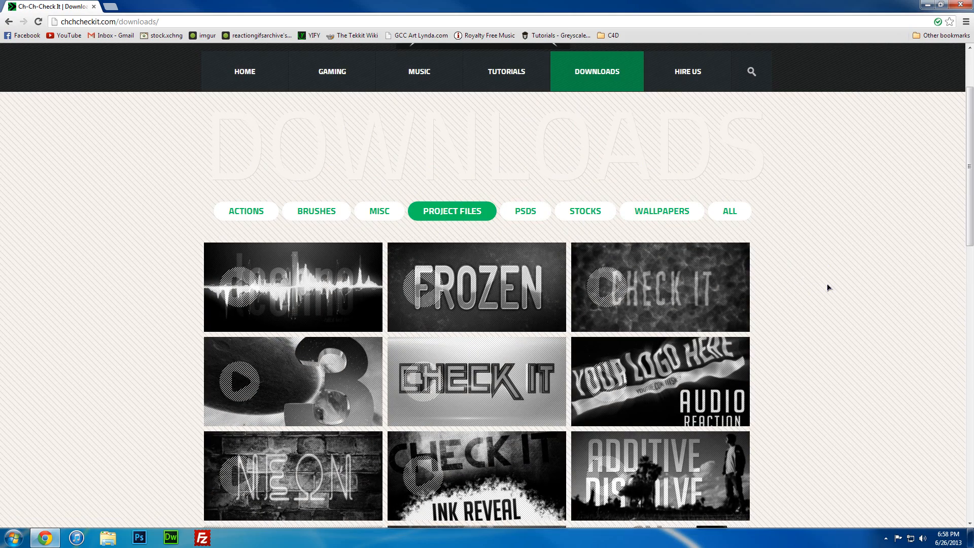
mouse_move(852, 280)
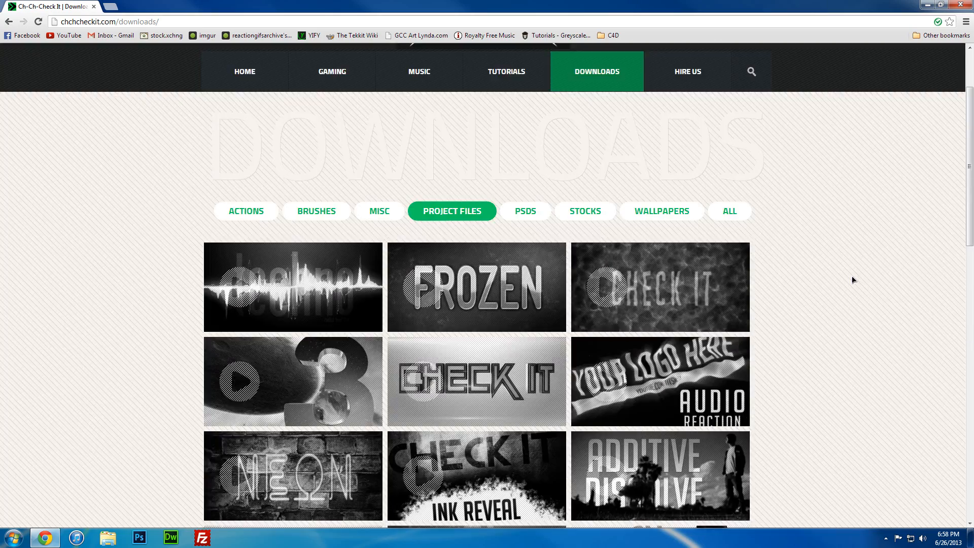
mouse_move(801, 253)
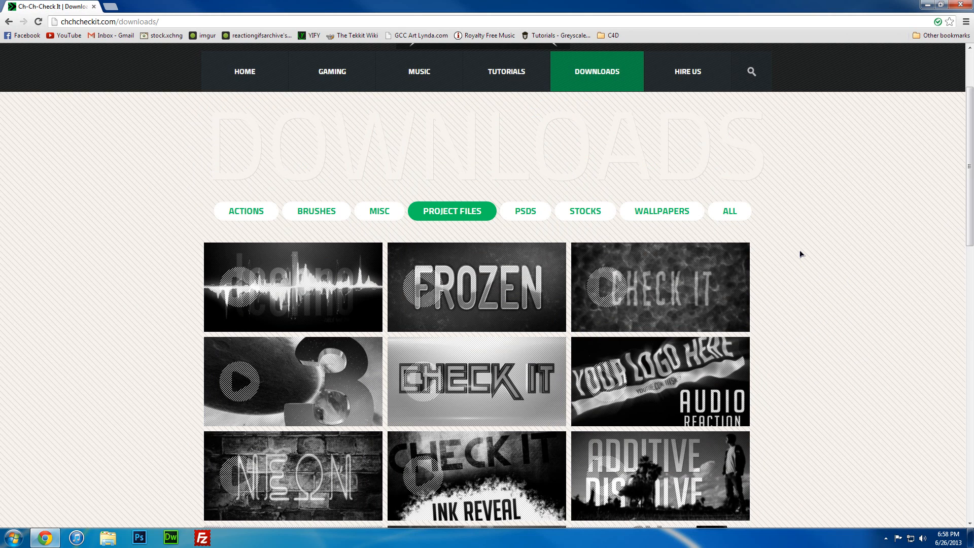
mouse_move(707, 224)
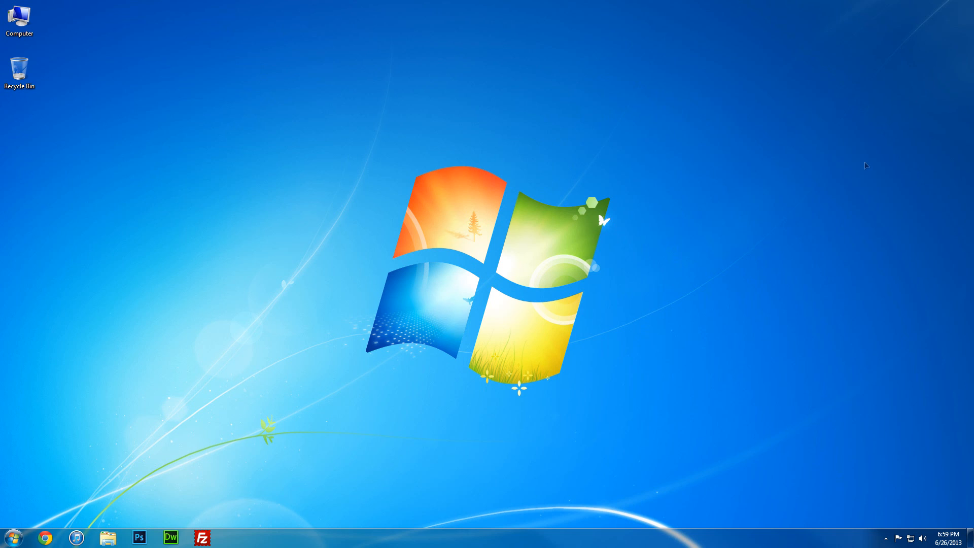
mouse_move(682, 372)
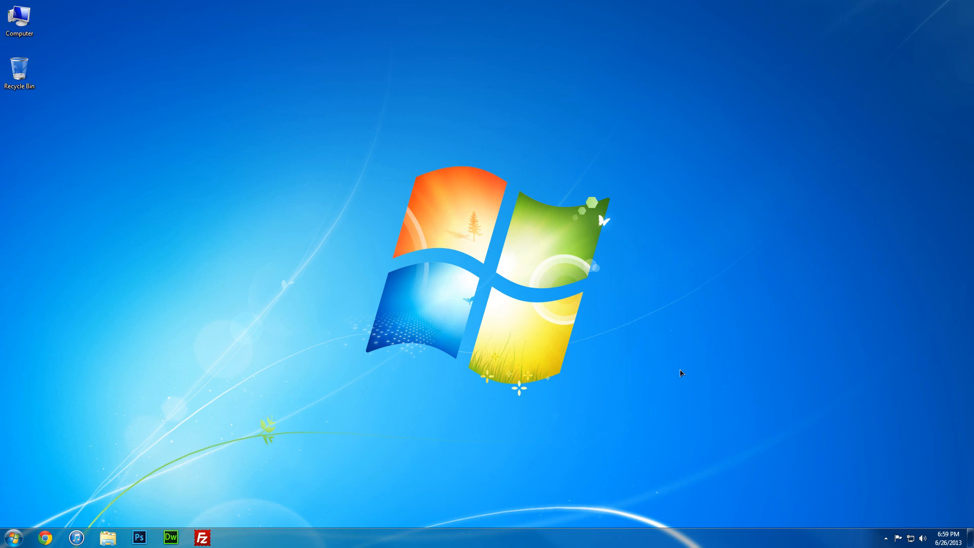
mouse_move(135, 85)
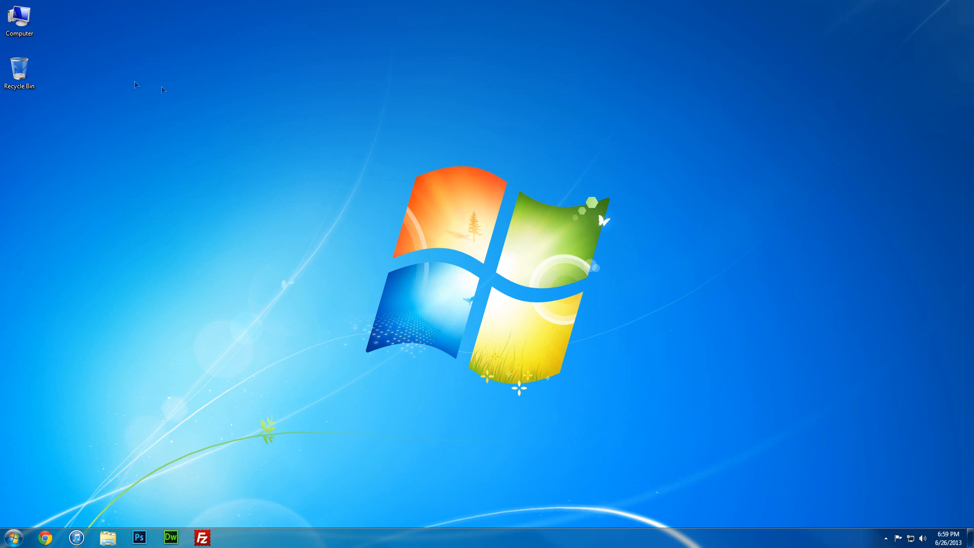
click(19, 18)
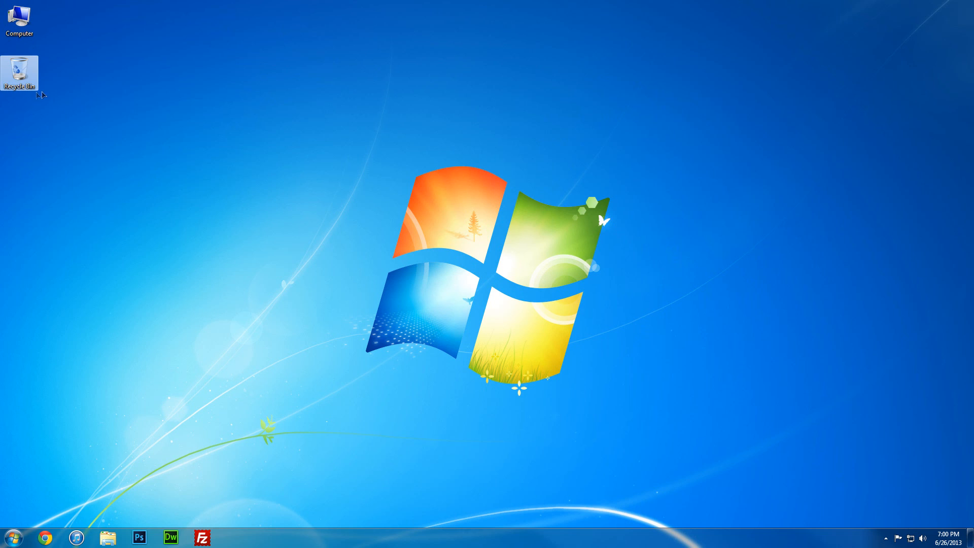
click(19, 18)
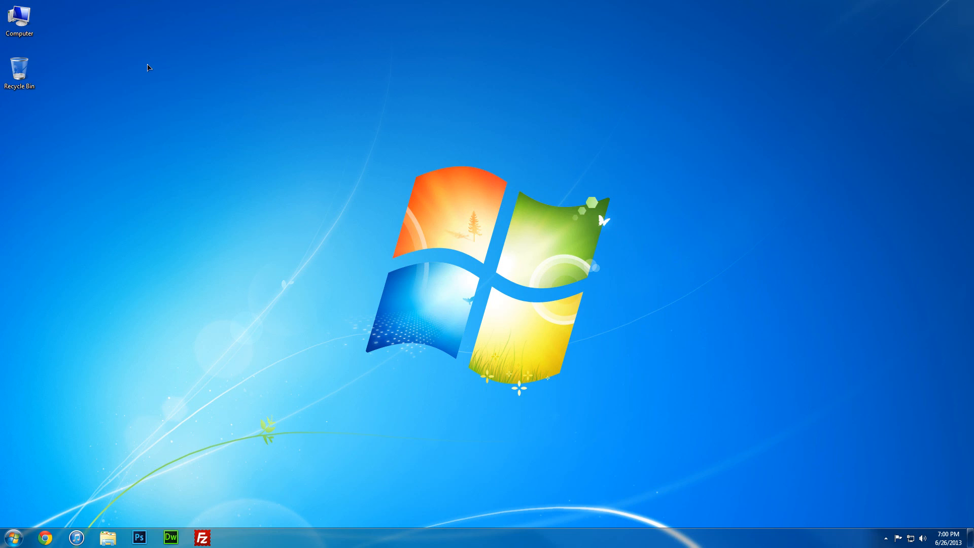
mouse_move(417, 245)
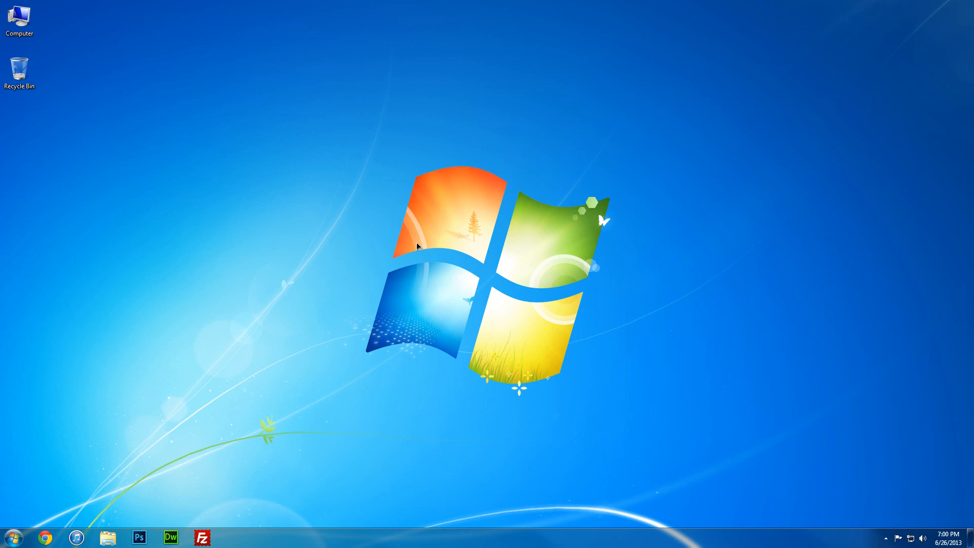
mouse_move(222, 212)
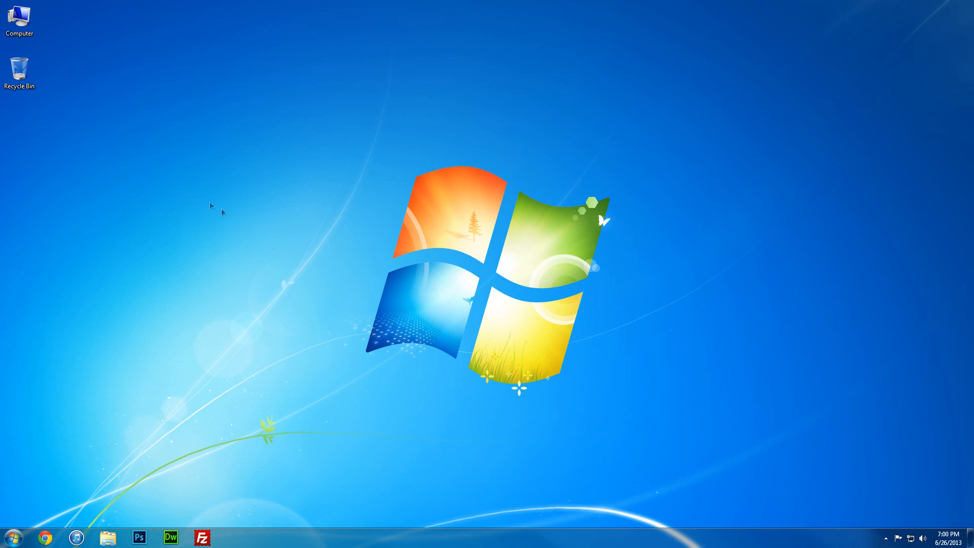
mouse_move(89, 125)
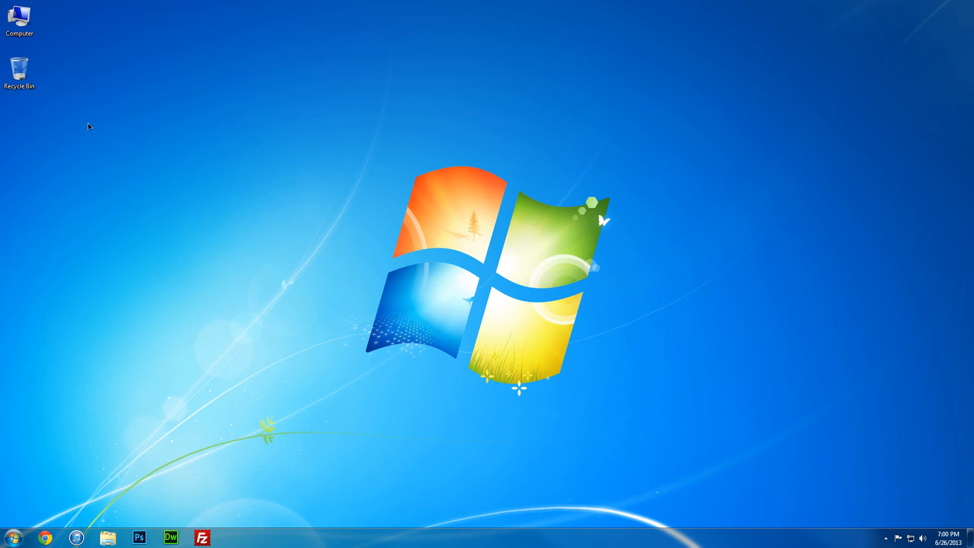
click(19, 18)
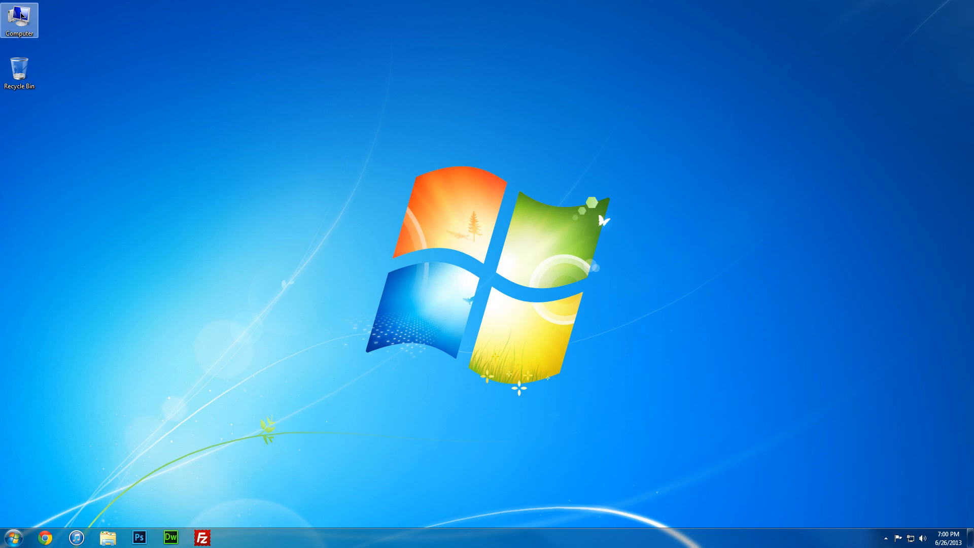
mouse_move(530, 219)
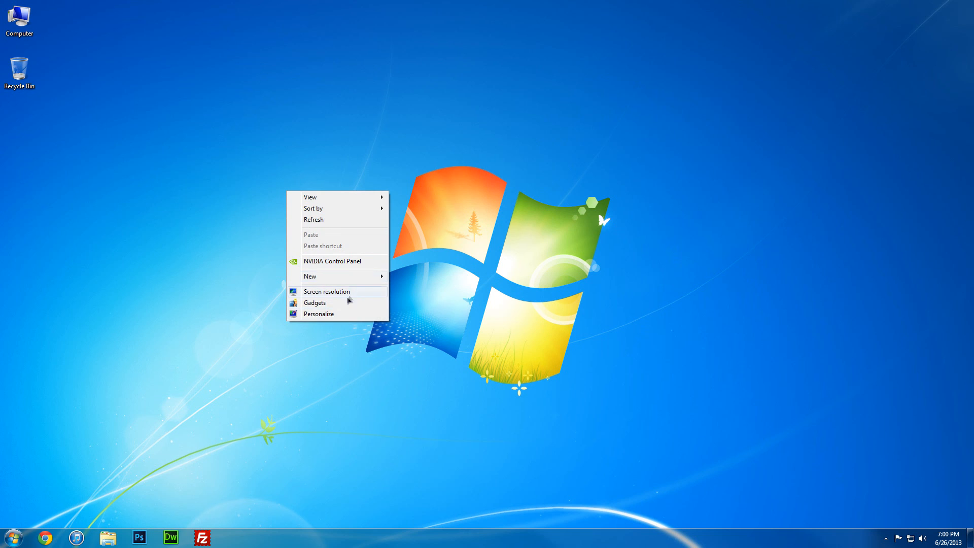
In Desktop Icon Settings, turn off the Computer and Recycle Bin desktop icons
click(319, 314)
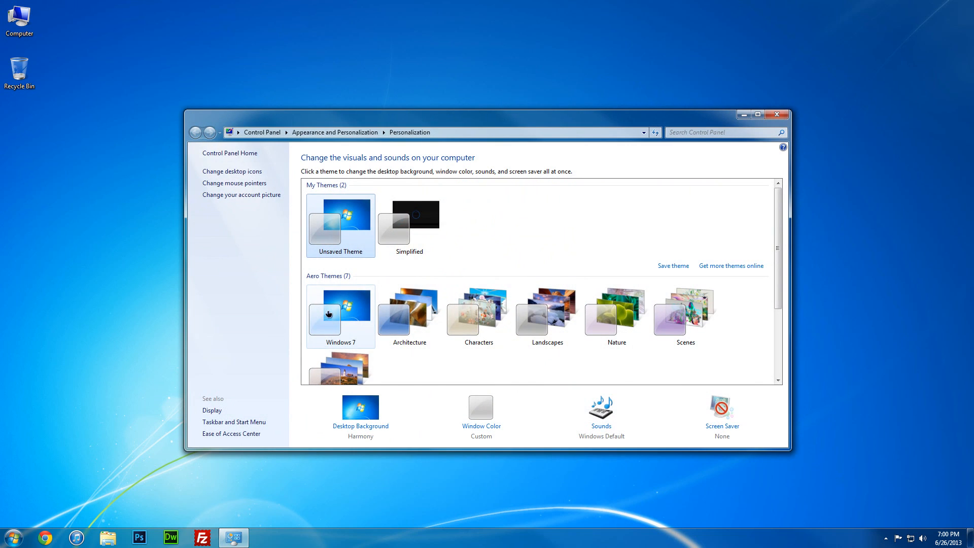
mouse_move(231, 171)
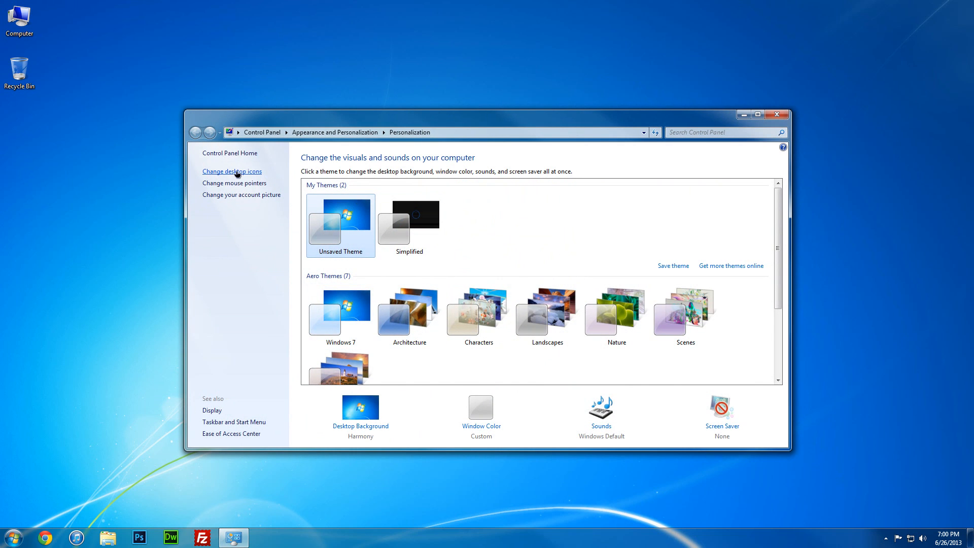
click(231, 170)
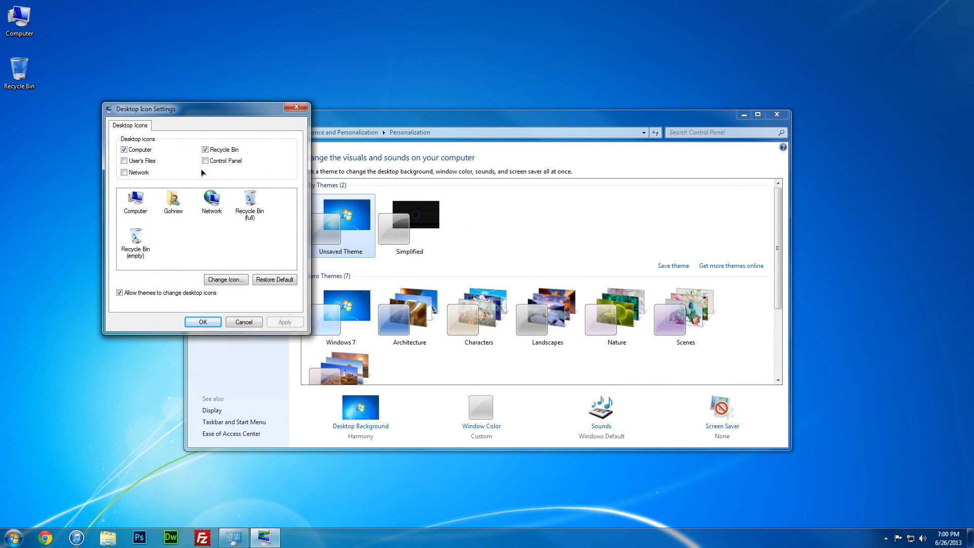
click(124, 149)
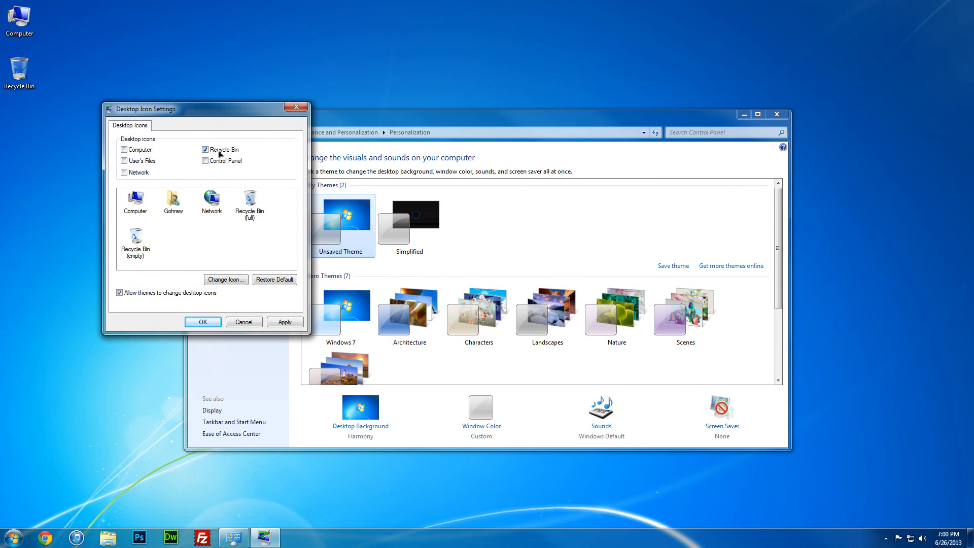
click(205, 149)
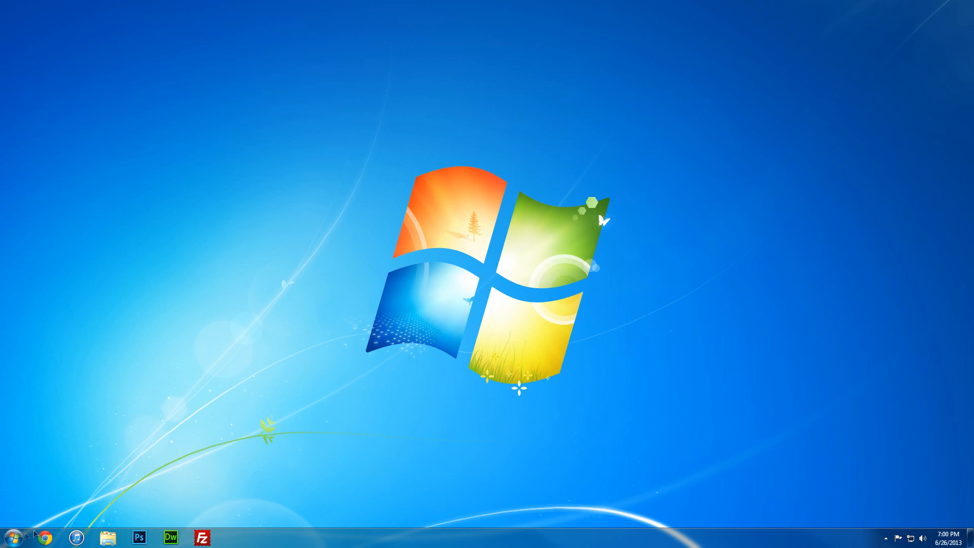
mouse_move(354, 535)
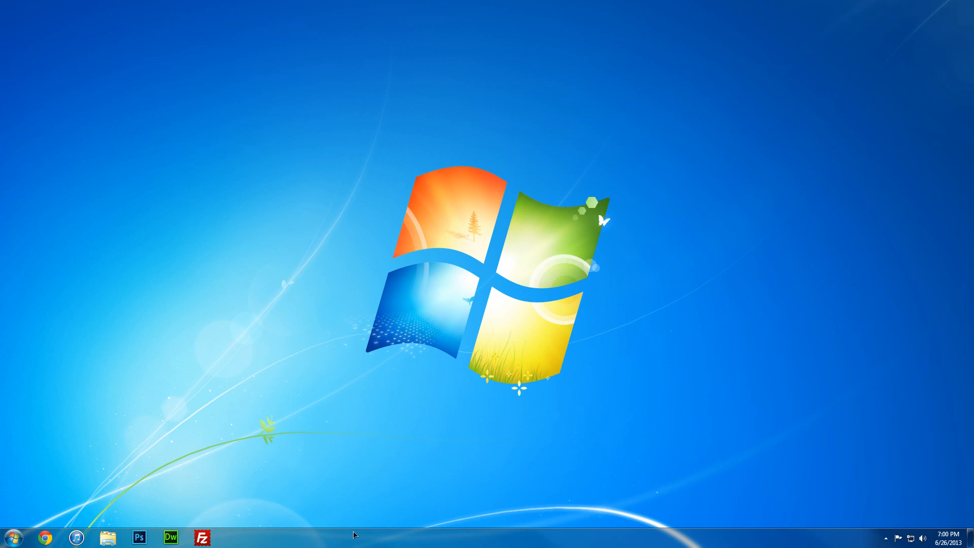
mouse_move(933, 342)
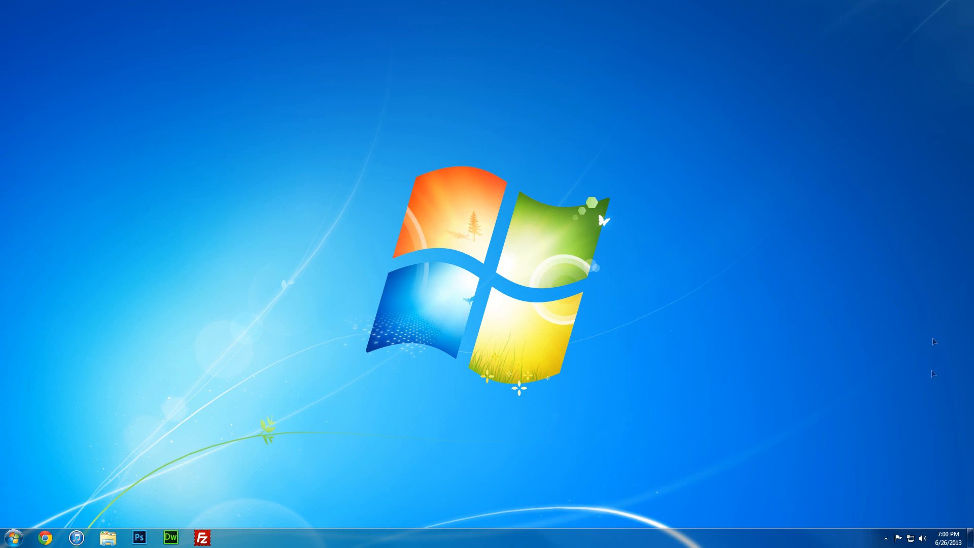
mouse_move(899, 64)
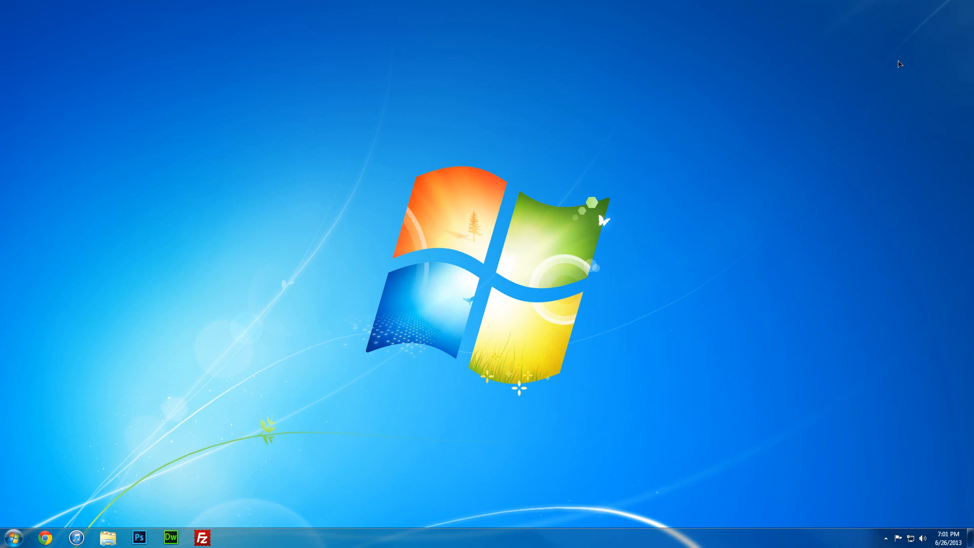
mouse_move(775, 90)
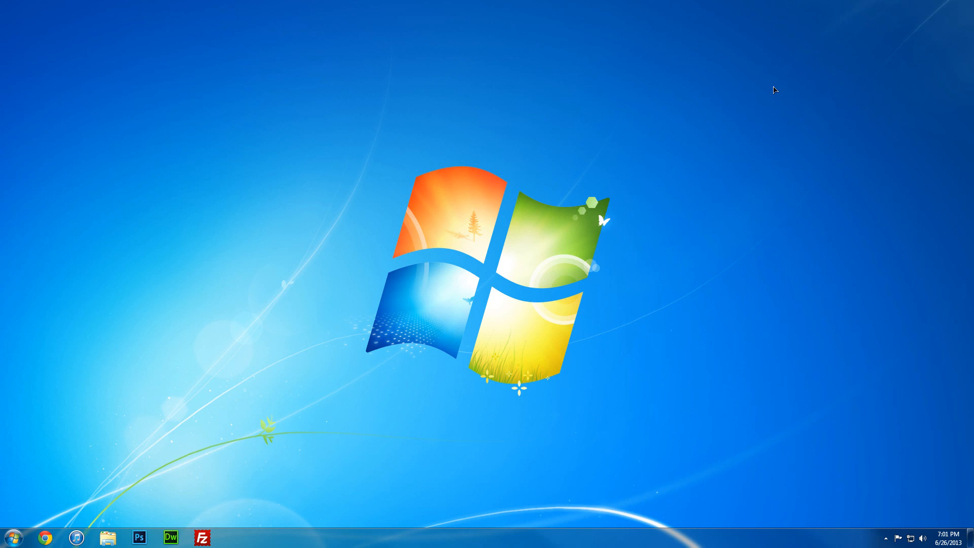
mouse_move(316, 536)
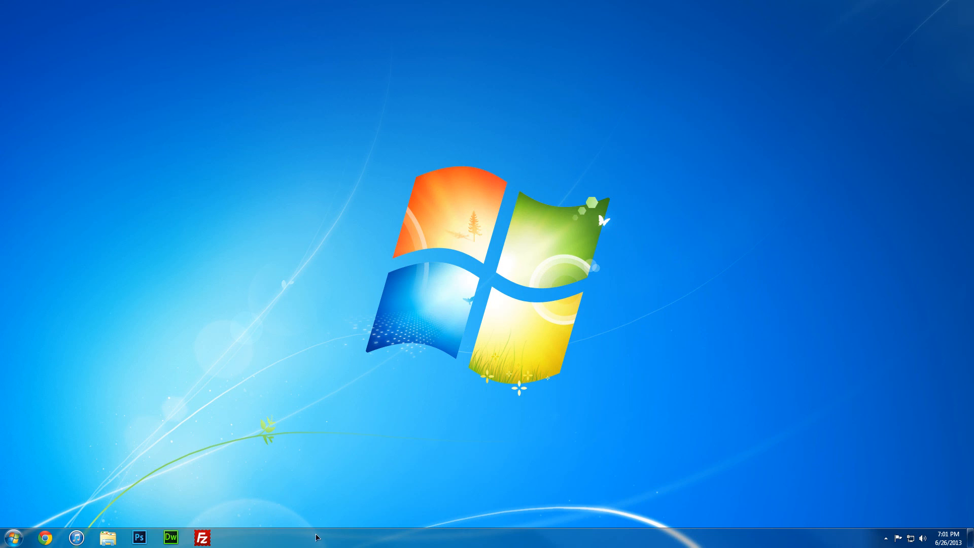
Bring up the taskbar's context menu to reach its auto-hide properties
right_click(316, 536)
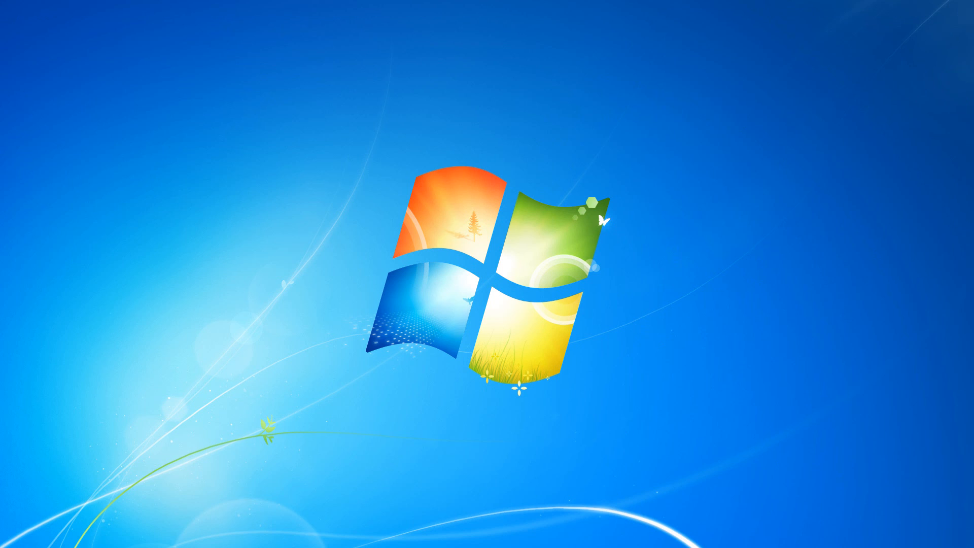
mouse_move(467, 126)
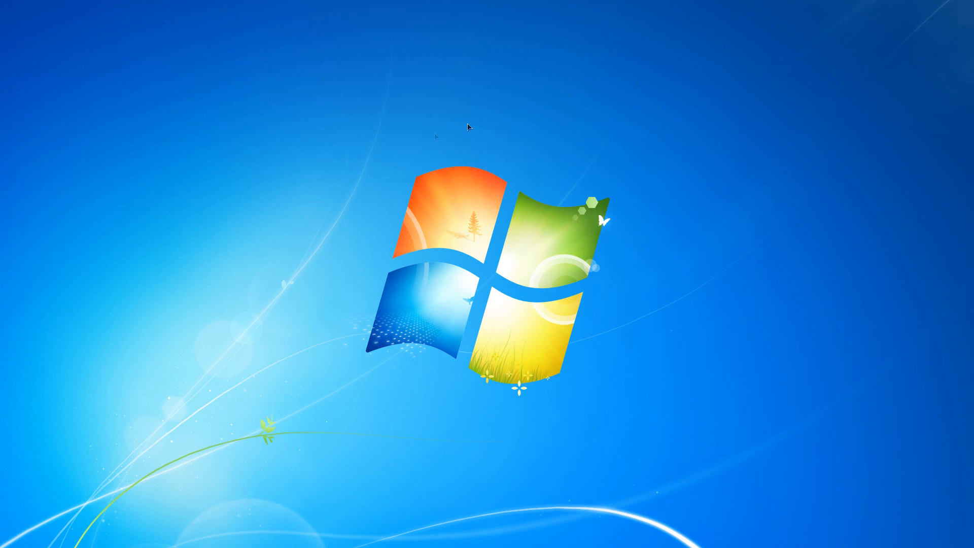
mouse_move(596, 217)
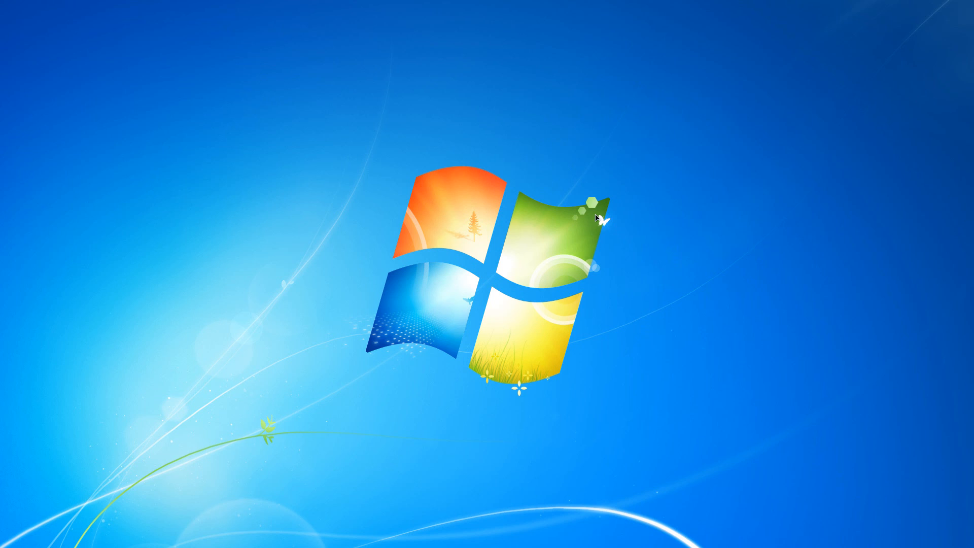
mouse_move(580, 181)
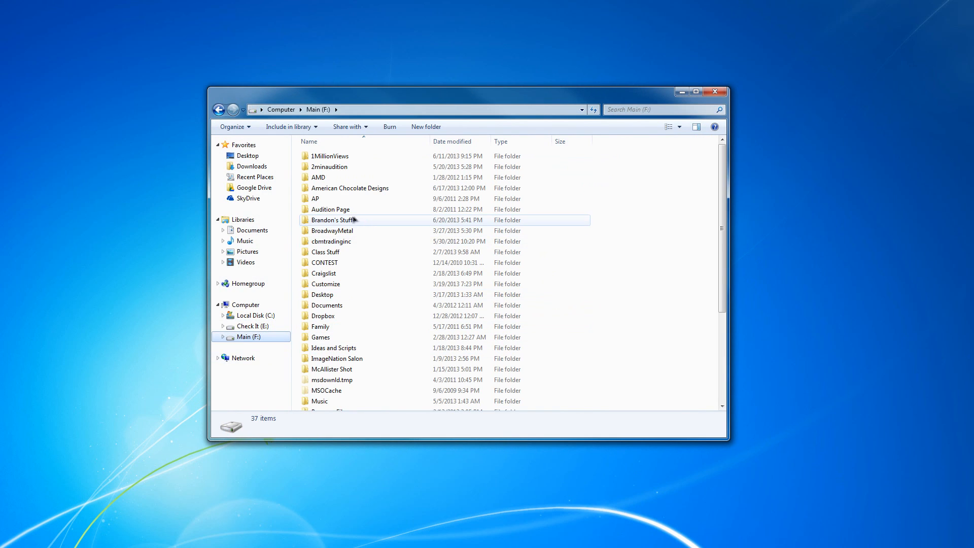
Set the Glassed Insignia image from the F: drive folder as the desktop background
double_click(336, 220)
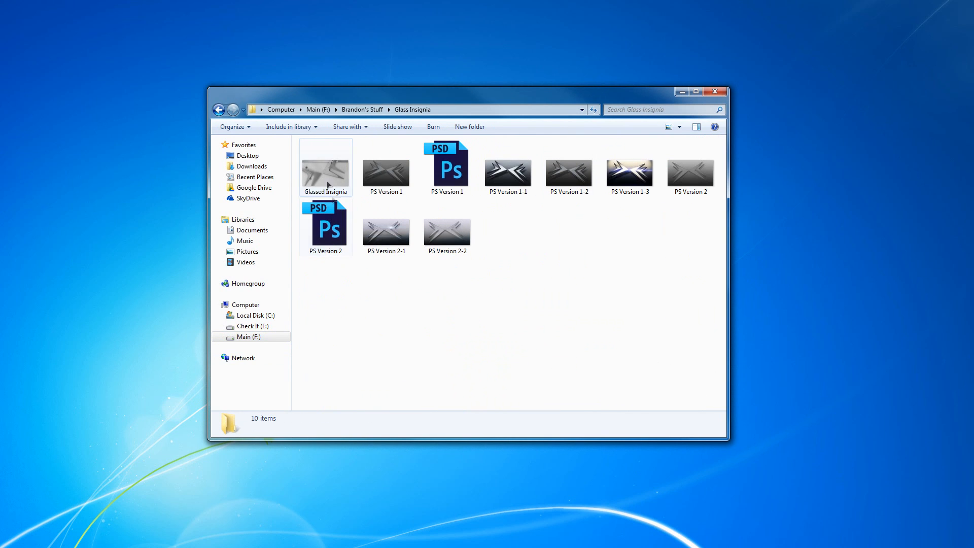
right_click(326, 167)
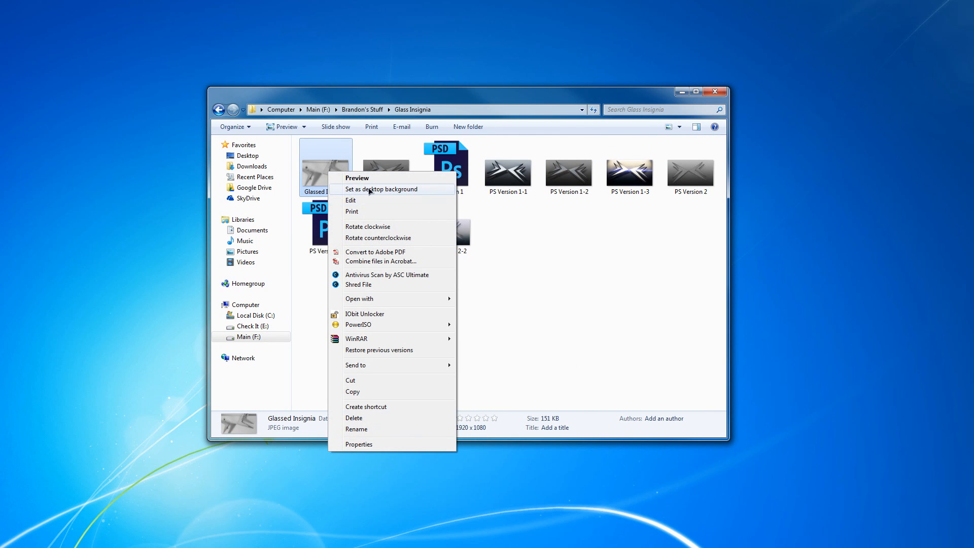
click(381, 189)
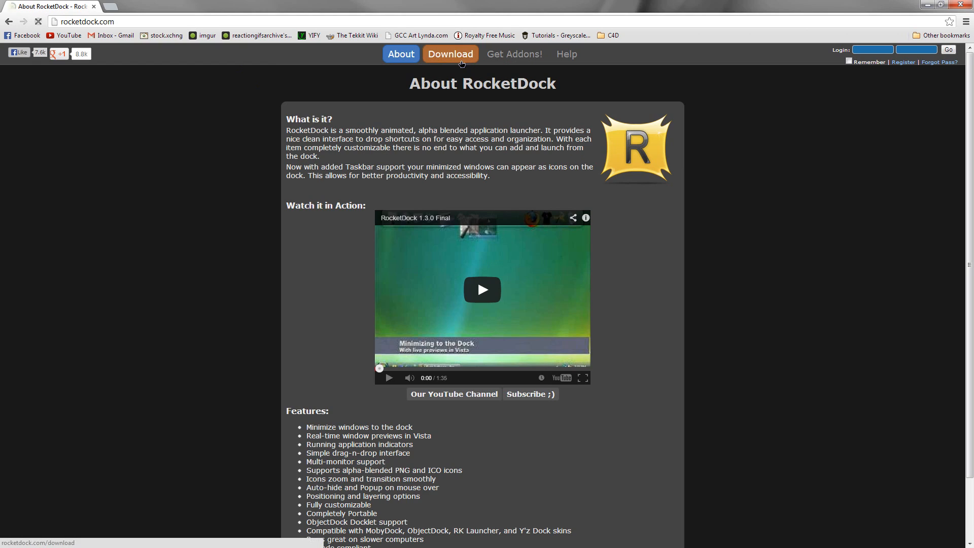
Download the RocketDock v1.3.5 installer from rocketdock.com's Download page
click(450, 53)
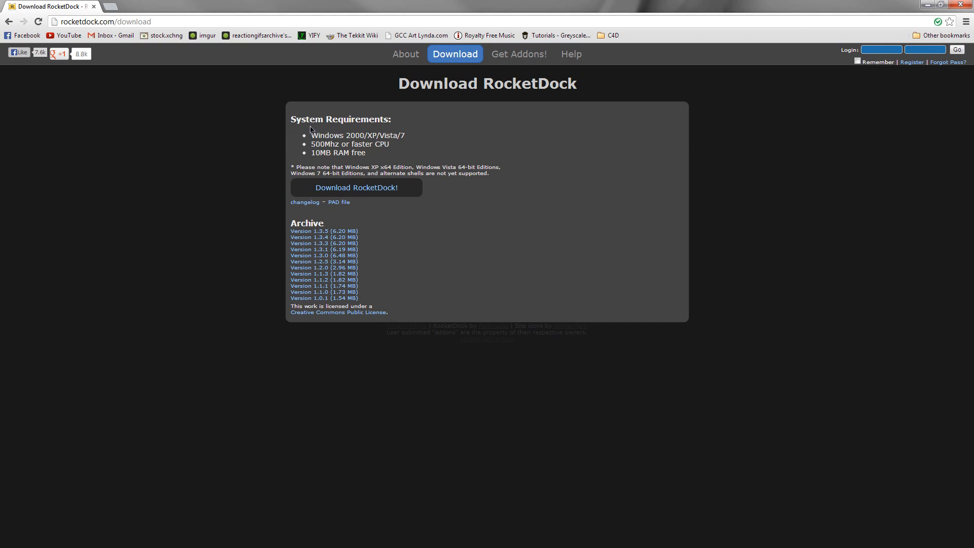
mouse_move(393, 134)
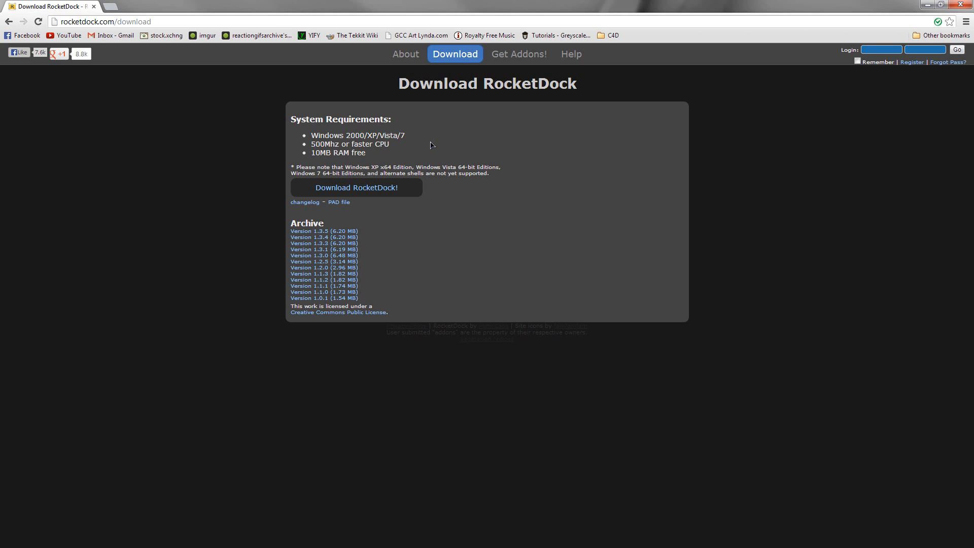
click(356, 186)
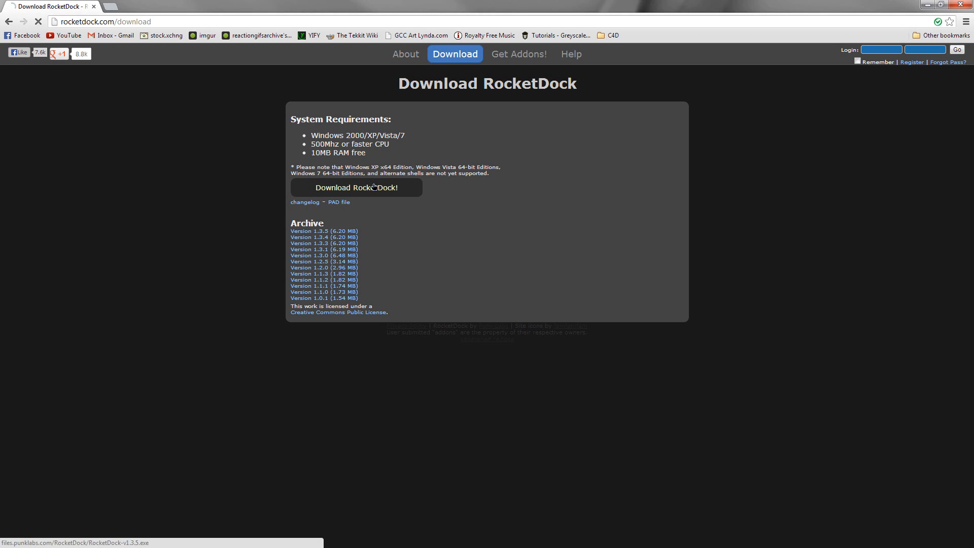
click(355, 186)
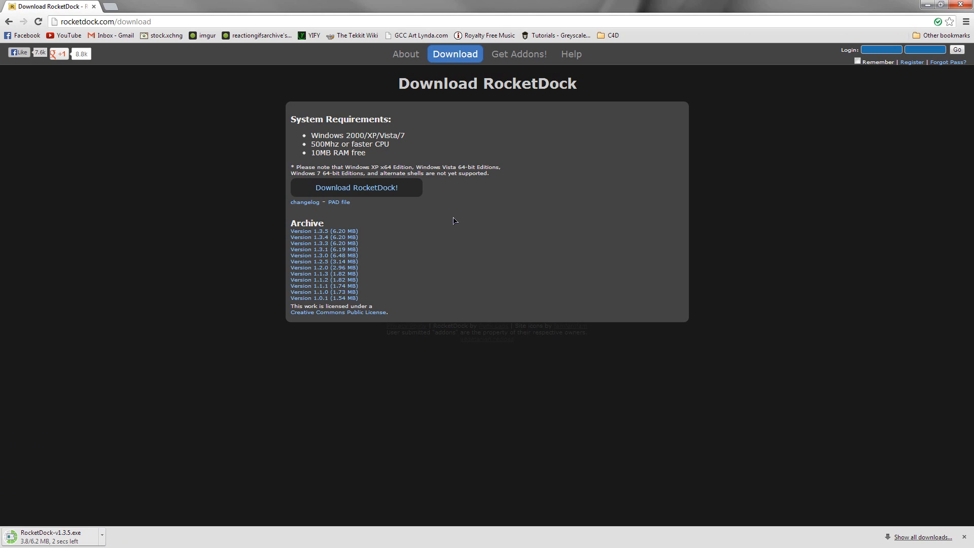
mouse_move(477, 314)
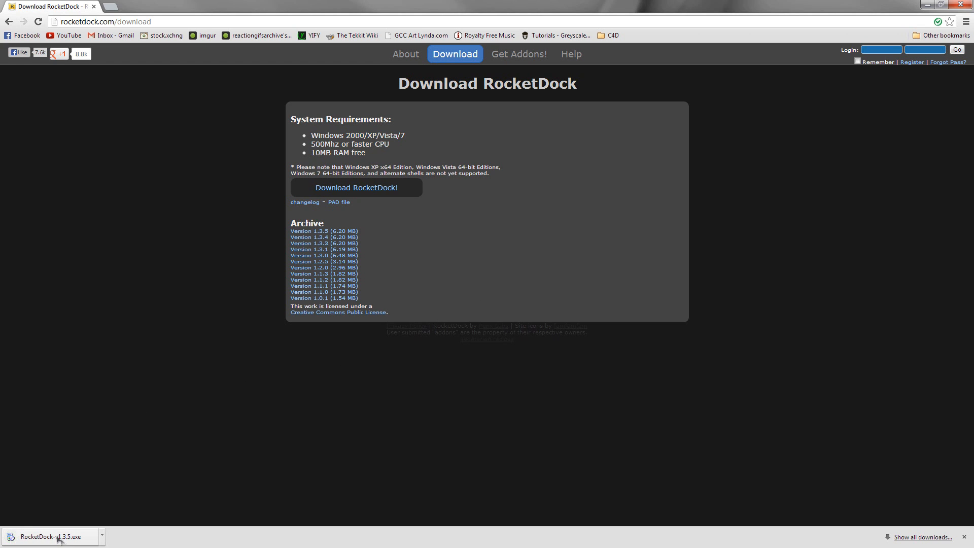
Run the downloaded RocketDock 1.3.5 setup in English, accept the license, skip the desktop icon and finish
click(50, 537)
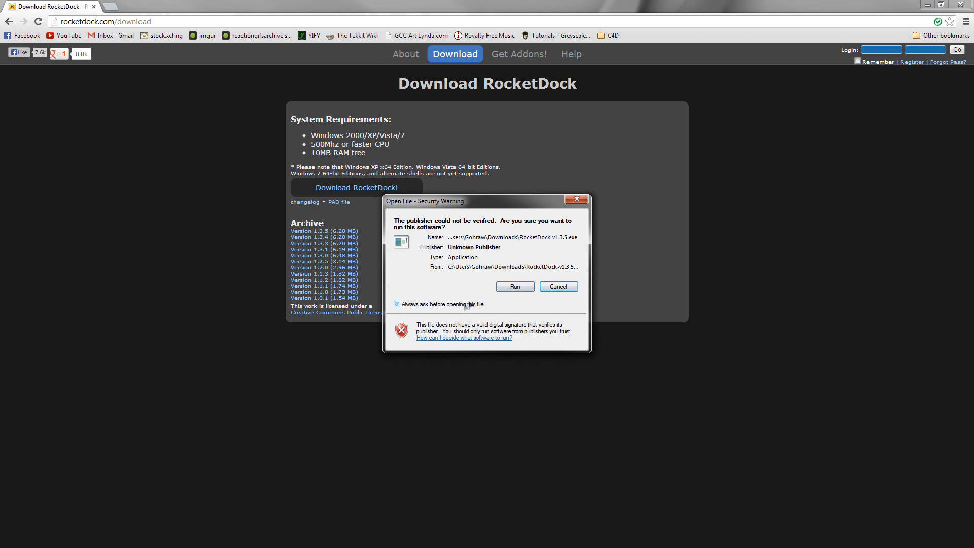
click(514, 286)
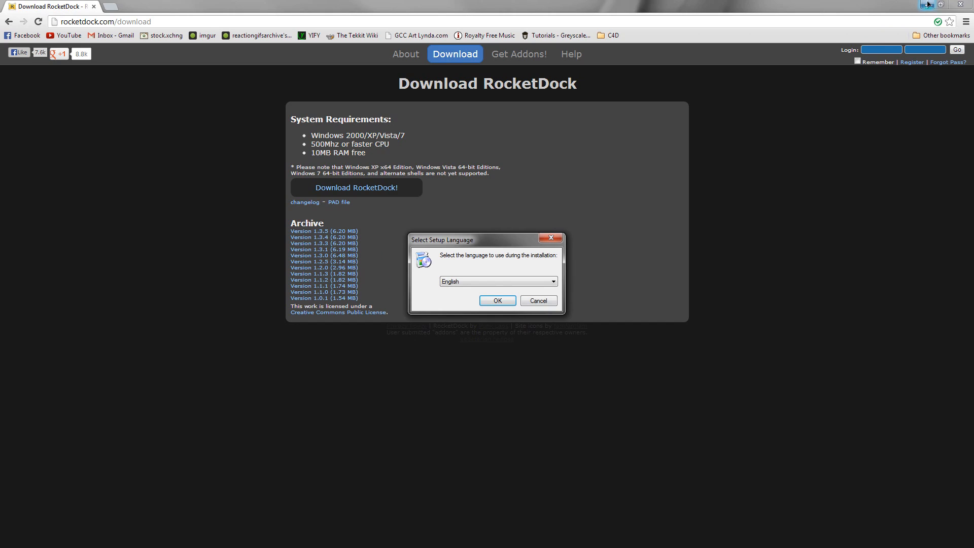
click(496, 300)
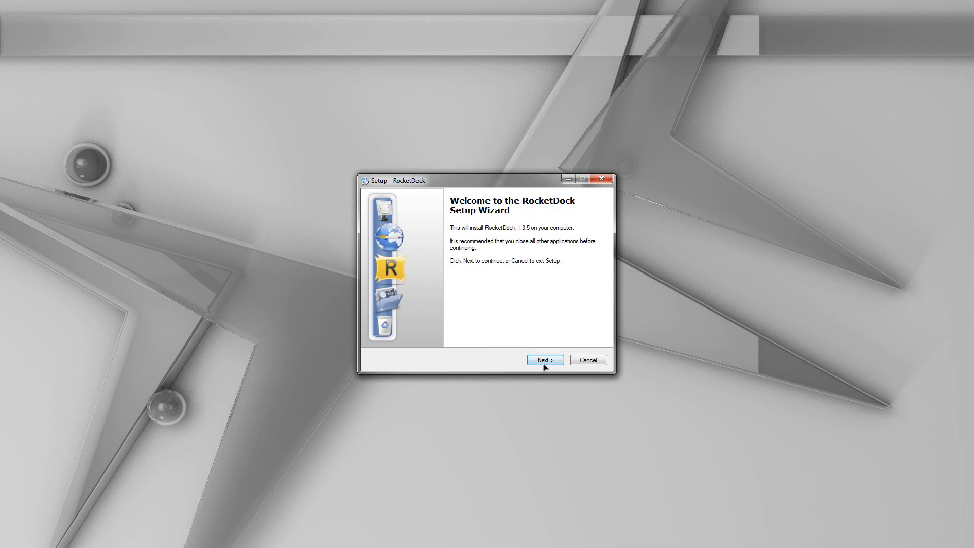
click(543, 359)
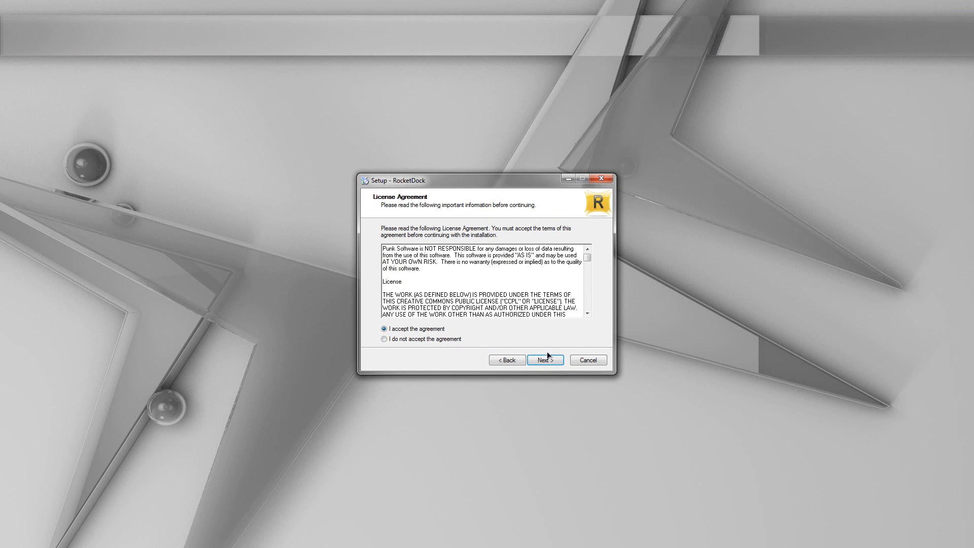
click(544, 359)
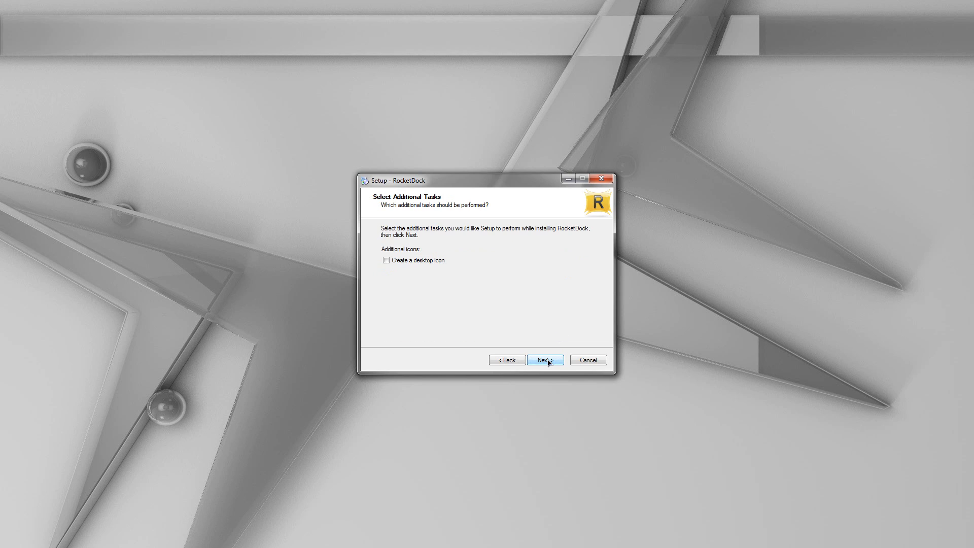
click(545, 359)
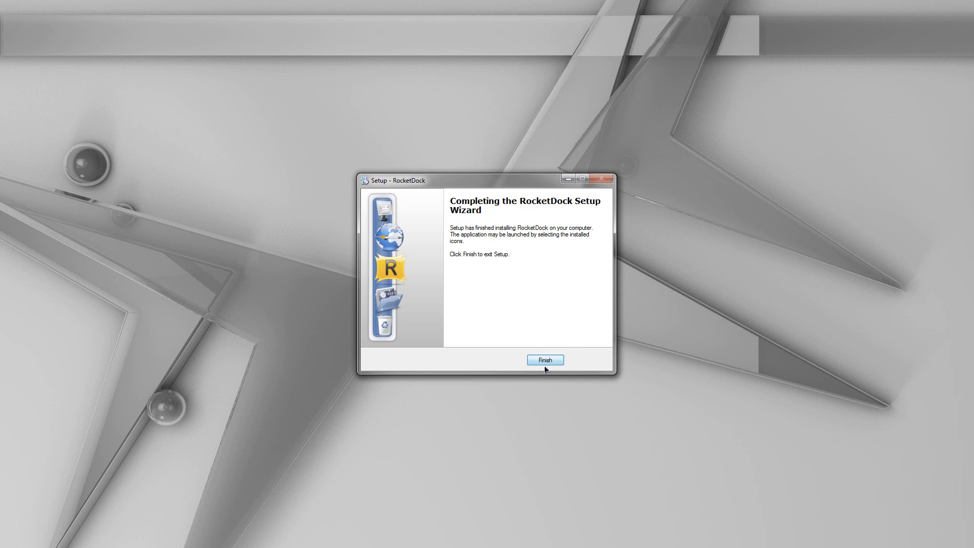
click(545, 360)
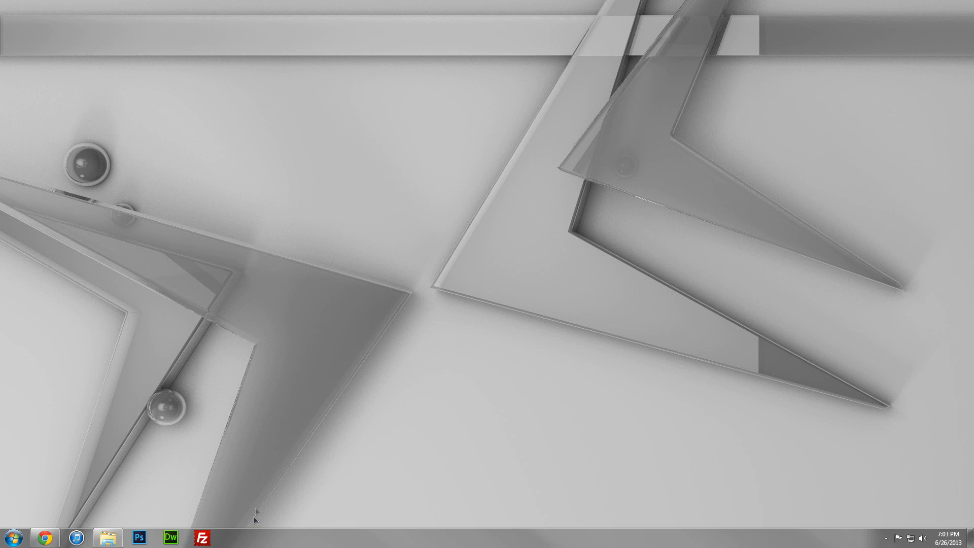
Launch RocketDock from the Start menu's program list
click(10, 535)
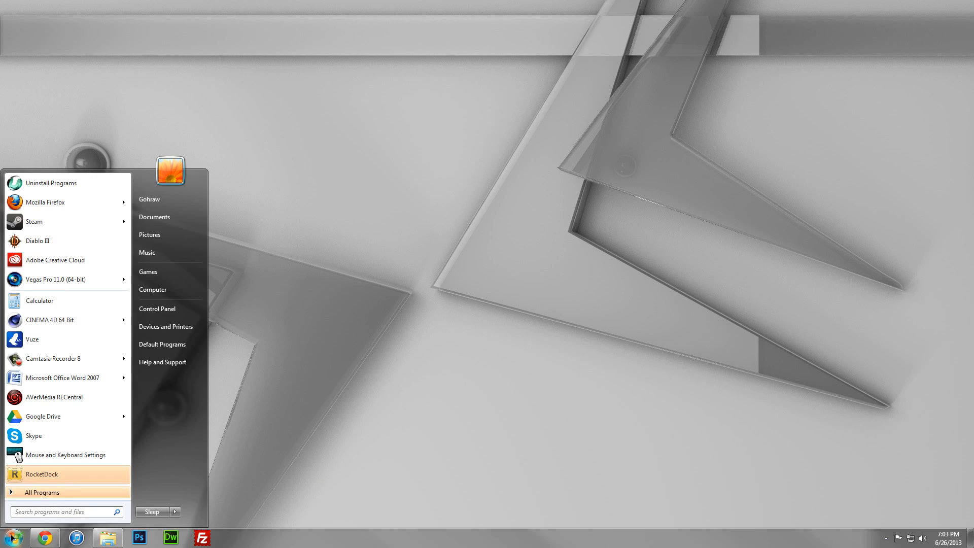
mouse_move(93, 474)
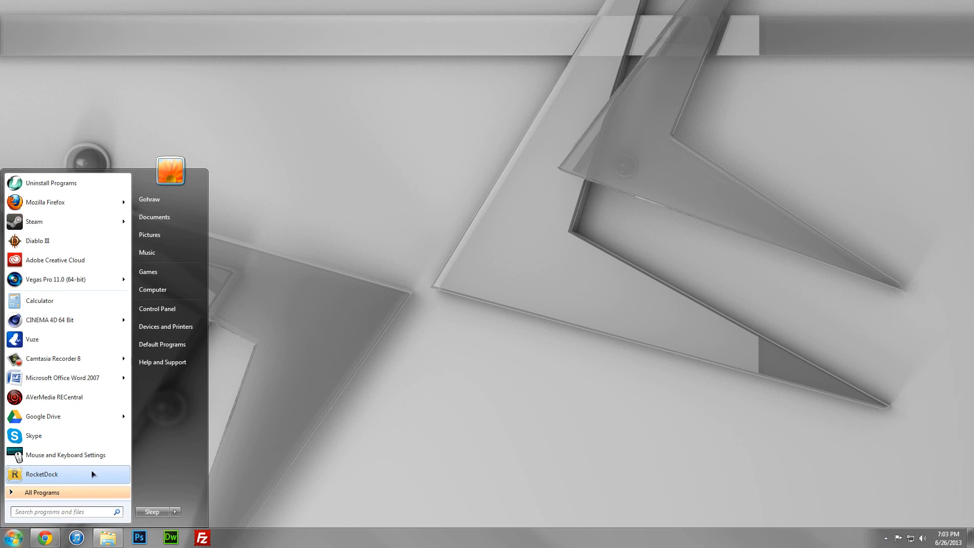
click(43, 473)
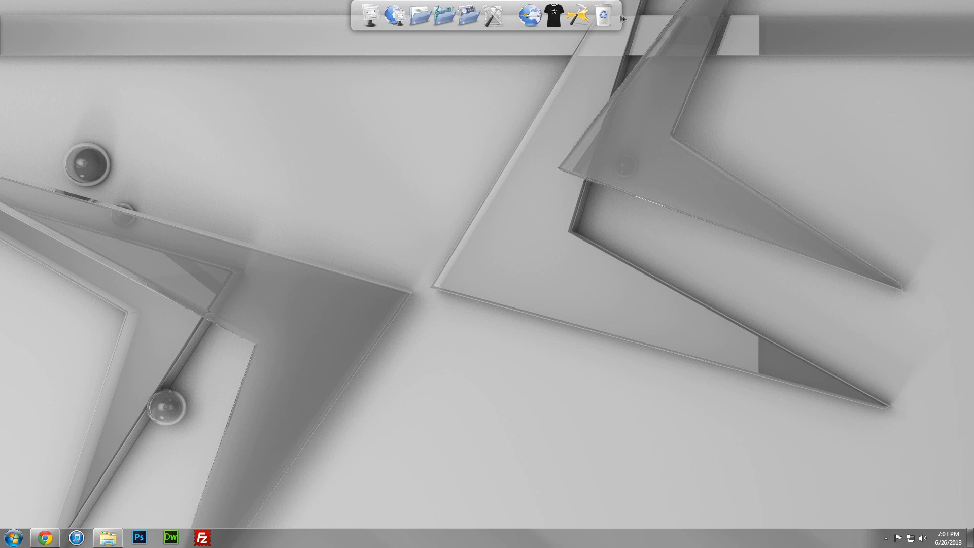
mouse_move(549, 19)
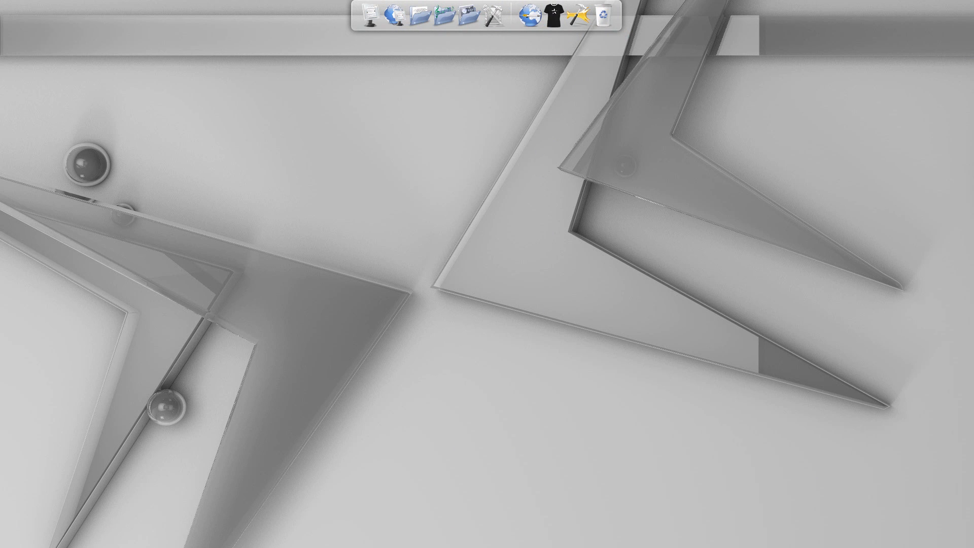
mouse_move(444, 29)
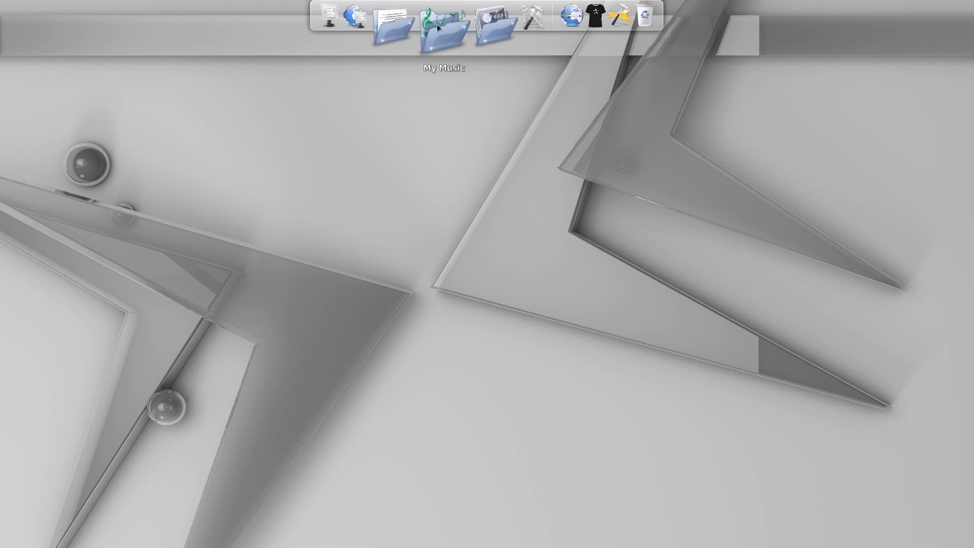
mouse_move(471, 25)
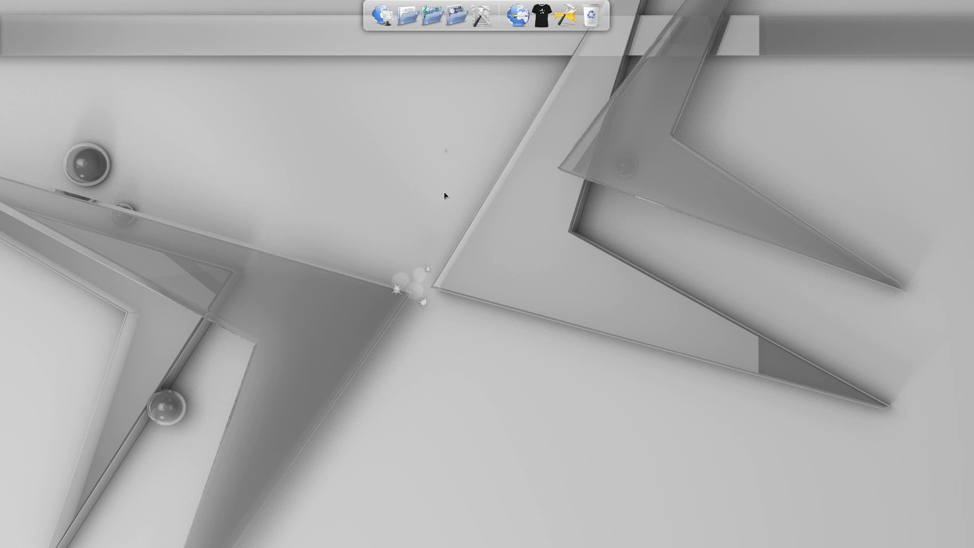
mouse_move(416, 171)
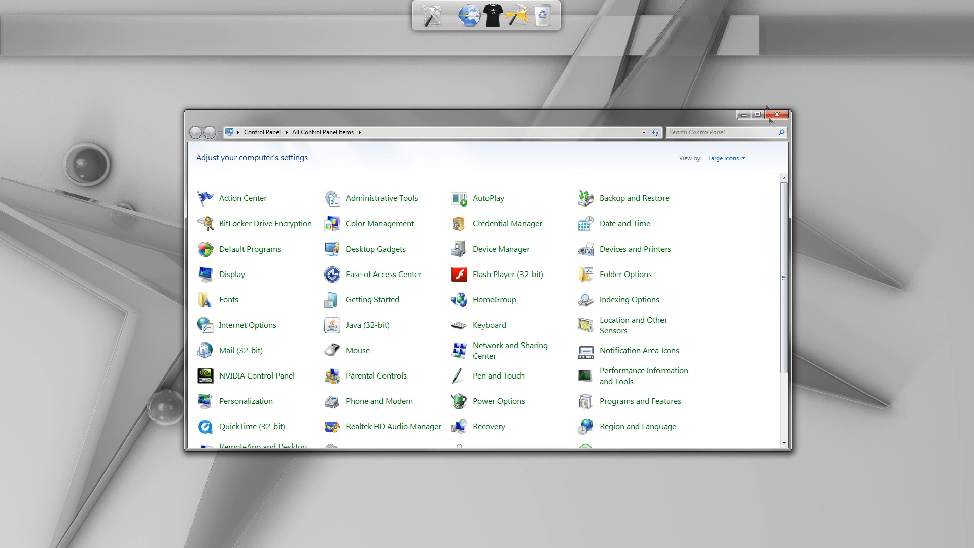
Close the stray Control Panel and Dock Settings windows, then reach Dock Settings via the Recycle Bin icon
click(777, 113)
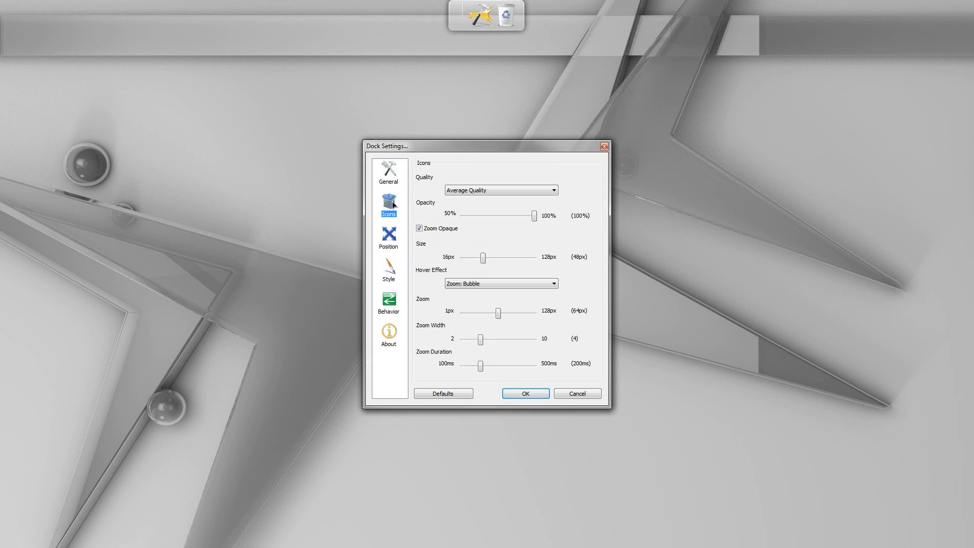
click(524, 393)
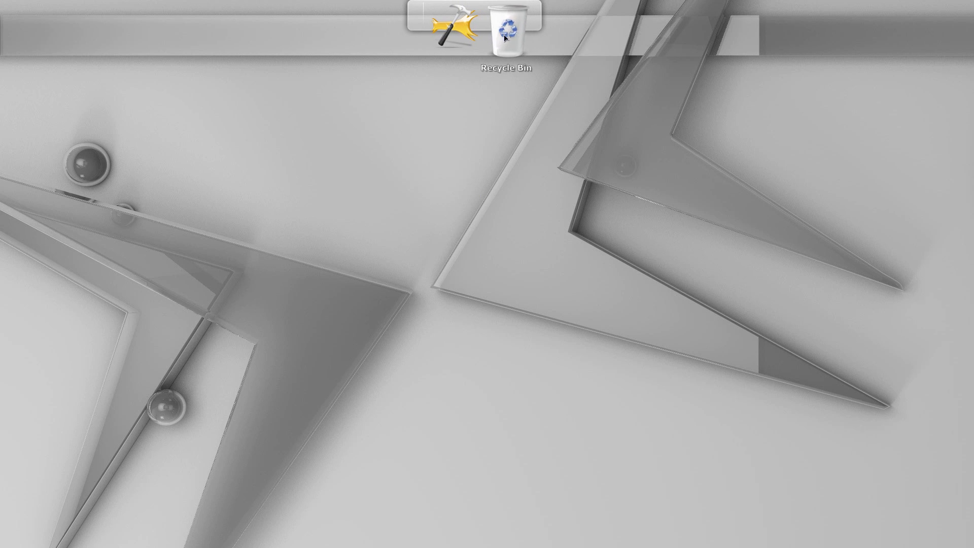
right_click(505, 34)
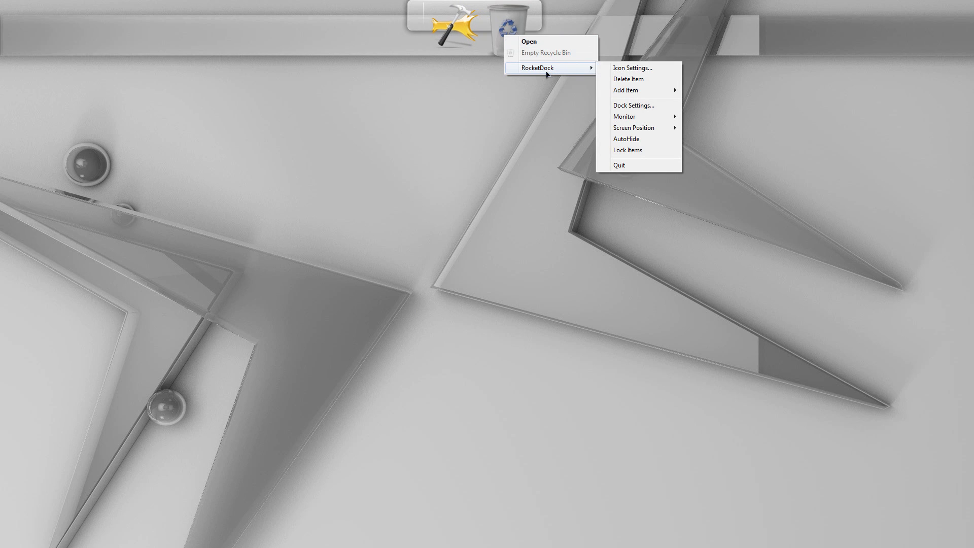
mouse_move(633, 105)
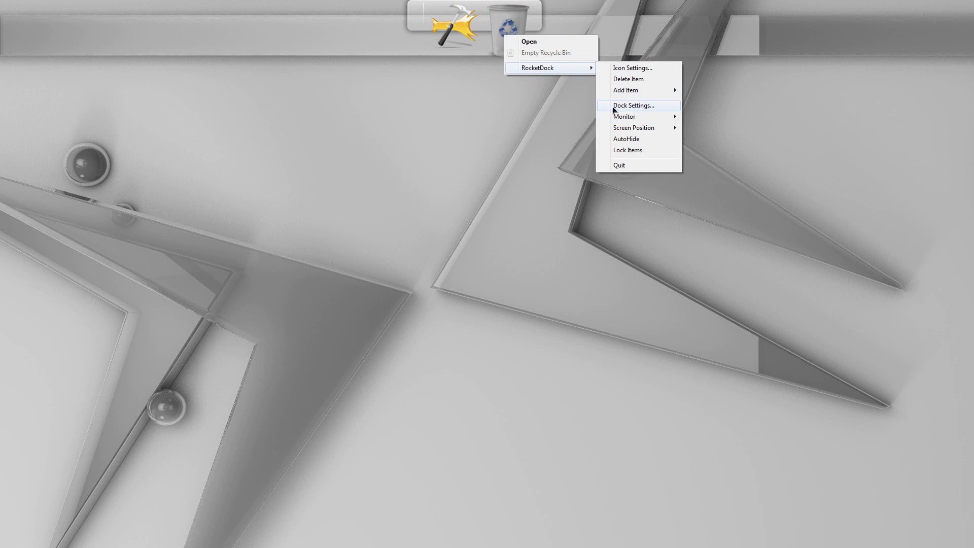
click(631, 105)
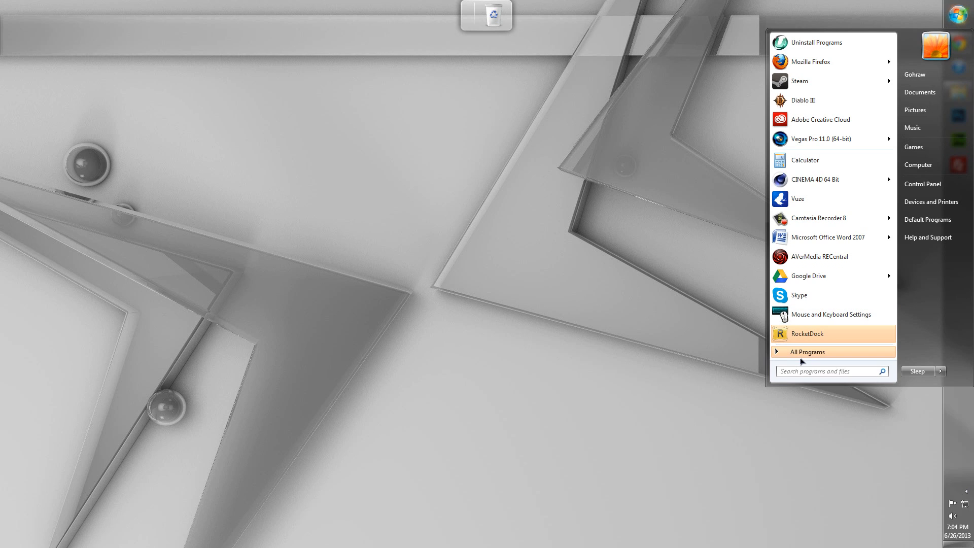
Search Chrome, Premiere Pro, After Effects and Photoshop in the Start menu and drag each onto the dock
text(chrome)
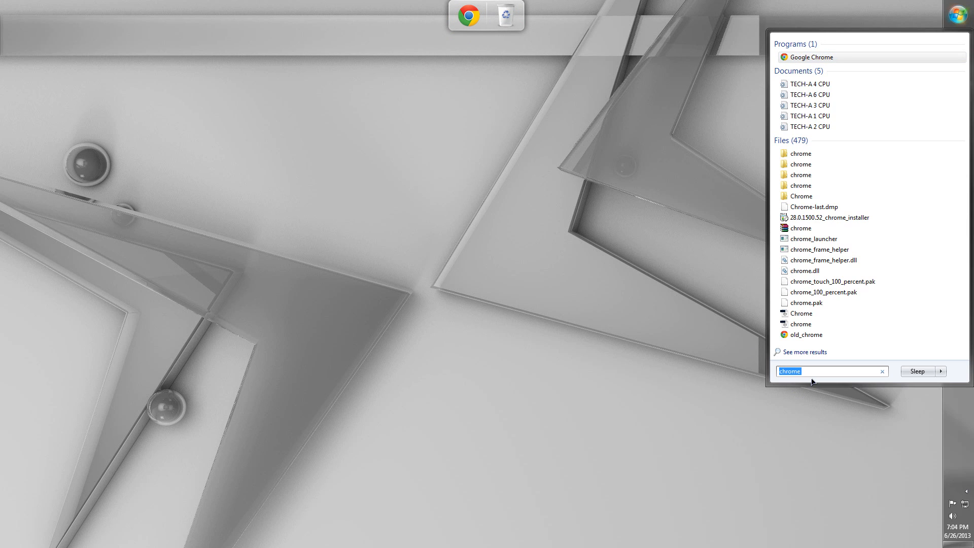
text(premiere)
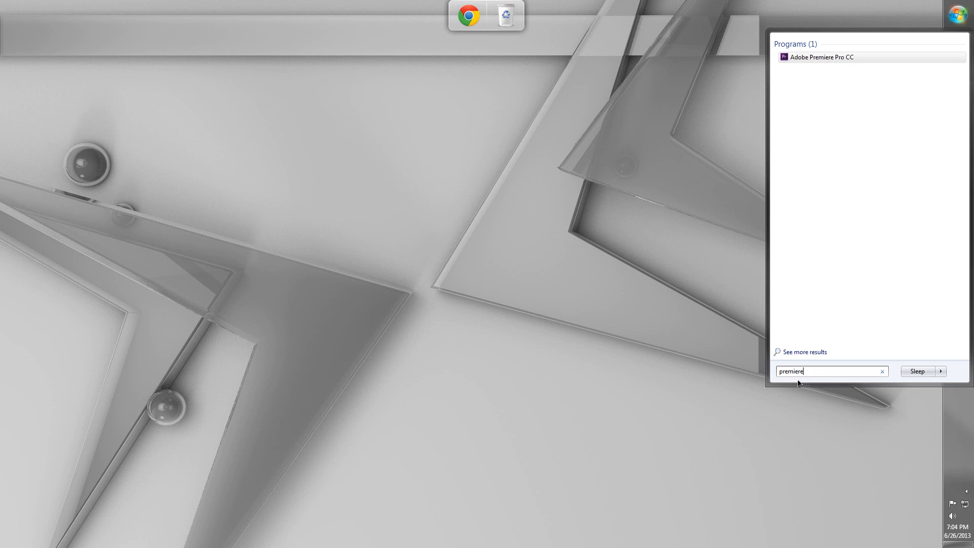
click(805, 352)
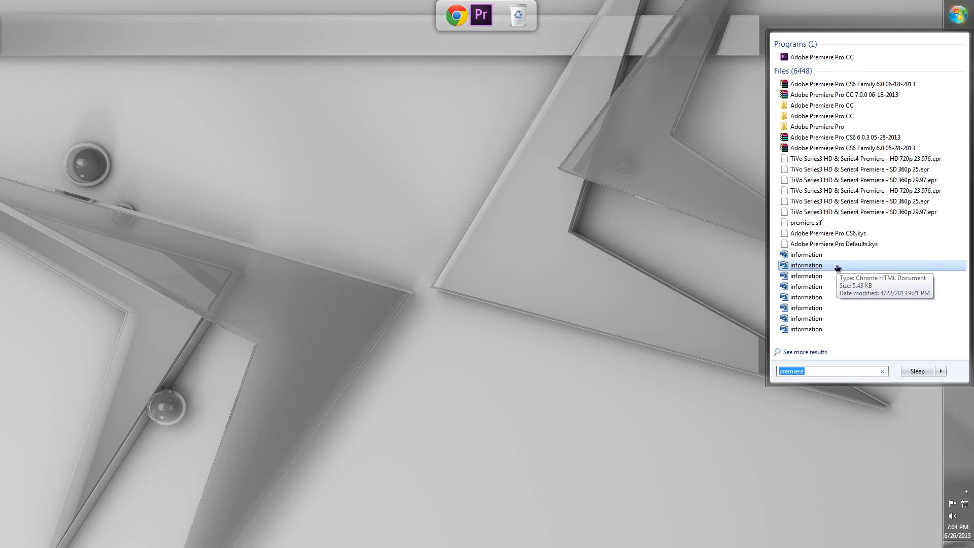
text(after ef)
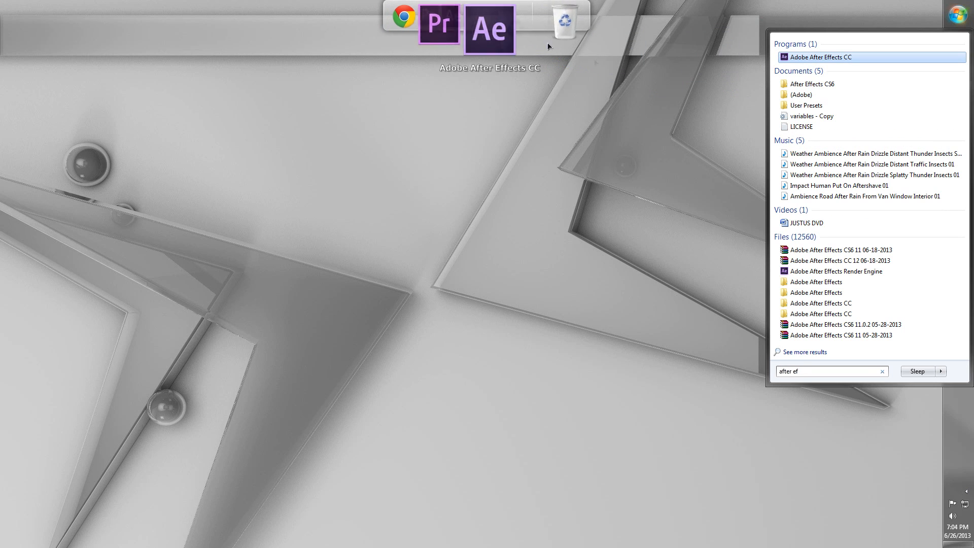
text(pho)
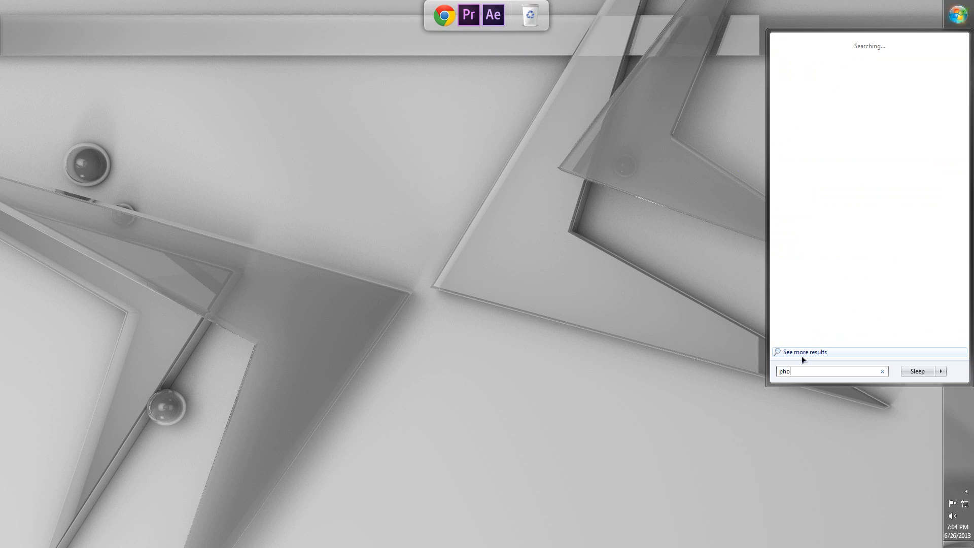
text(to)
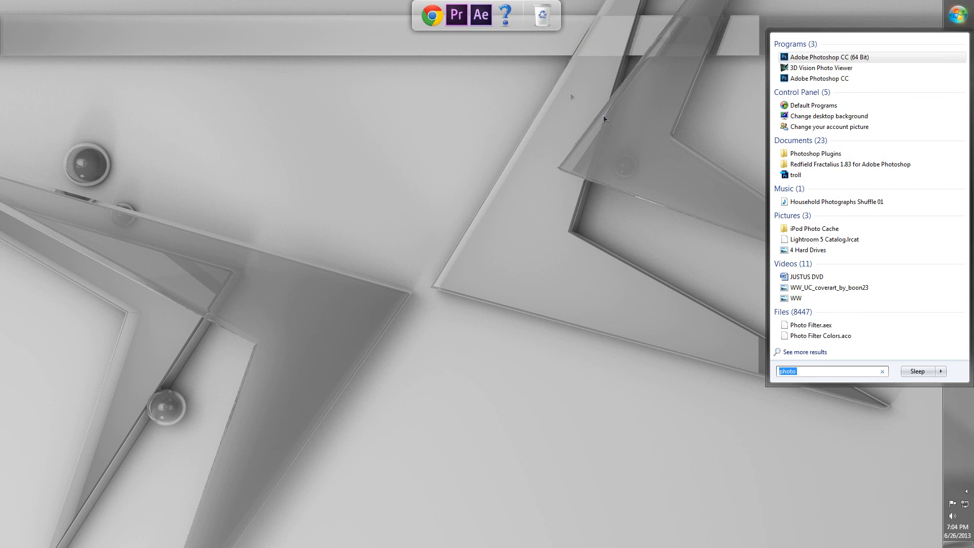
mouse_move(506, 24)
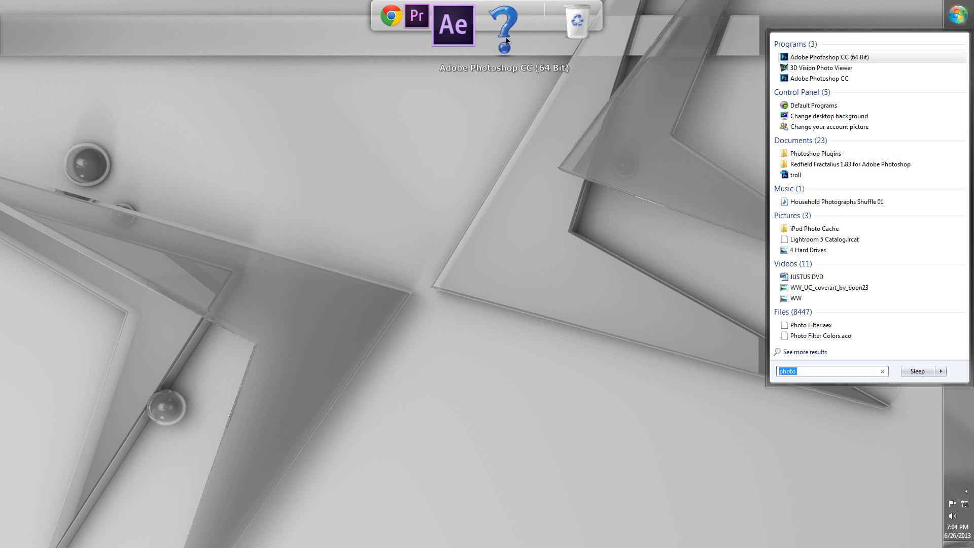
right_click(504, 32)
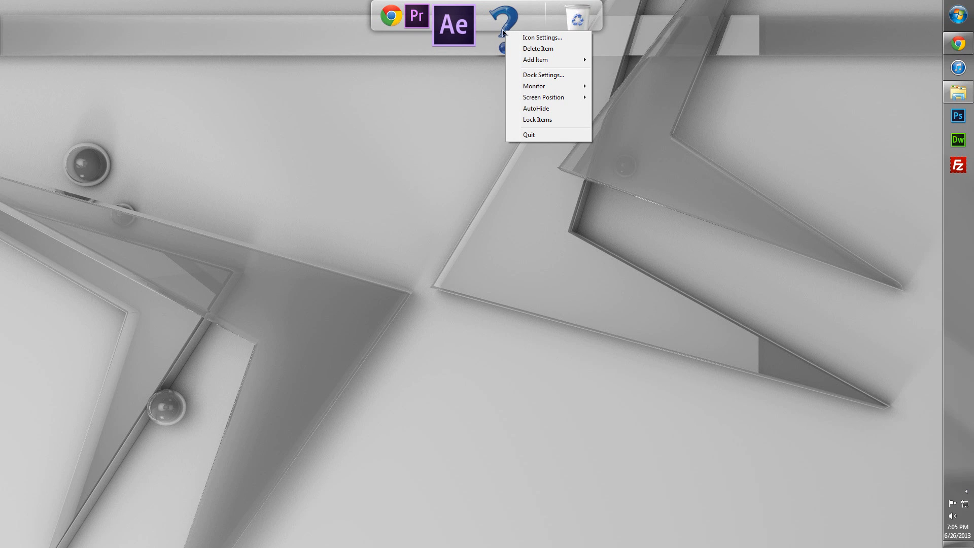
mouse_move(545, 38)
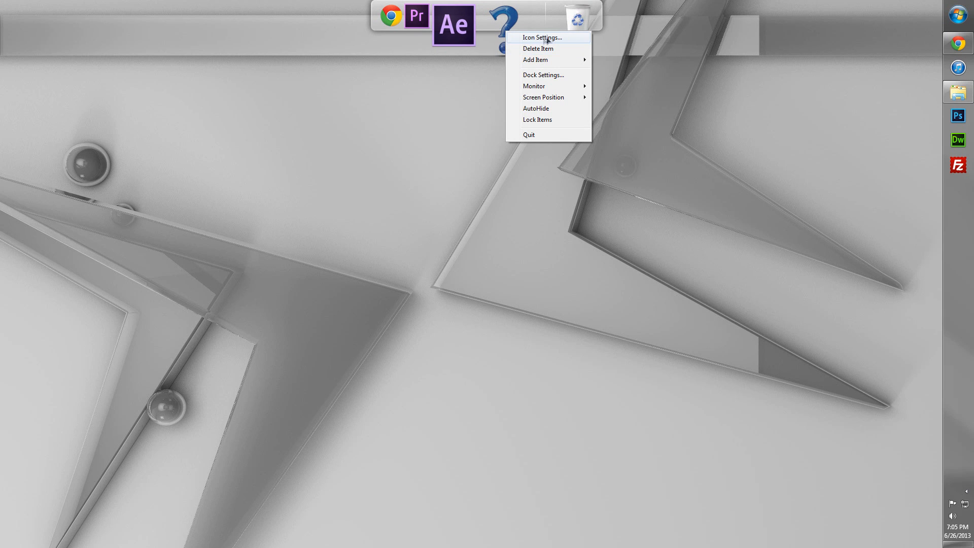
click(540, 37)
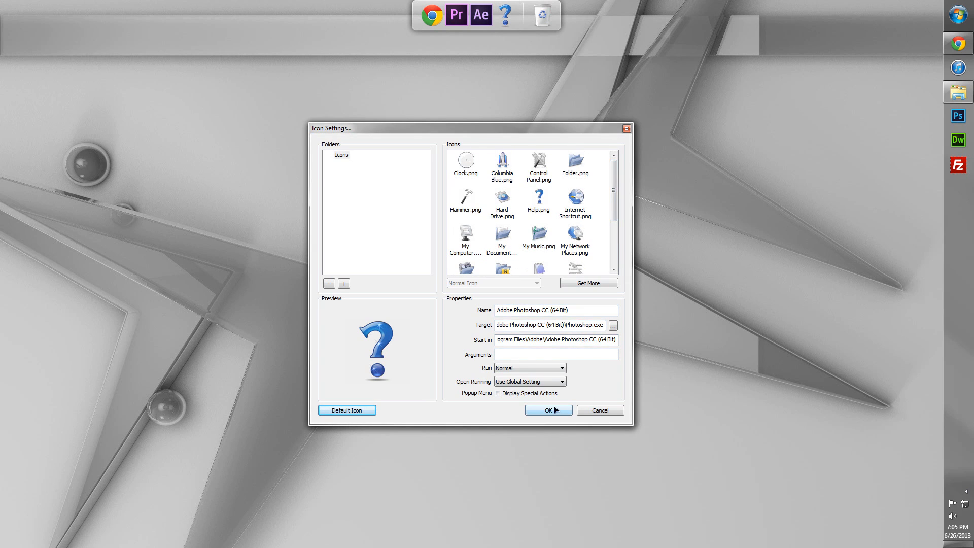
click(545, 410)
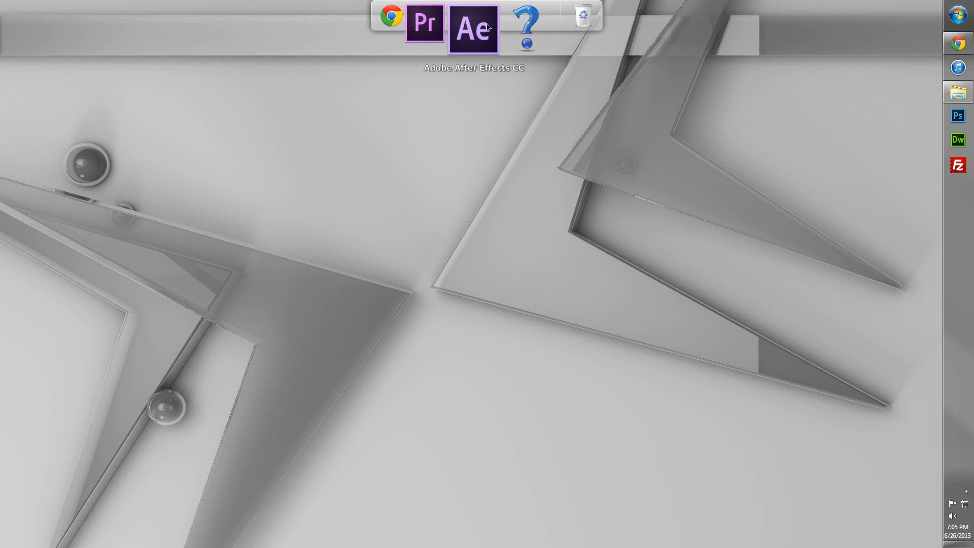
mouse_move(571, 32)
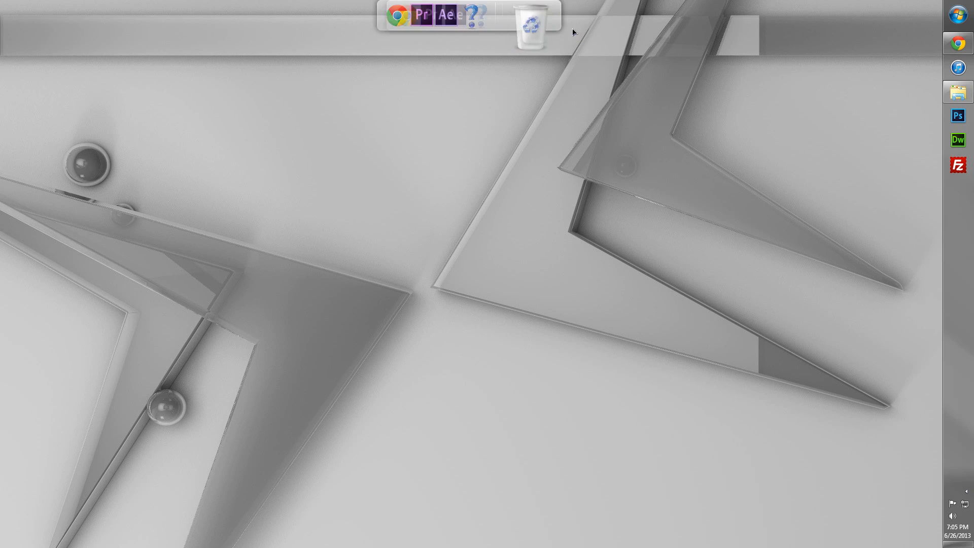
Search Dreamweaver, Firefox and iTunes in the Start menu and add each to the dock
click(959, 13)
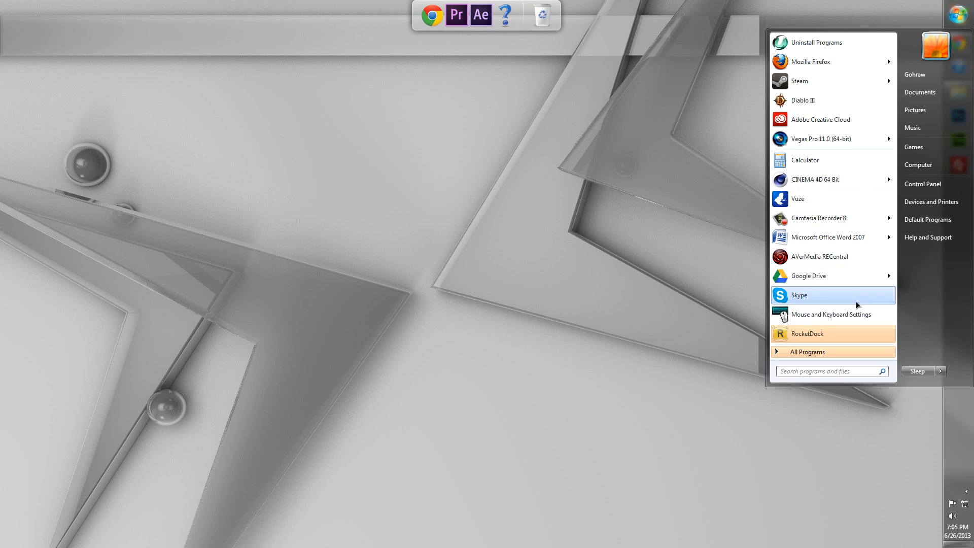
text(d)
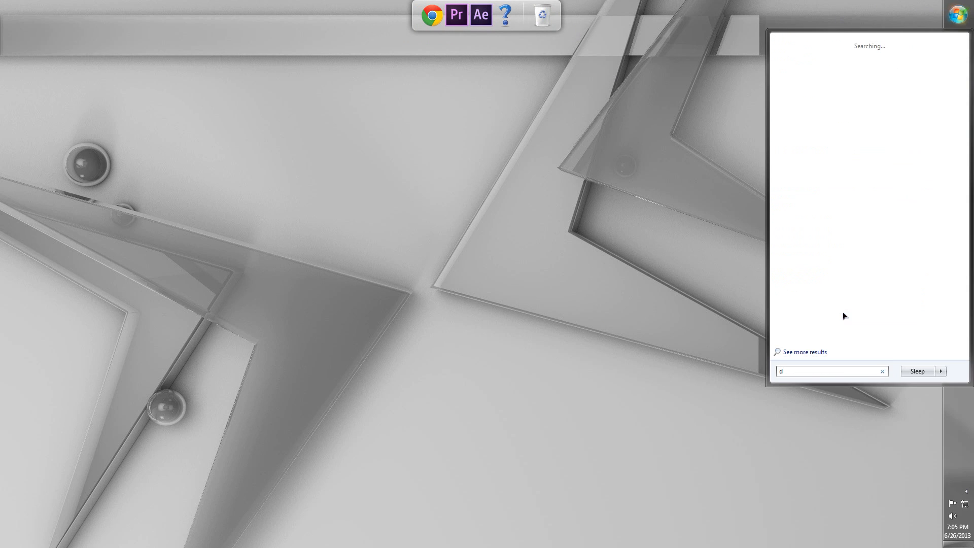
text(ream)
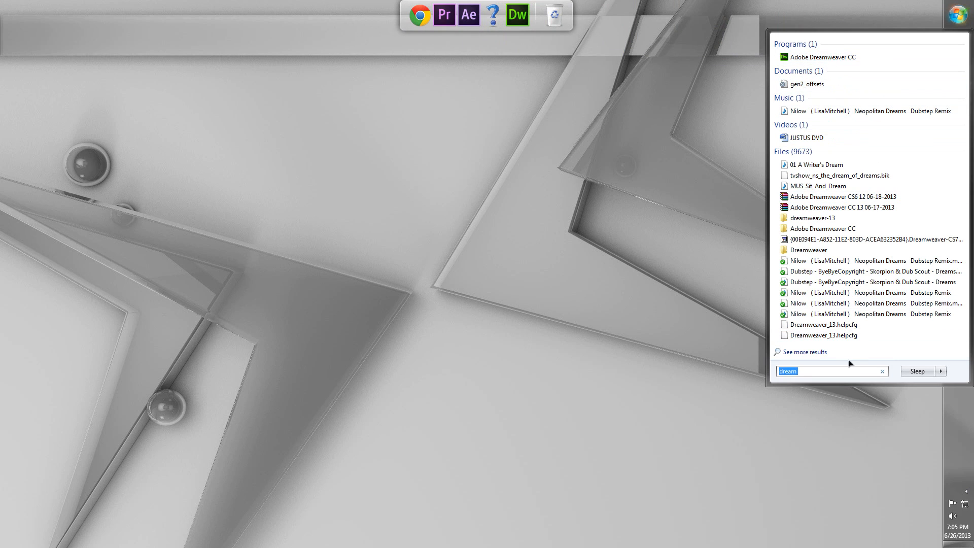
mouse_move(839, 366)
text(recen)
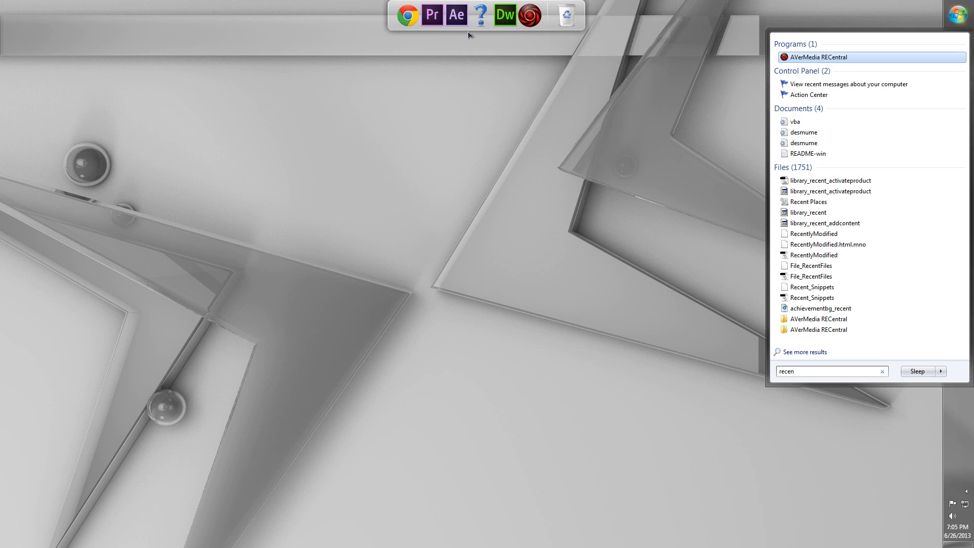
triple_click(807, 372)
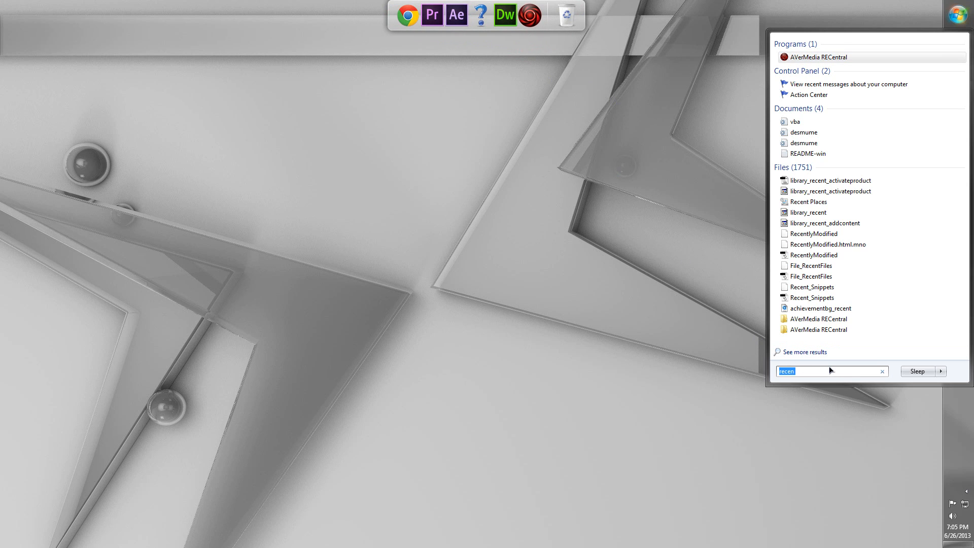
text(firefo)
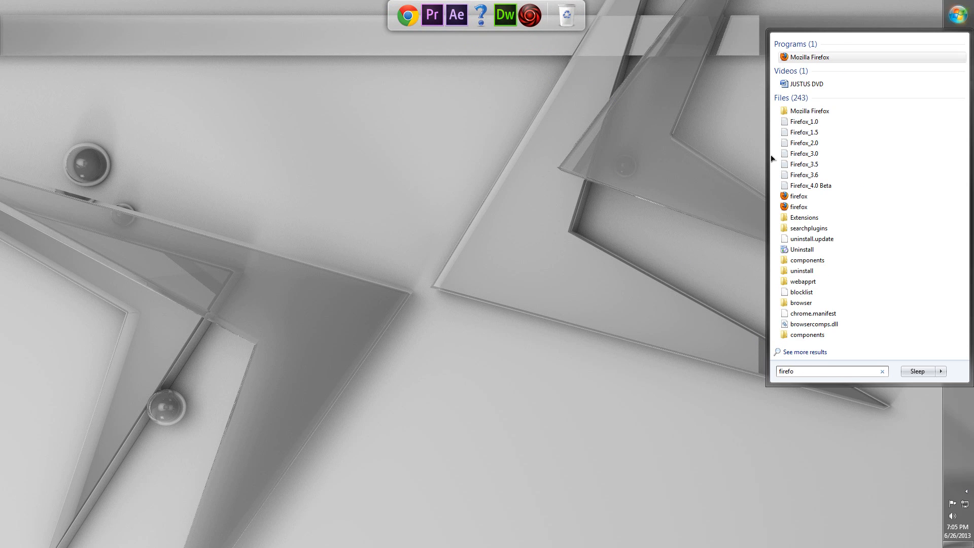
mouse_move(410, 28)
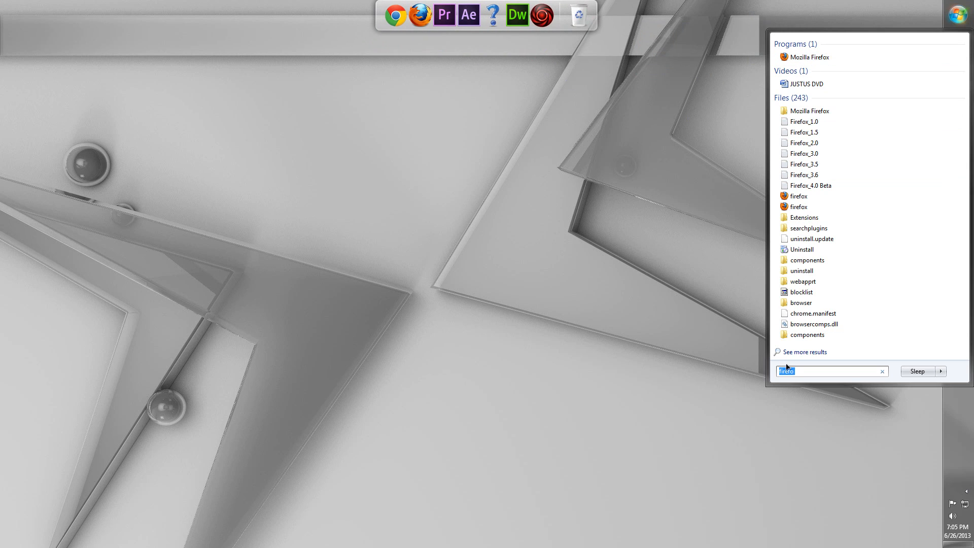
text(itunes)
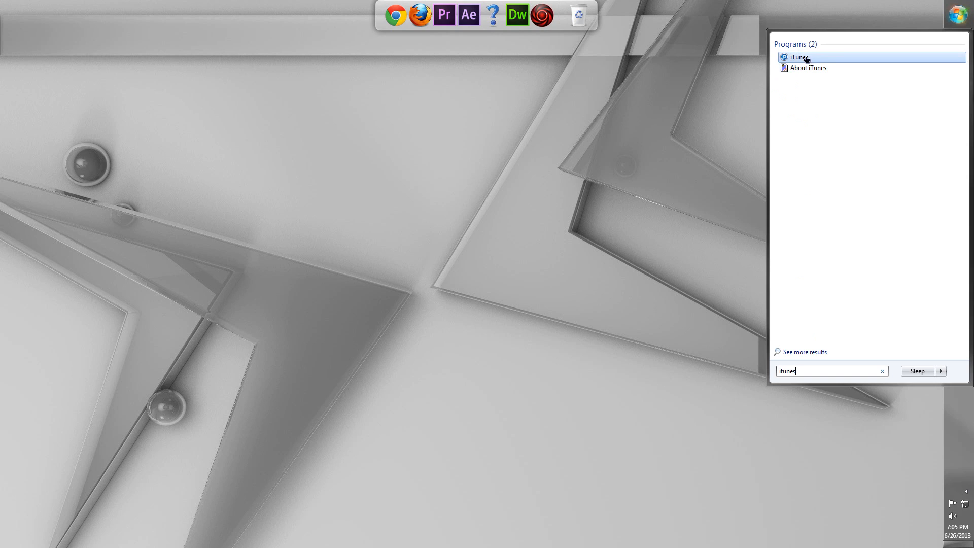
click(804, 352)
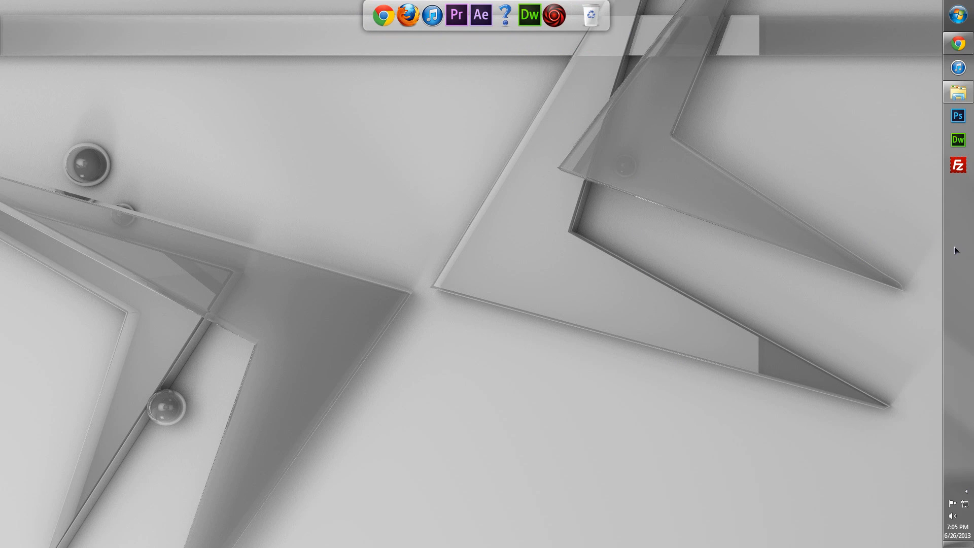
mouse_move(367, 29)
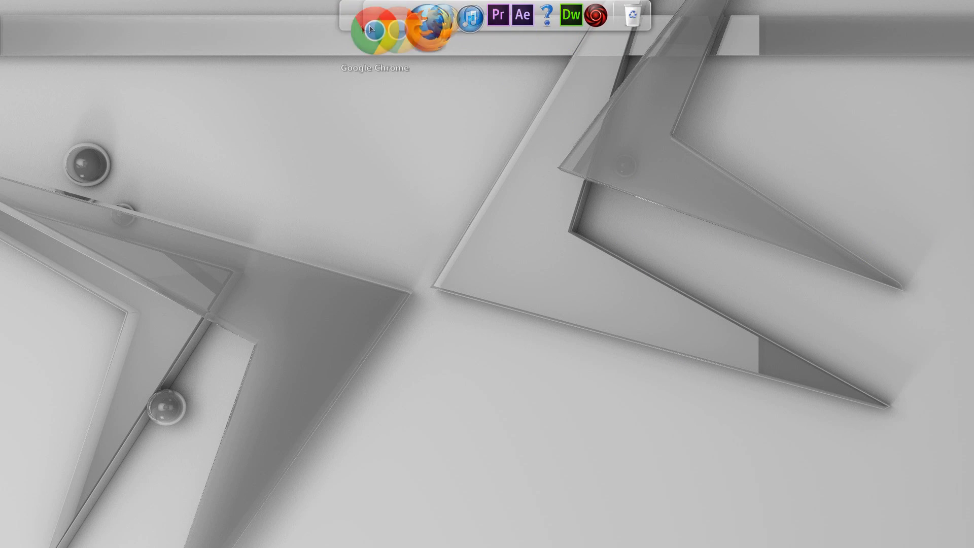
mouse_move(588, 35)
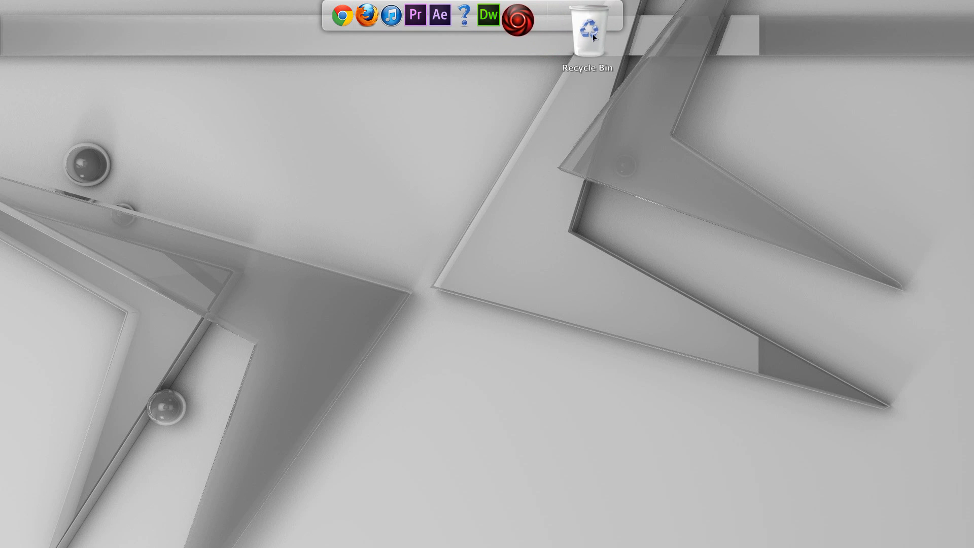
right_click(588, 28)
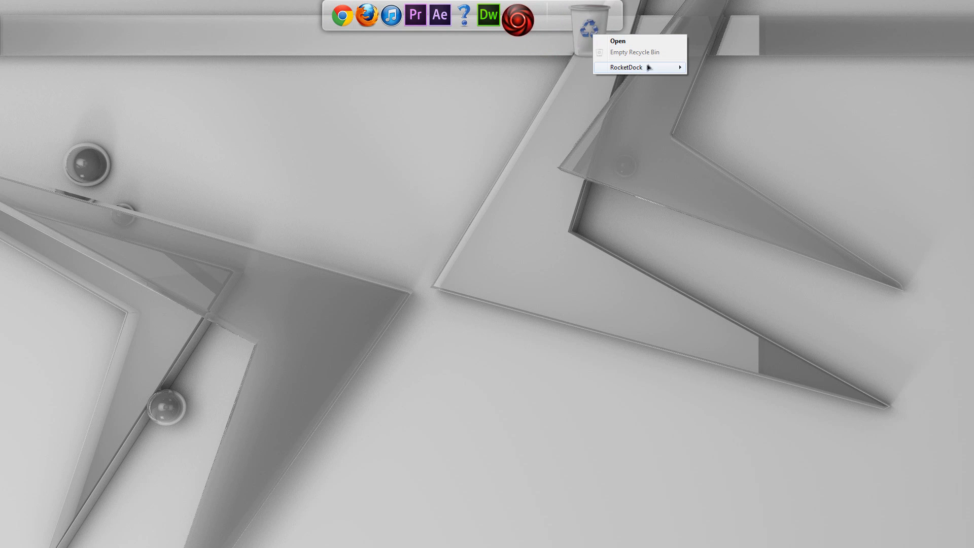
click(626, 67)
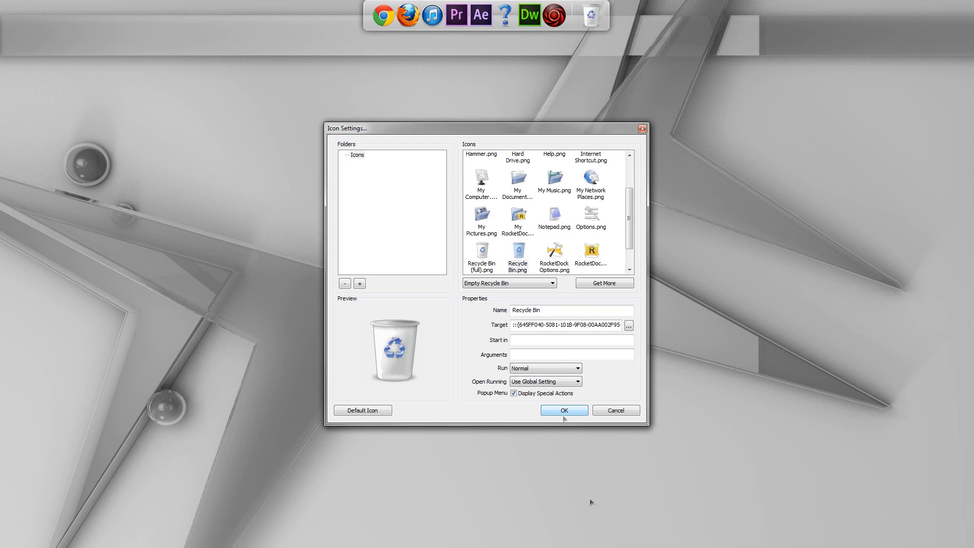
click(362, 410)
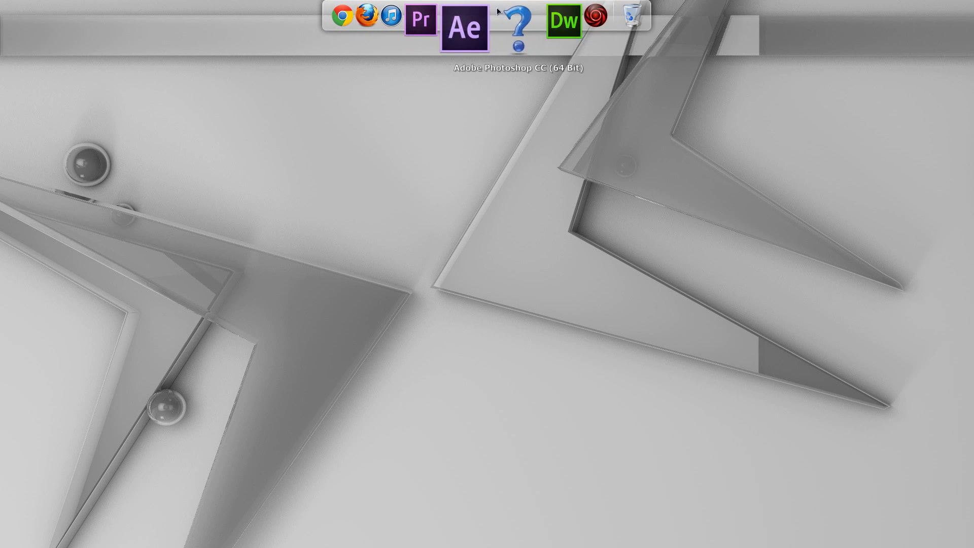
In Dock Settings > Icons, set icon Quality to High Quality (Slower)
right_click(518, 24)
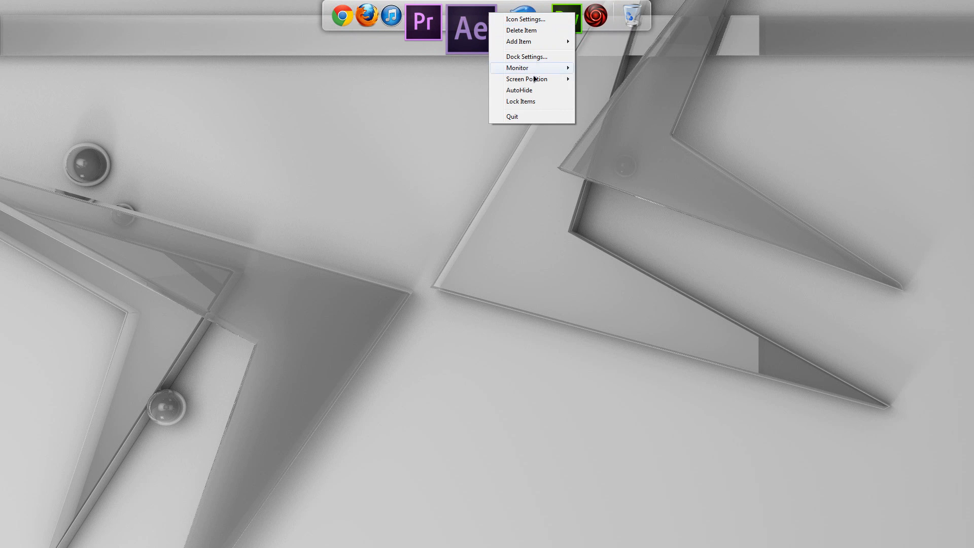
click(526, 56)
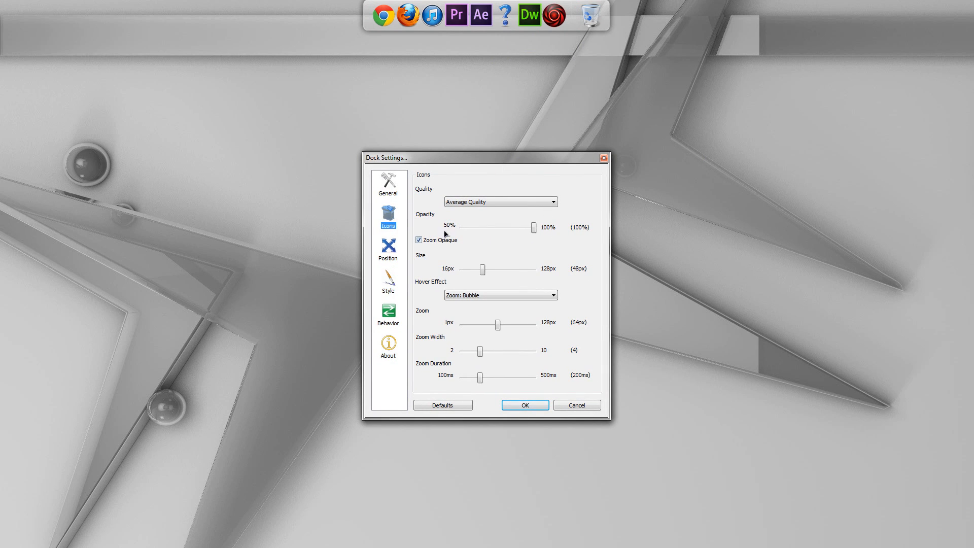
click(549, 201)
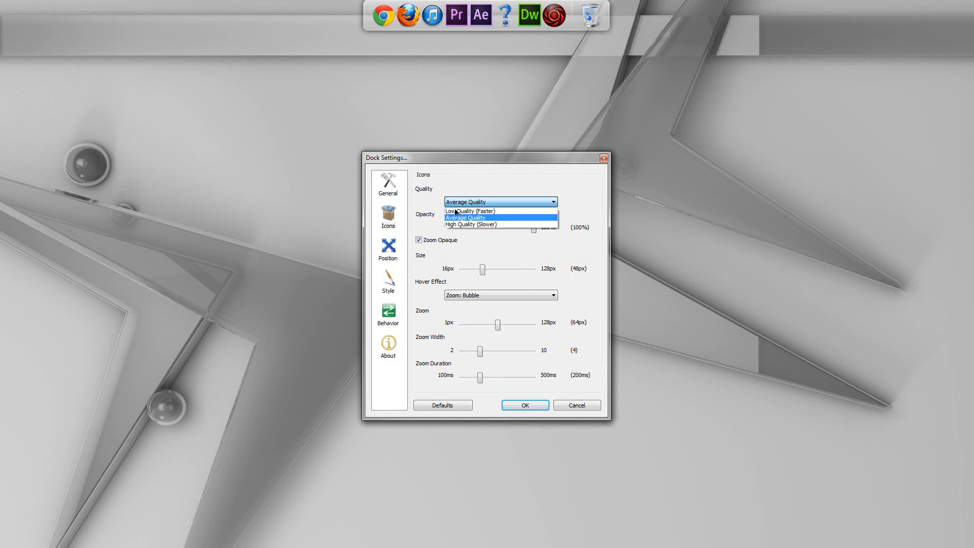
click(472, 224)
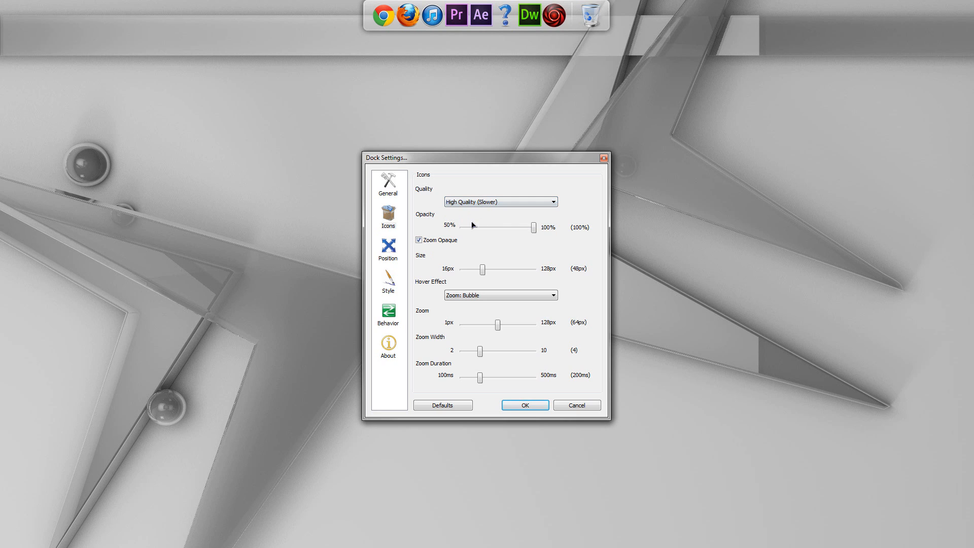
mouse_move(383, 18)
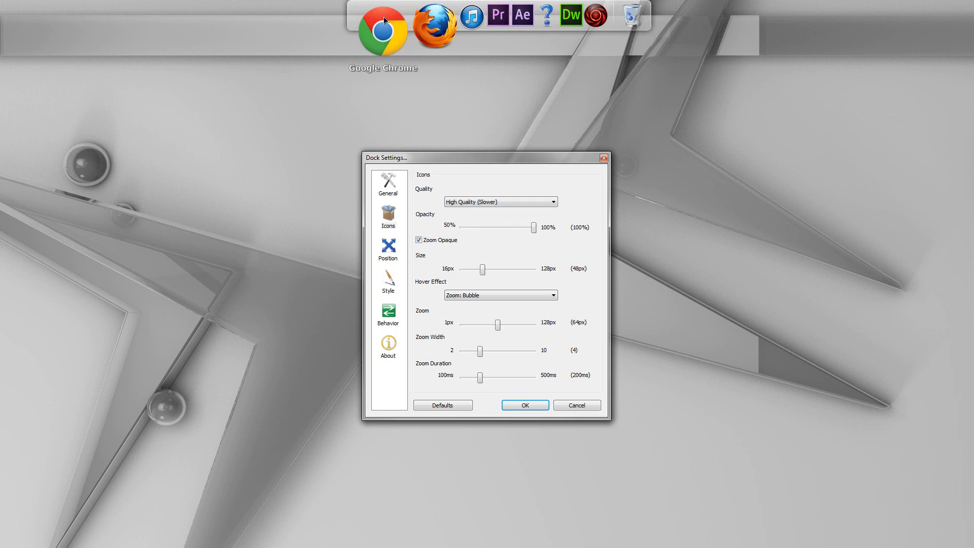
mouse_move(526, 239)
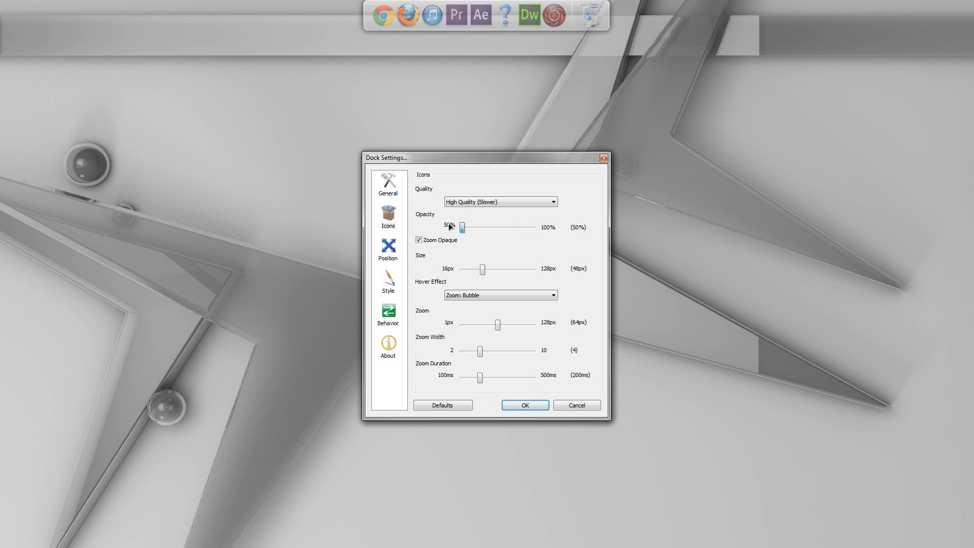
mouse_move(390, 62)
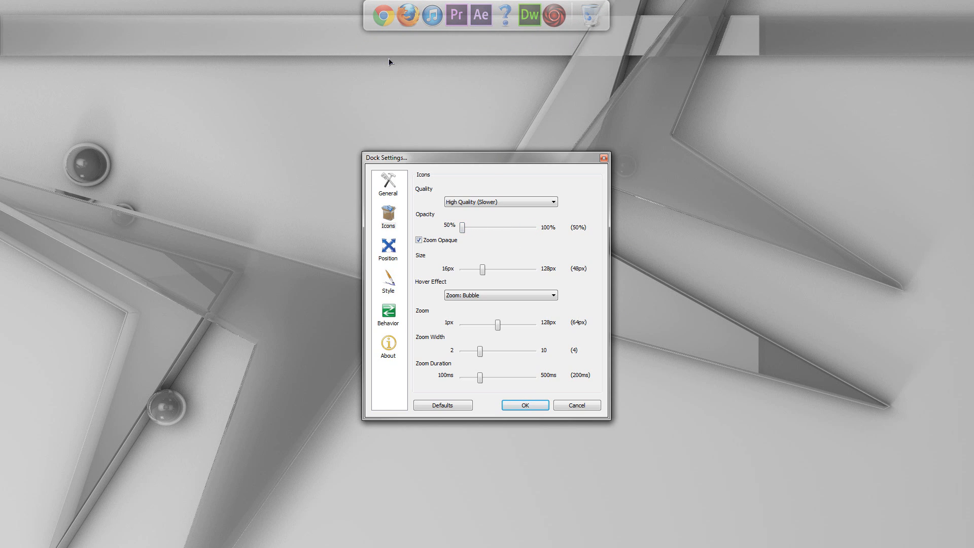
mouse_move(379, 55)
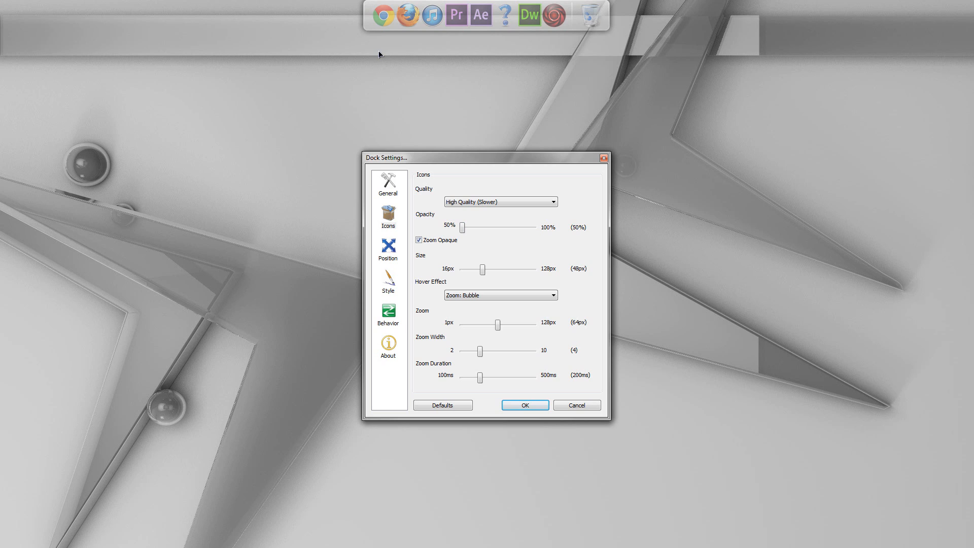
mouse_move(597, 74)
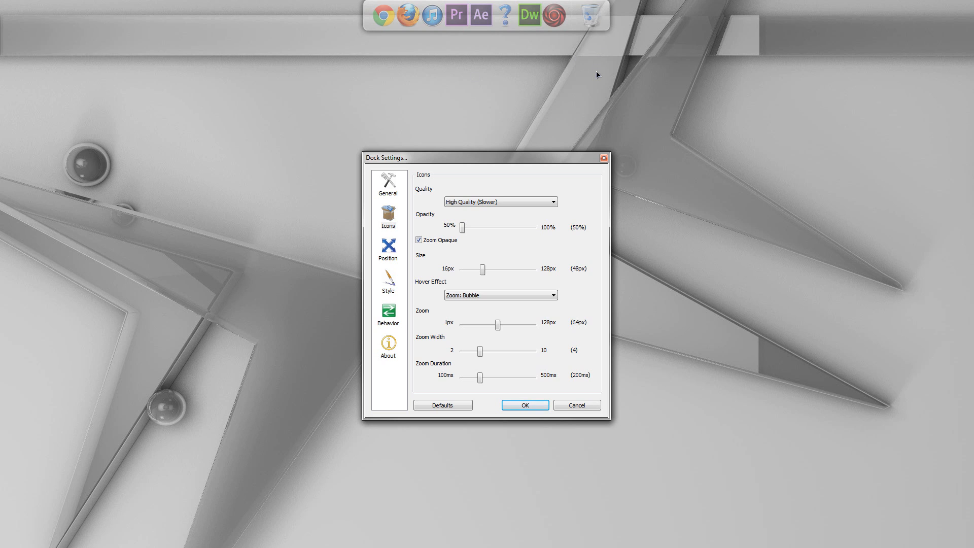
mouse_move(486, 29)
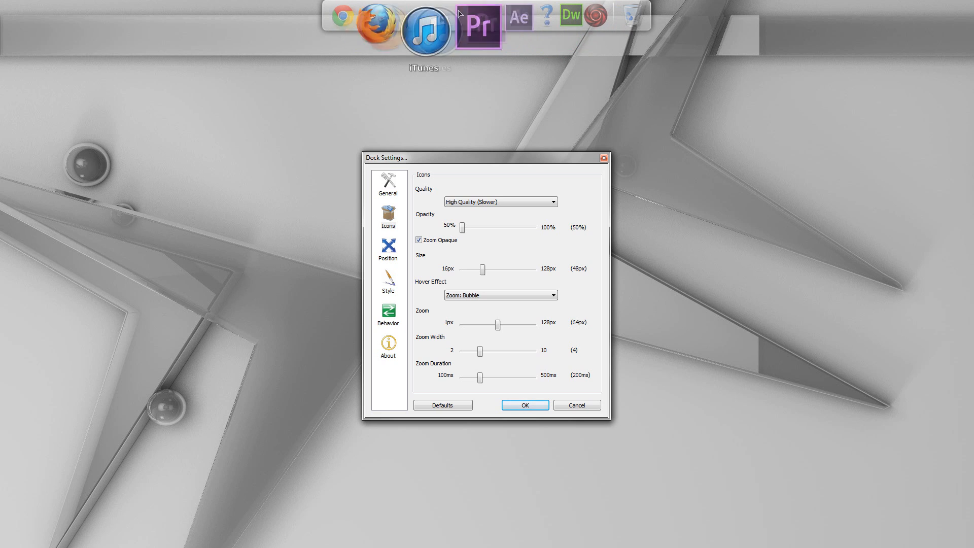
mouse_move(513, 287)
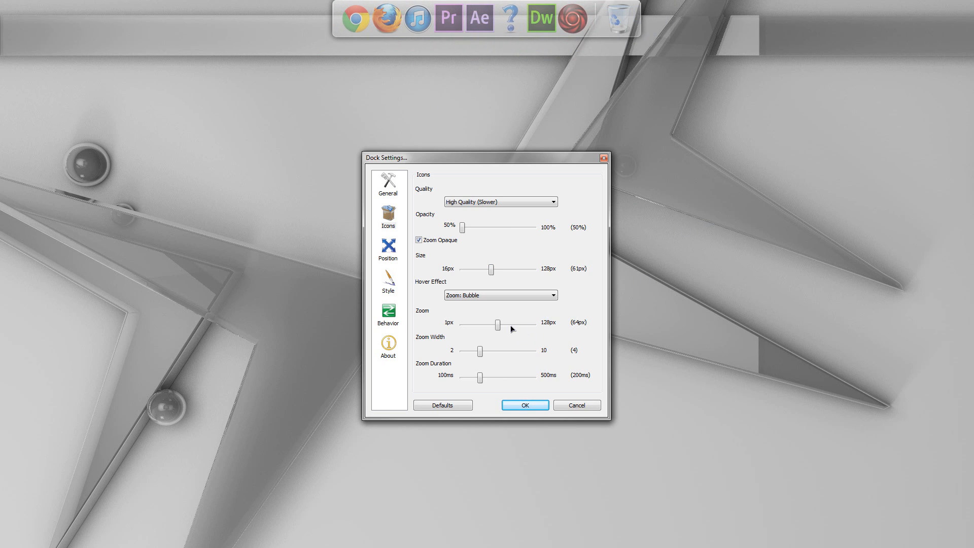
mouse_move(430, 328)
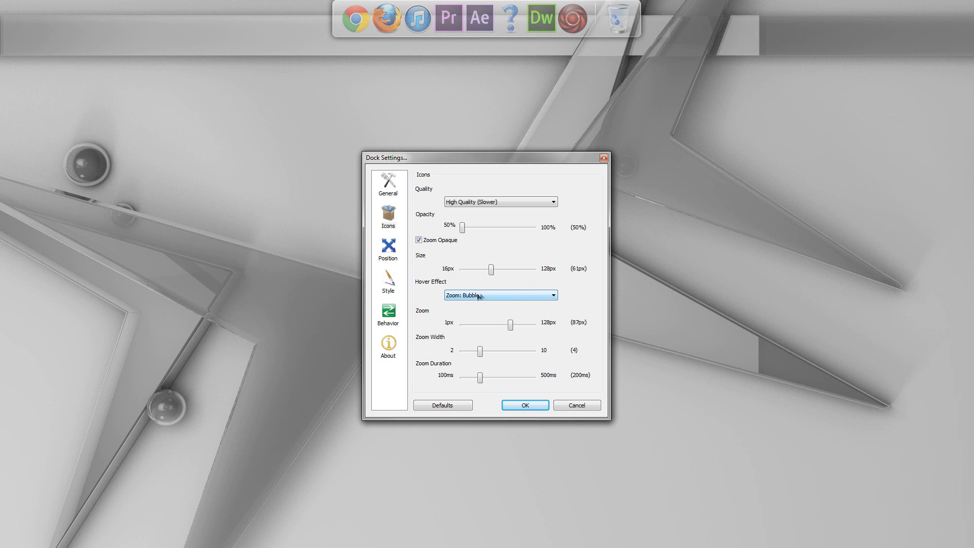
mouse_move(508, 29)
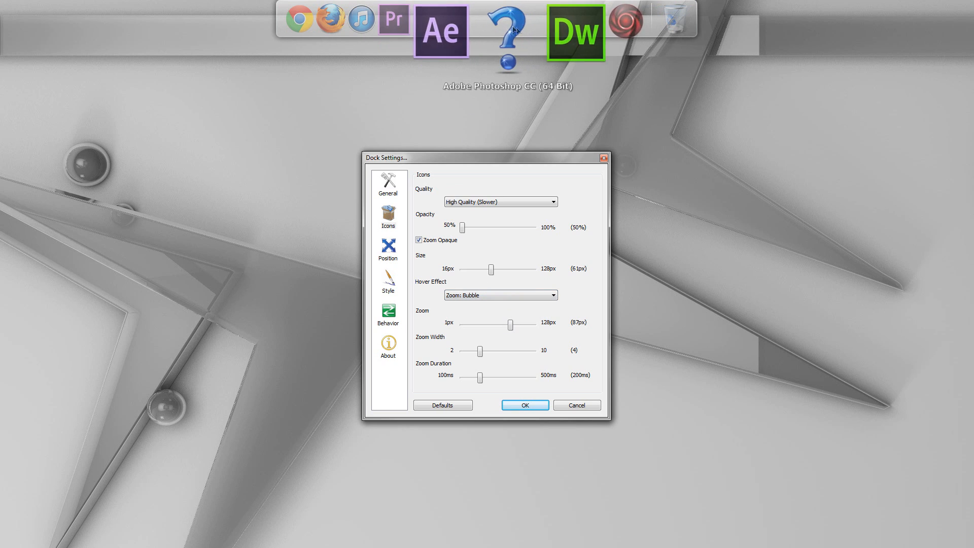
mouse_move(344, 38)
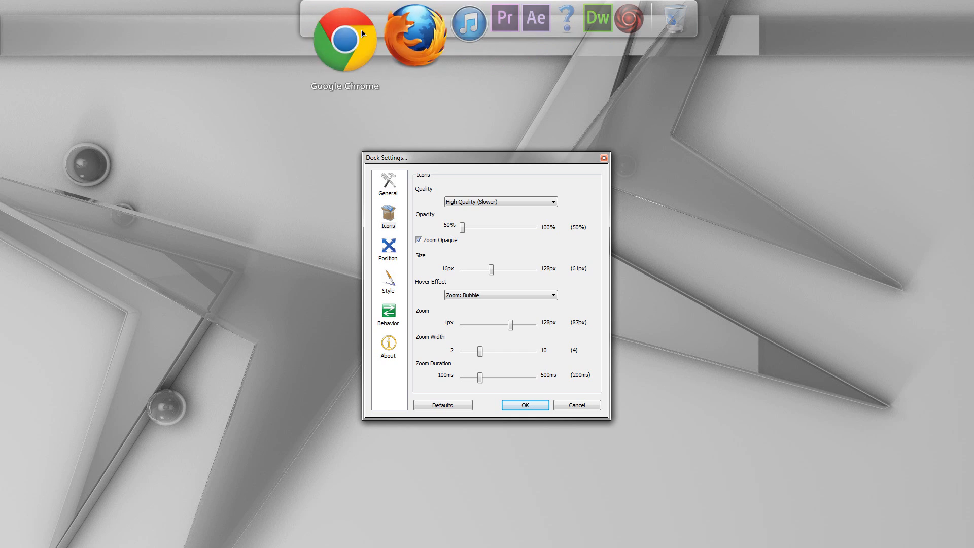
Try the Zoom: Plateau hover effect, then settle on Zoom: Flat
click(550, 295)
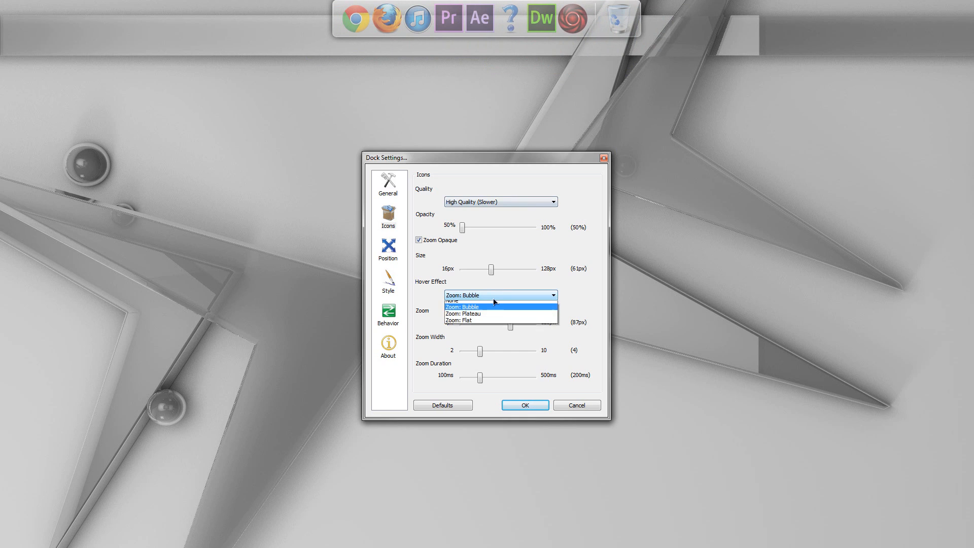
click(466, 313)
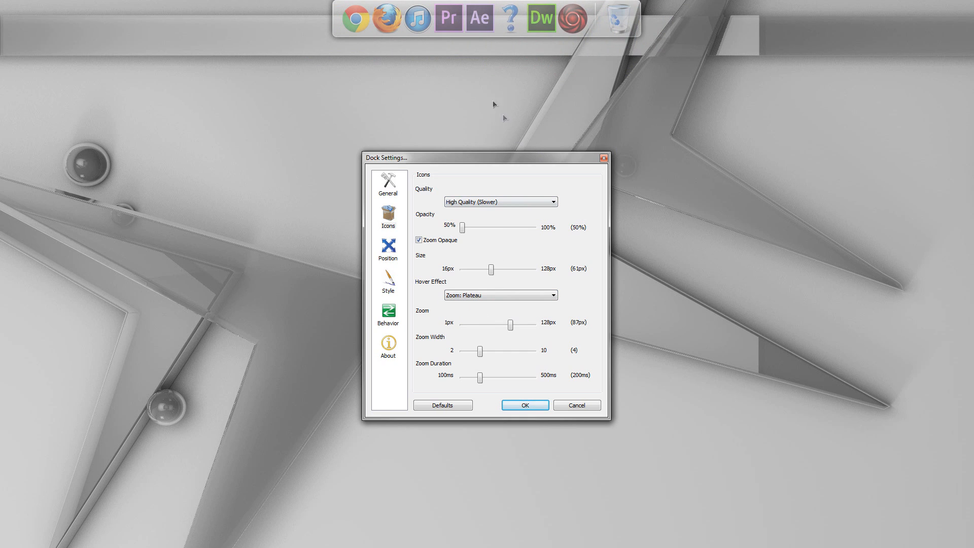
mouse_move(369, 47)
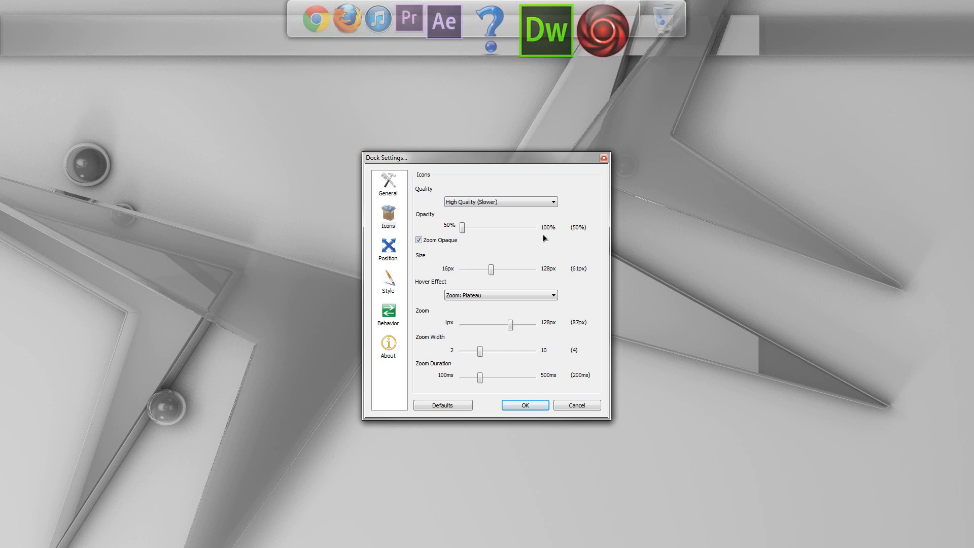
click(500, 295)
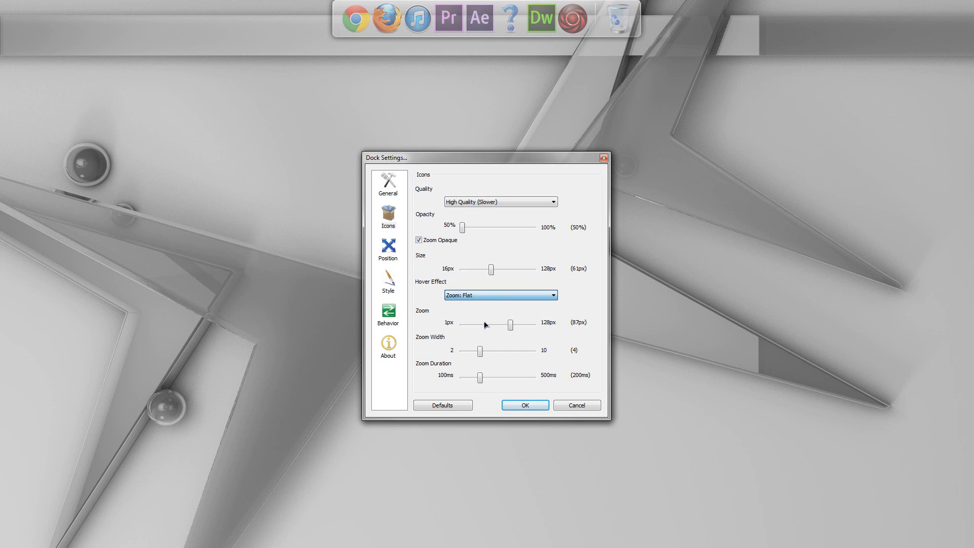
mouse_move(366, 39)
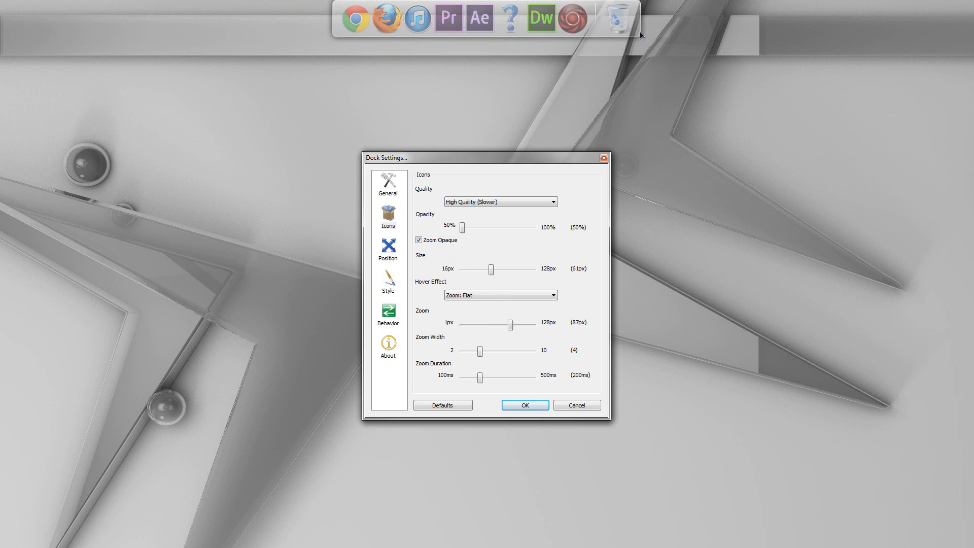
mouse_move(404, 18)
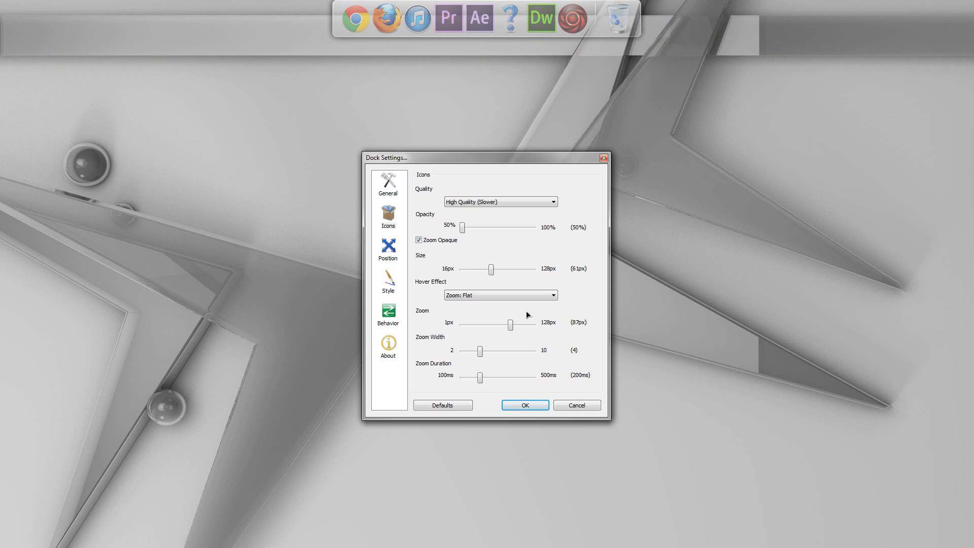
click(499, 294)
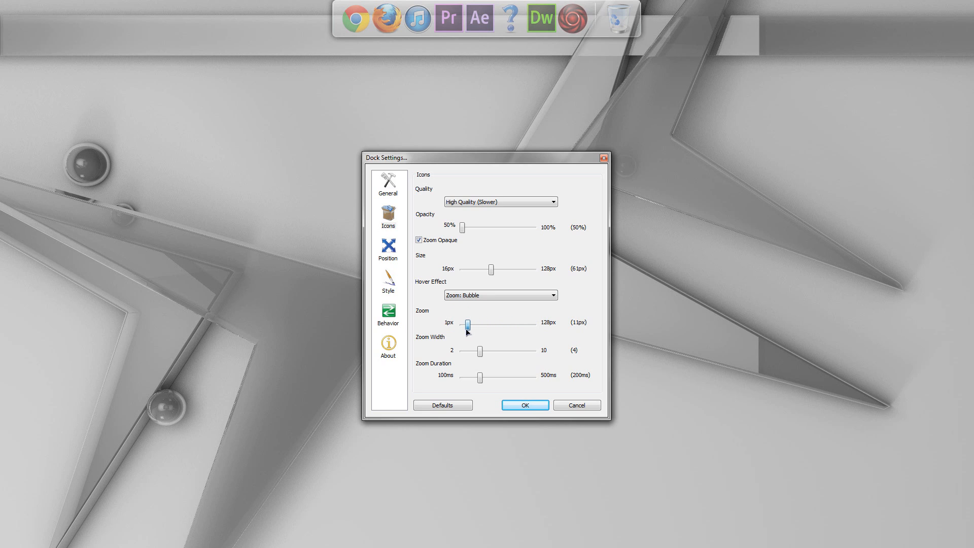
mouse_move(447, 19)
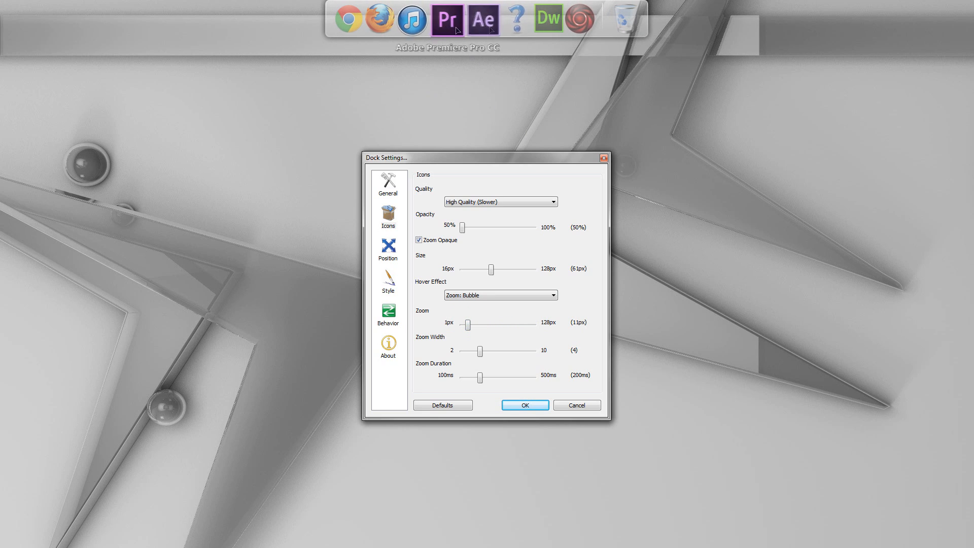
mouse_move(542, 20)
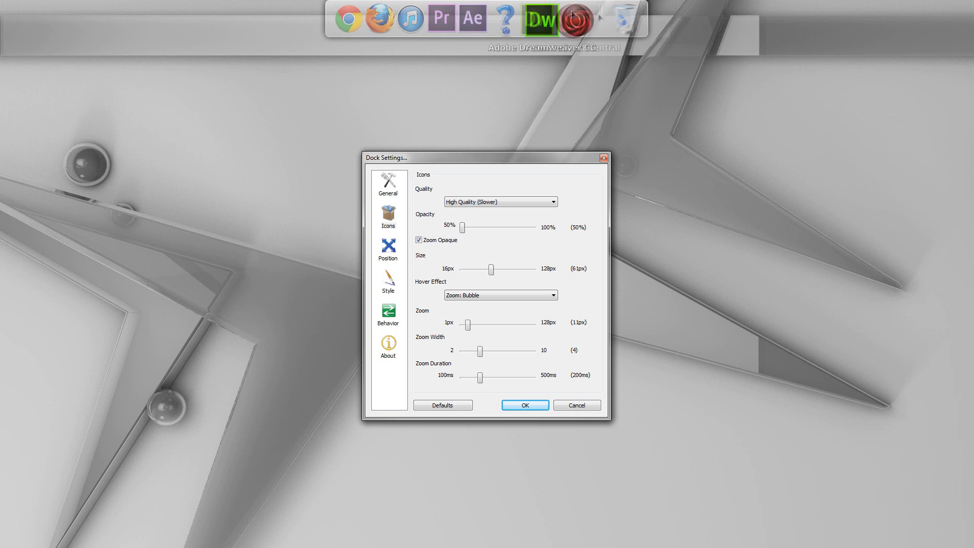
mouse_move(419, 21)
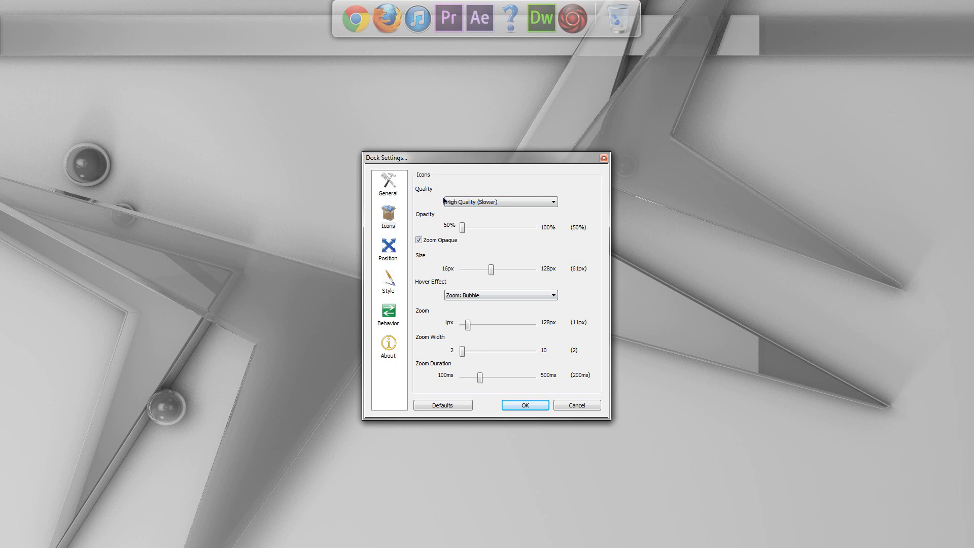
mouse_move(472, 106)
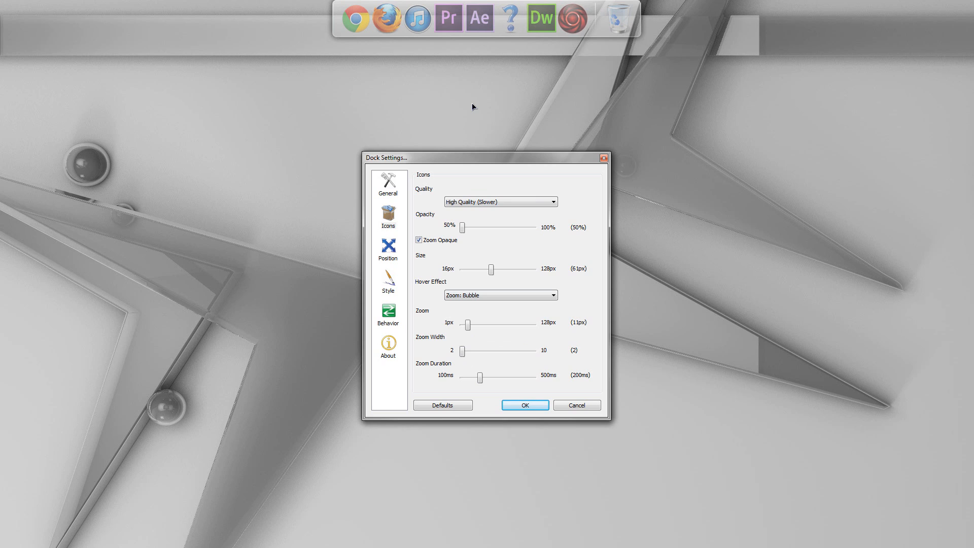
mouse_move(447, 18)
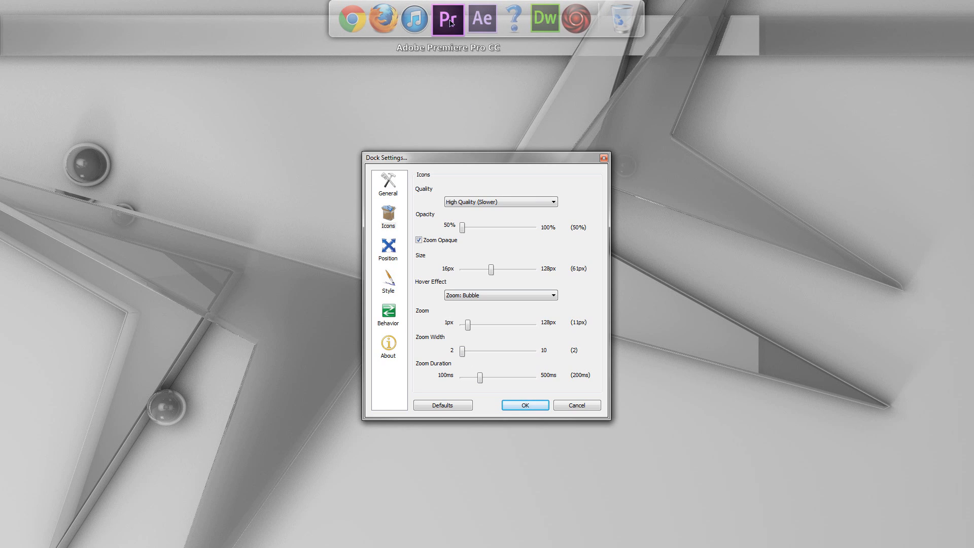
mouse_move(448, 21)
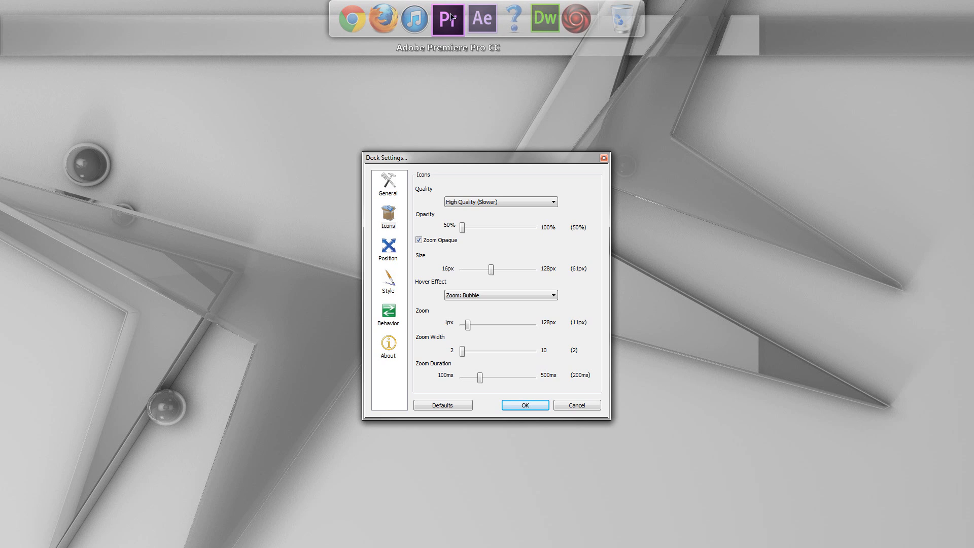
mouse_move(442, 71)
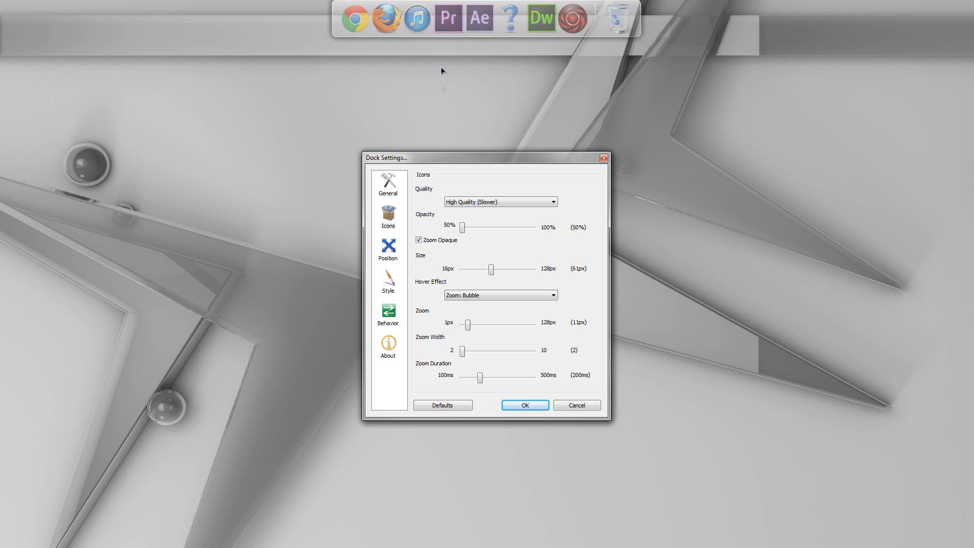
mouse_move(447, 20)
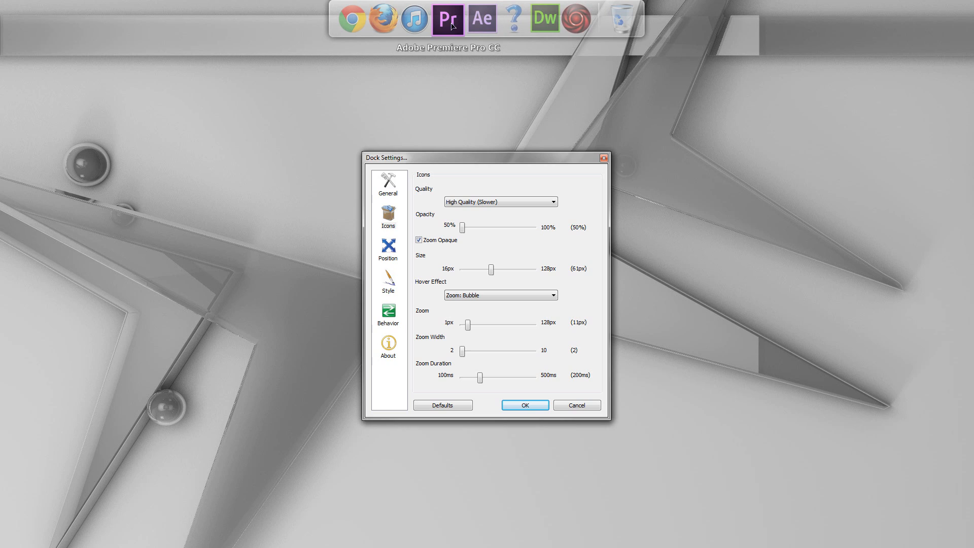
mouse_move(450, 85)
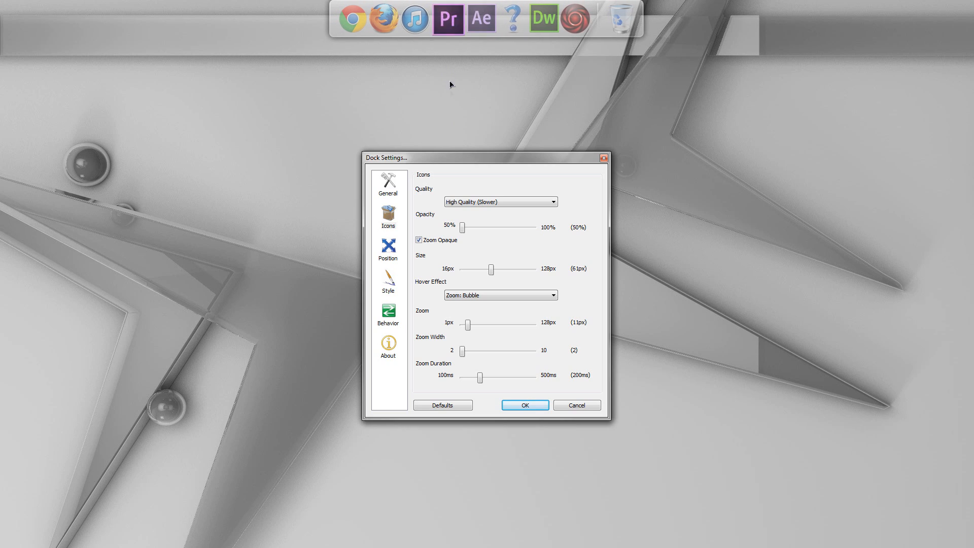
mouse_move(482, 360)
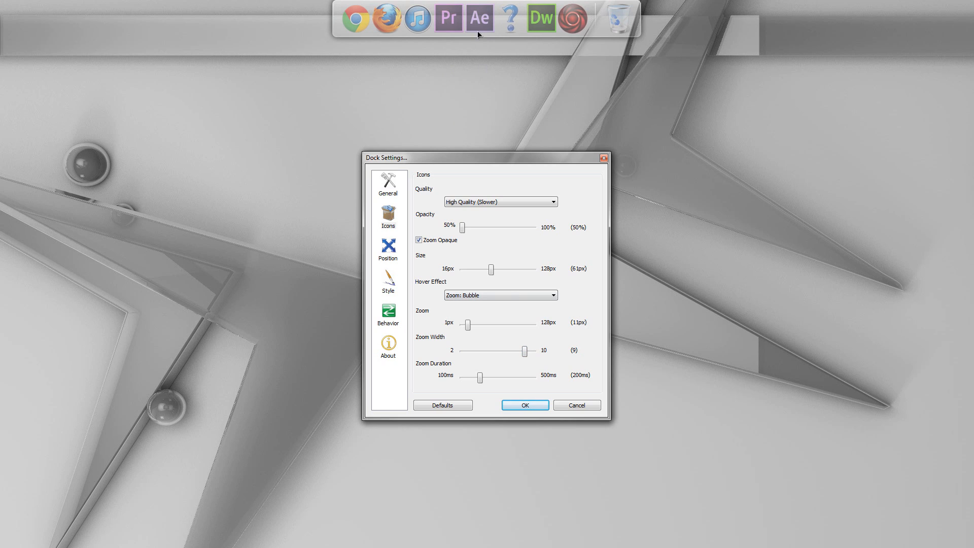
mouse_move(354, 20)
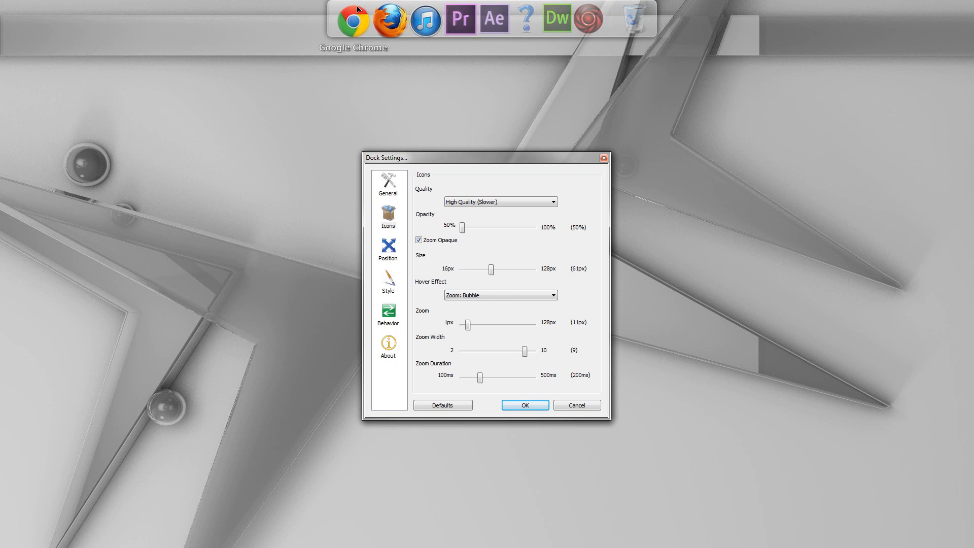
mouse_move(620, 281)
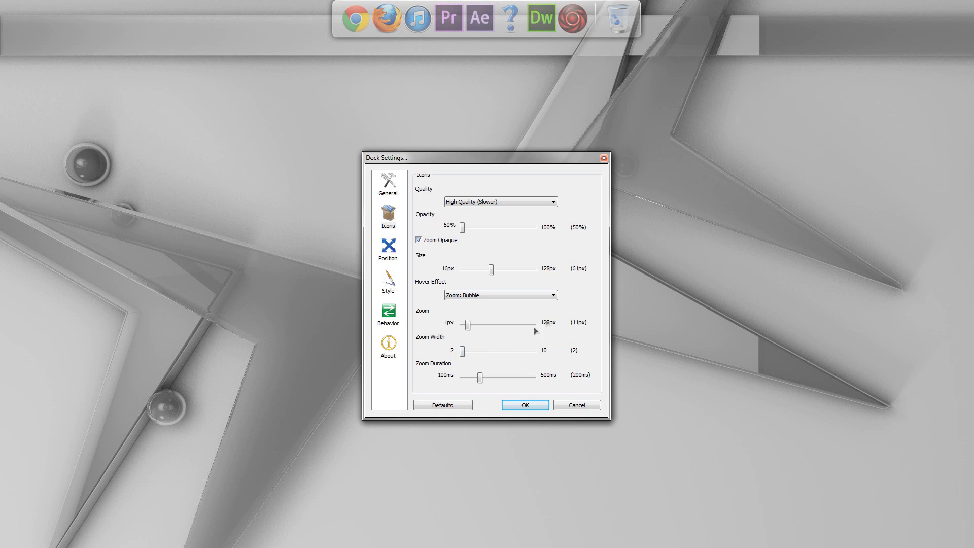
mouse_move(481, 389)
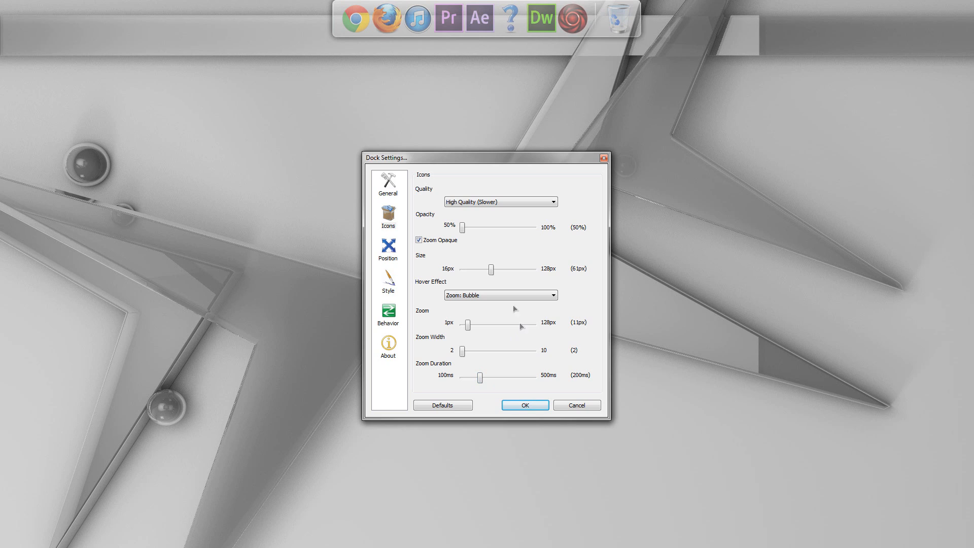
Switch the Dock Settings window to the Position page
click(387, 249)
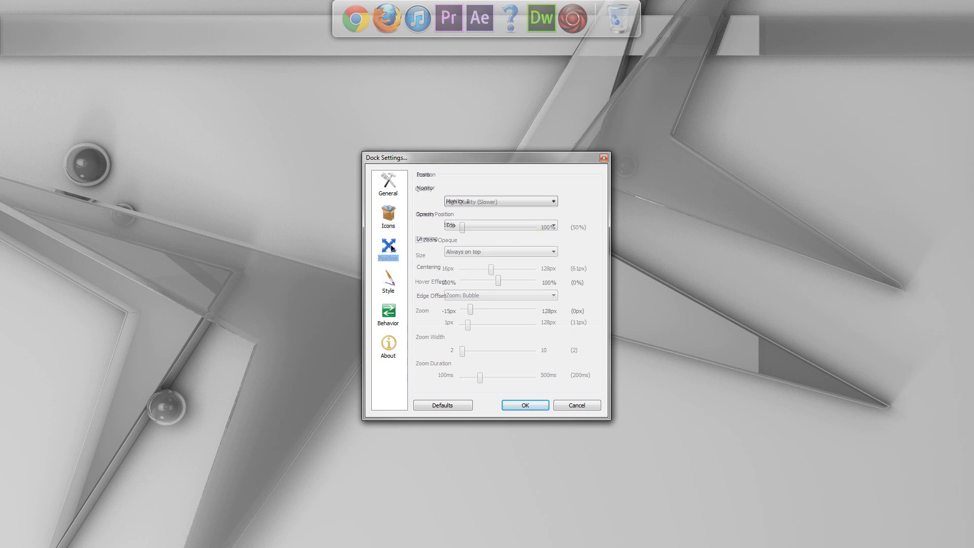
Keep the dock on Monitor 1, try the left edge, then return Screen Position to Top
click(386, 245)
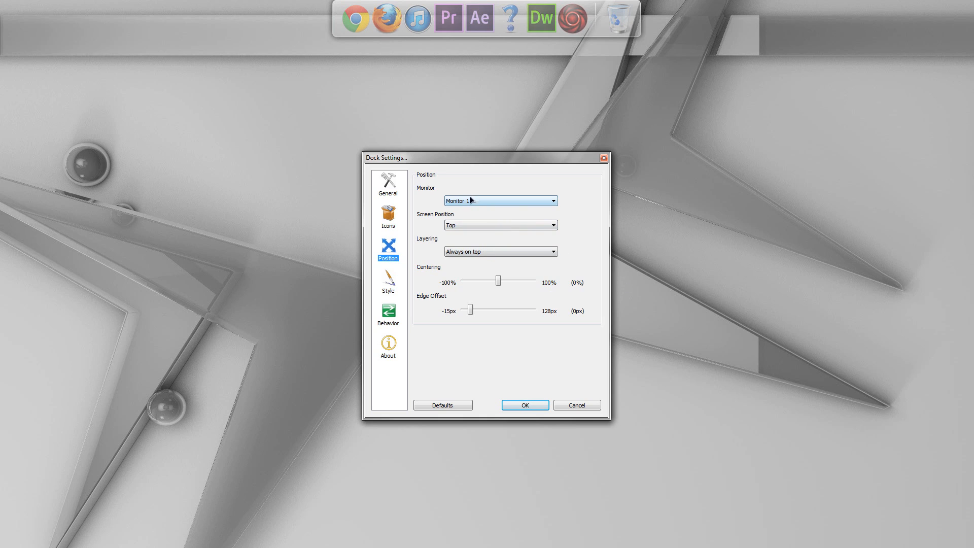
click(499, 200)
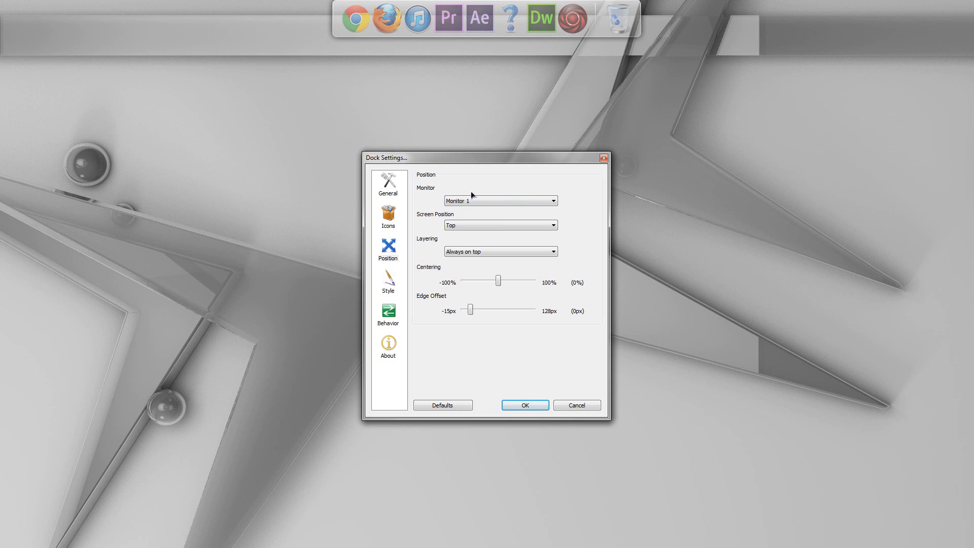
click(499, 225)
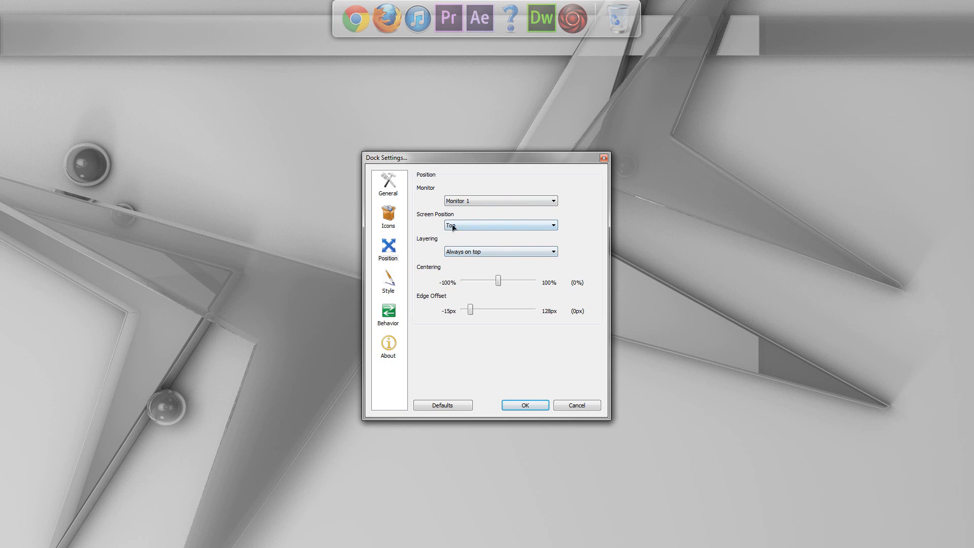
click(499, 225)
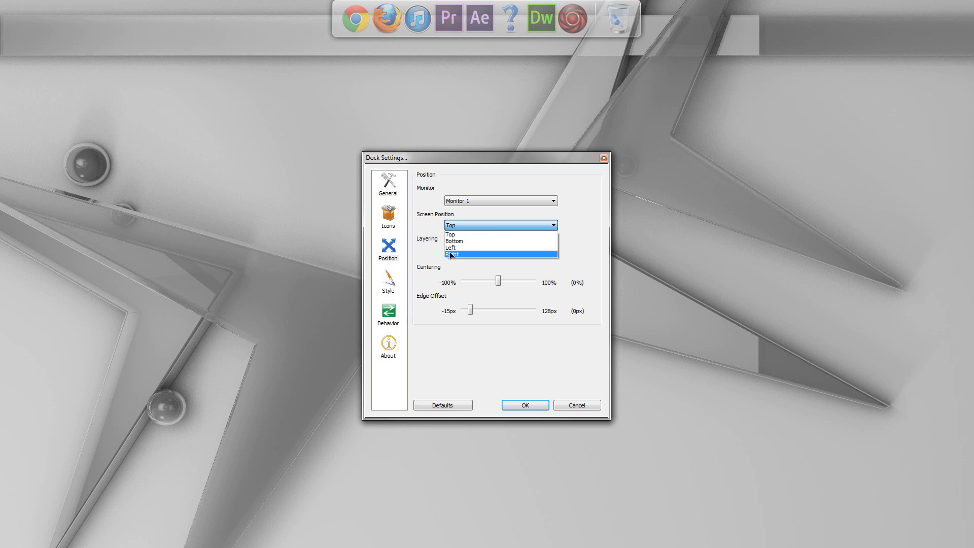
click(451, 247)
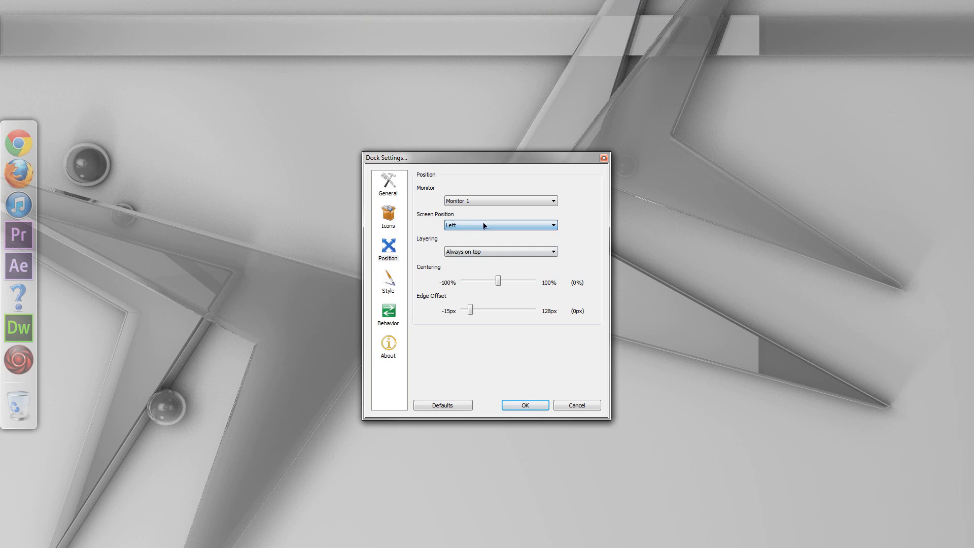
click(549, 226)
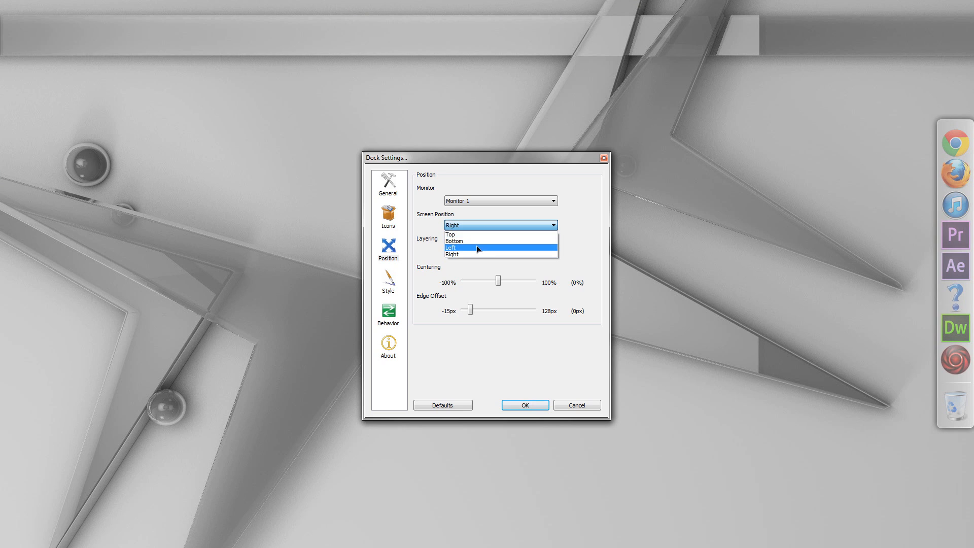
click(449, 234)
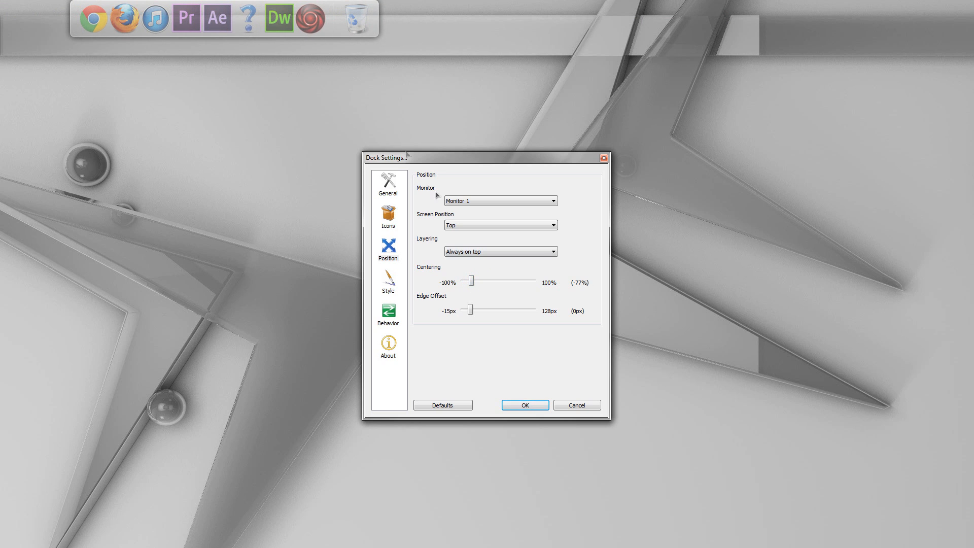
mouse_move(518, 342)
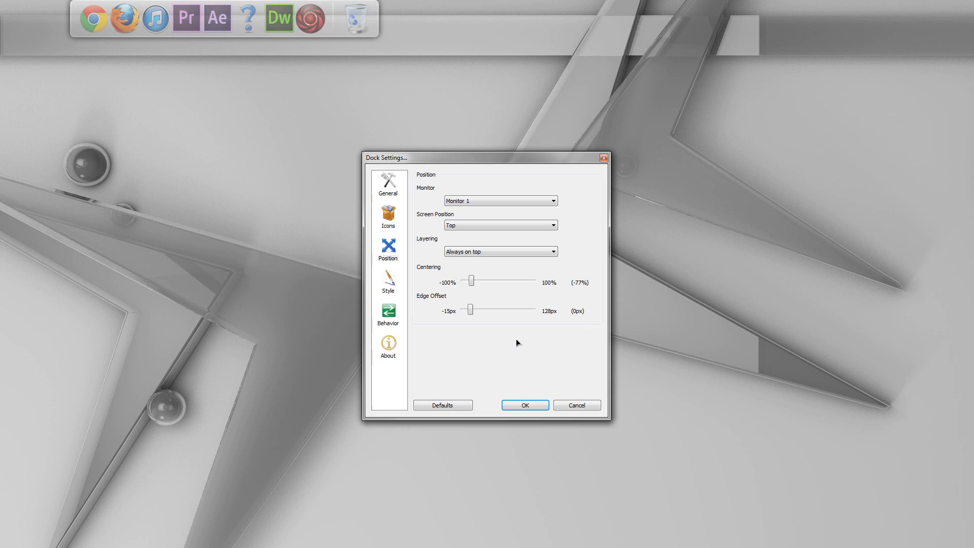
mouse_move(428, 5)
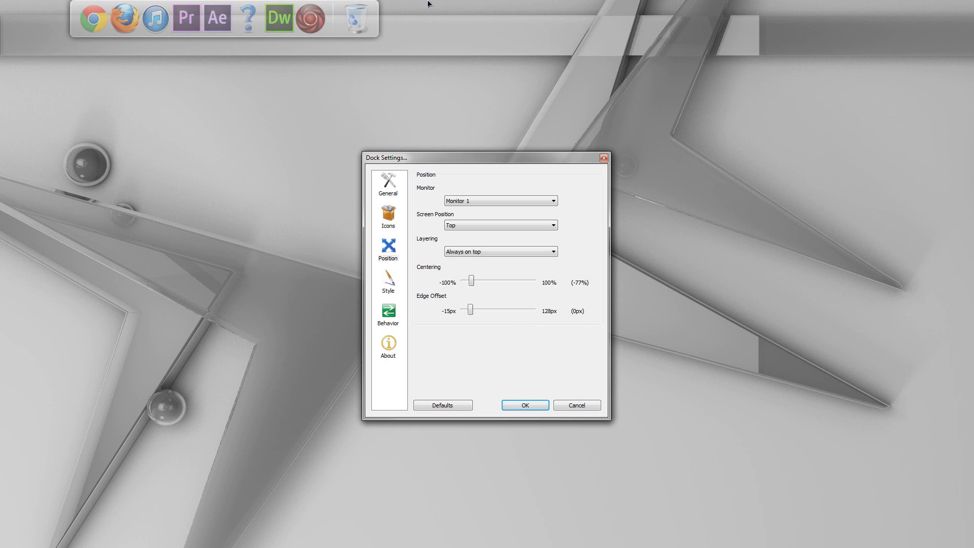
mouse_move(470, 309)
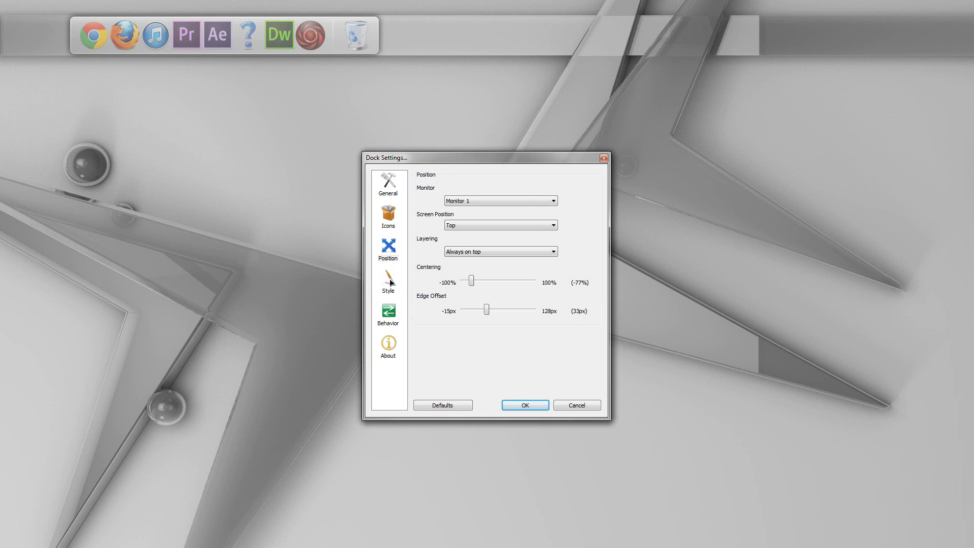
click(387, 286)
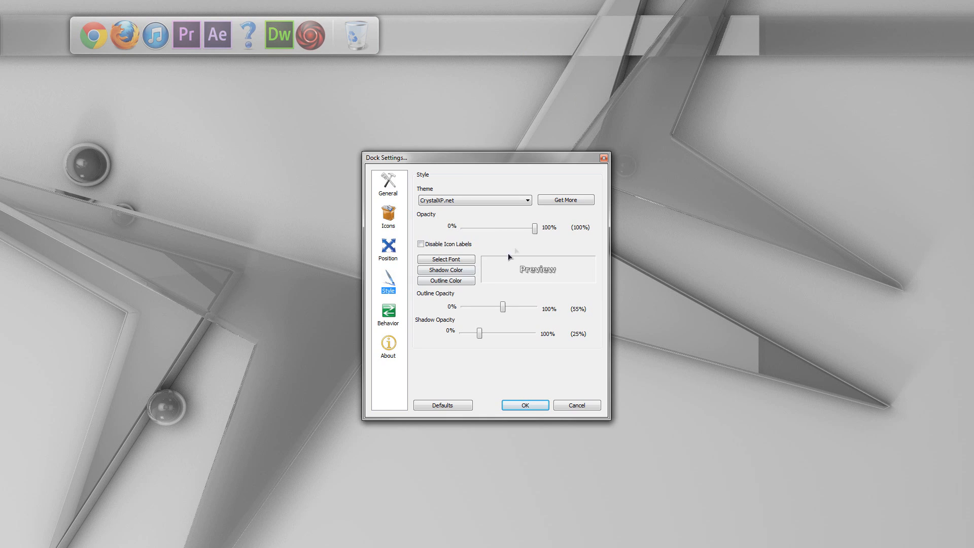
click(528, 200)
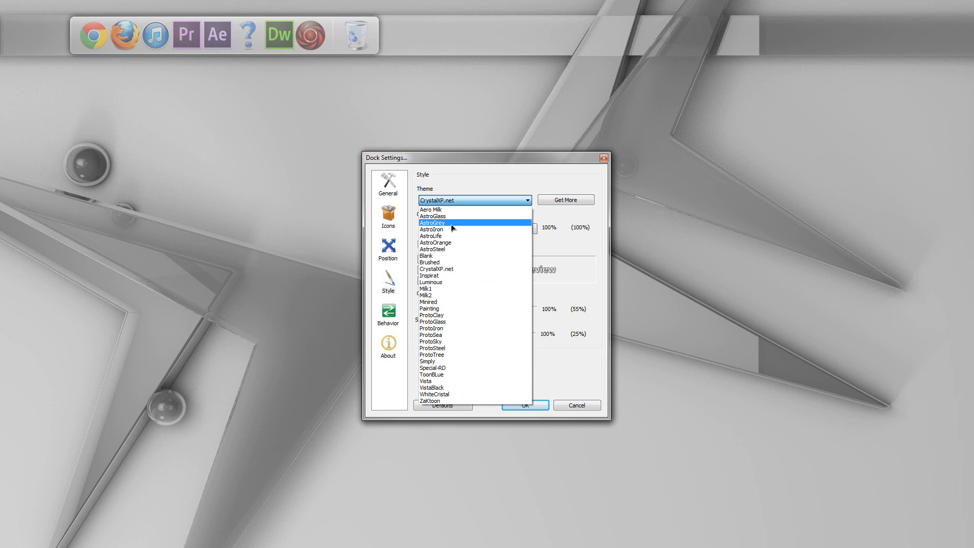
click(430, 209)
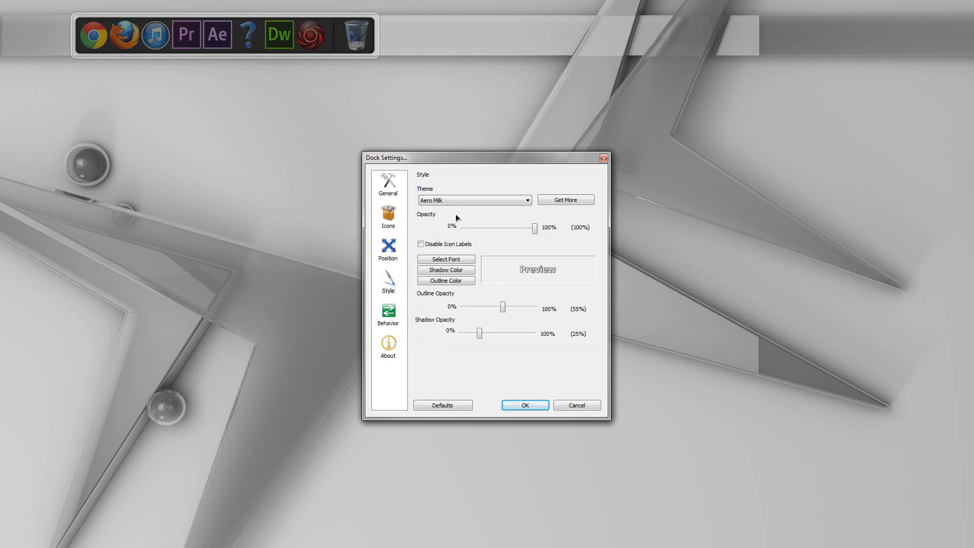
mouse_move(93, 34)
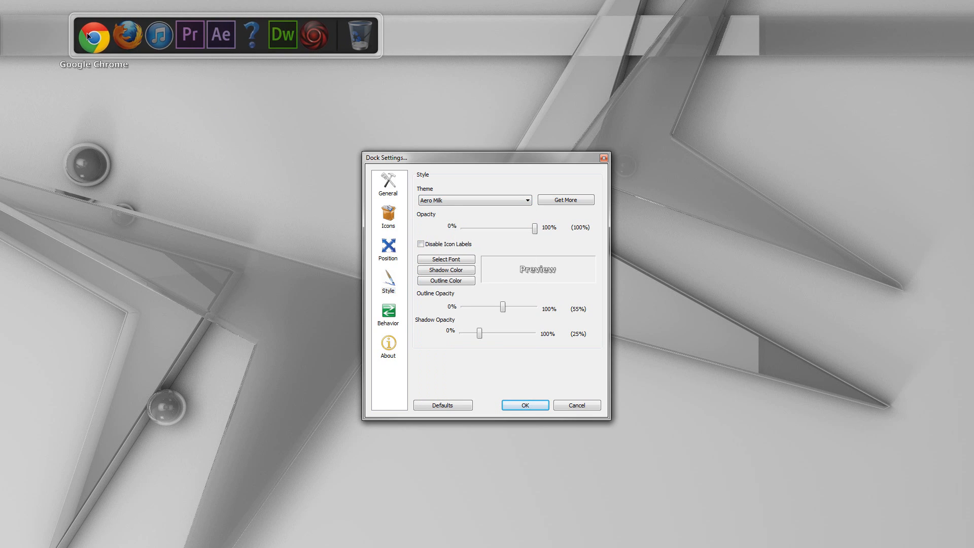
mouse_move(217, 35)
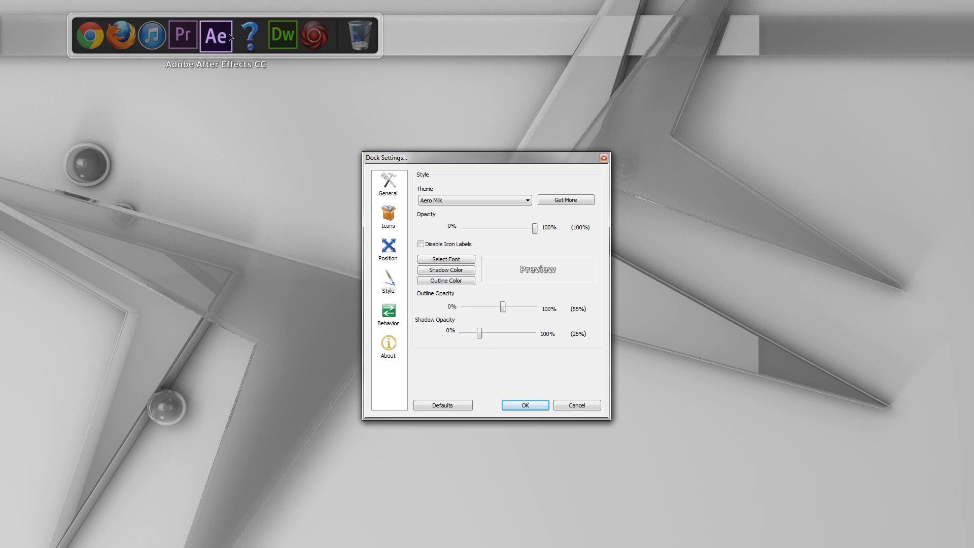
mouse_move(574, 272)
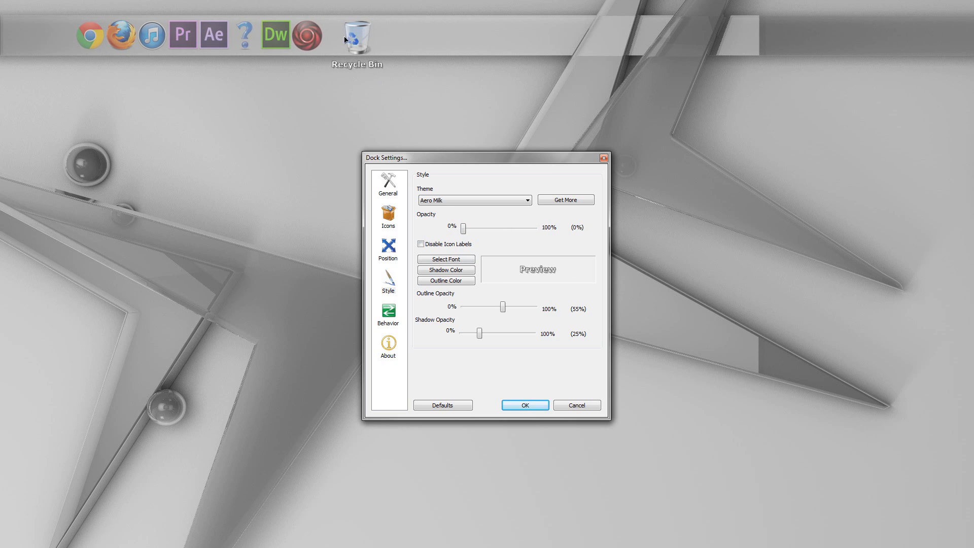
mouse_move(92, 35)
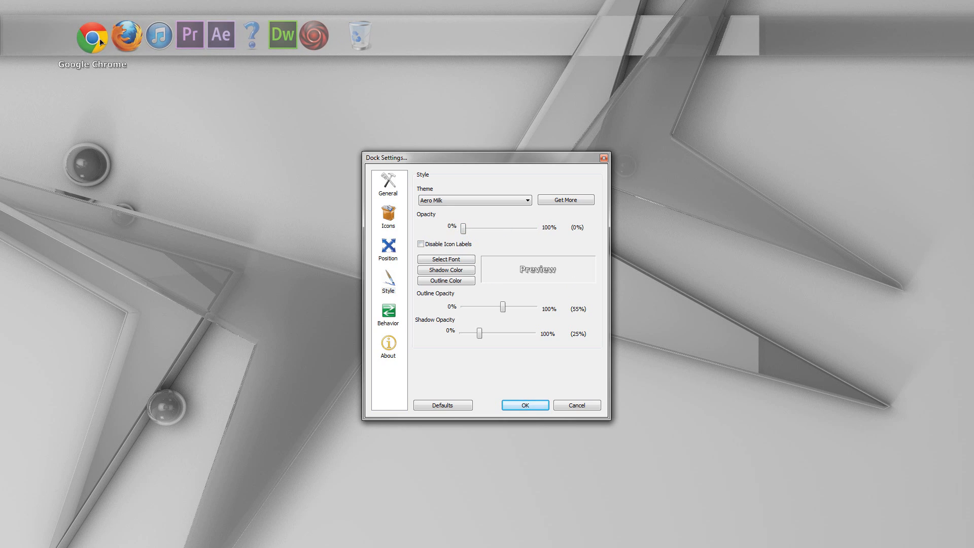
mouse_move(187, 35)
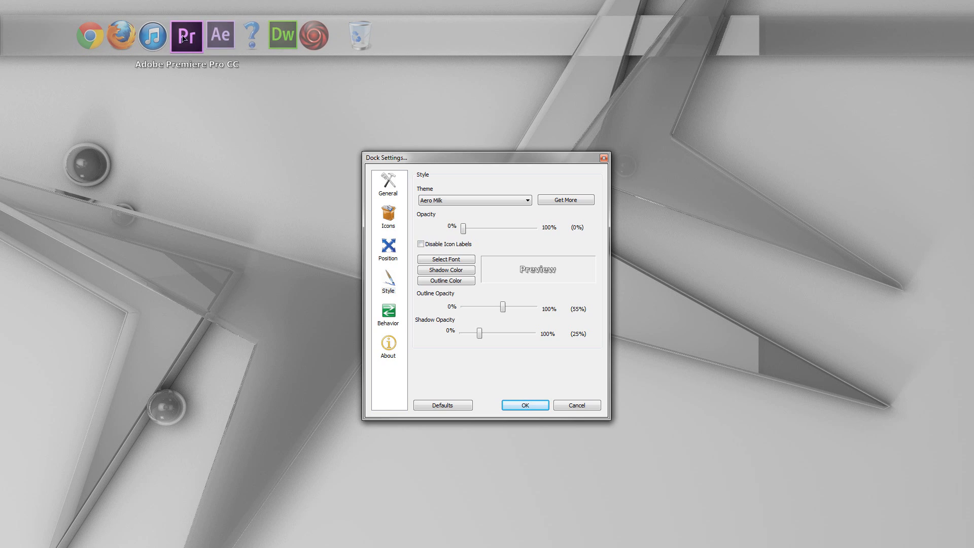
mouse_move(155, 35)
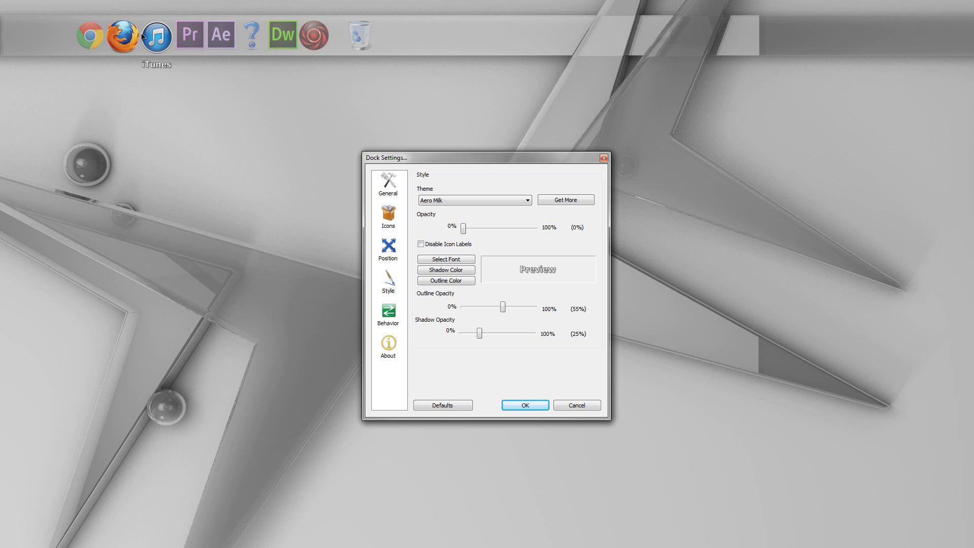
mouse_move(217, 35)
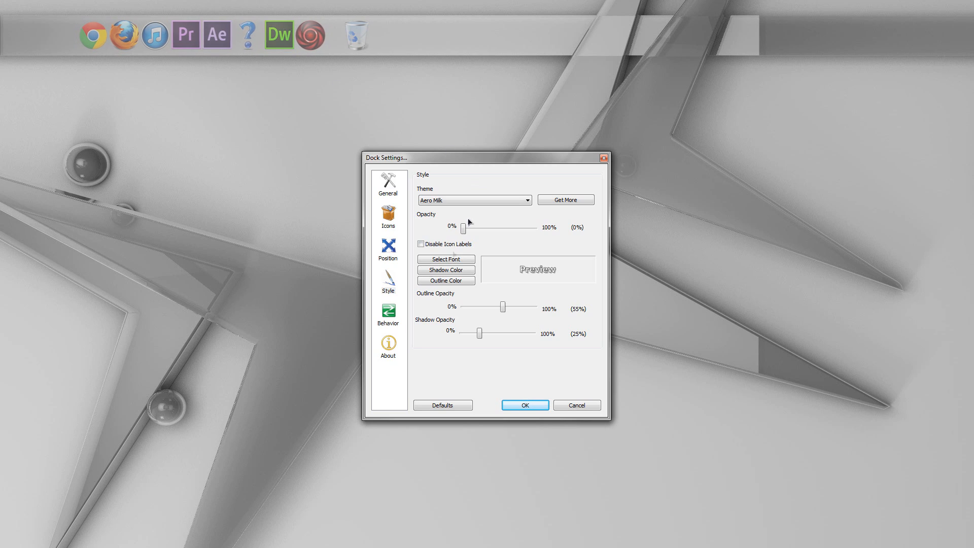
Tick Disable Icon Labels on the Style page and move to the Behavior page
click(420, 243)
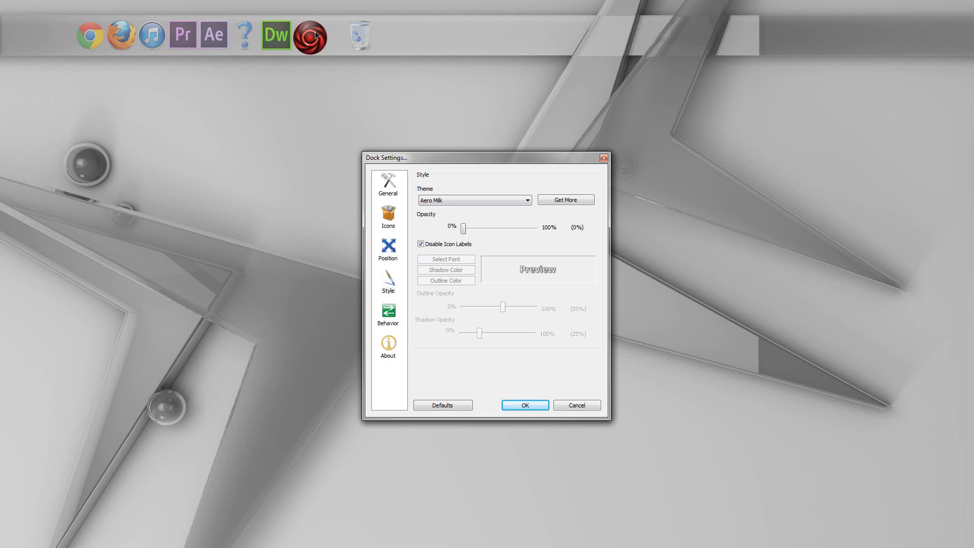
mouse_move(230, 44)
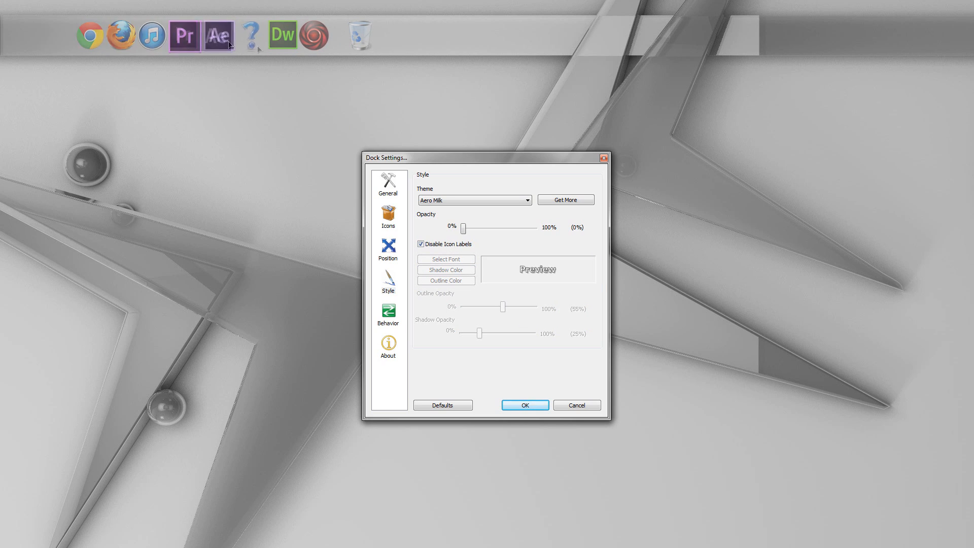
mouse_move(218, 35)
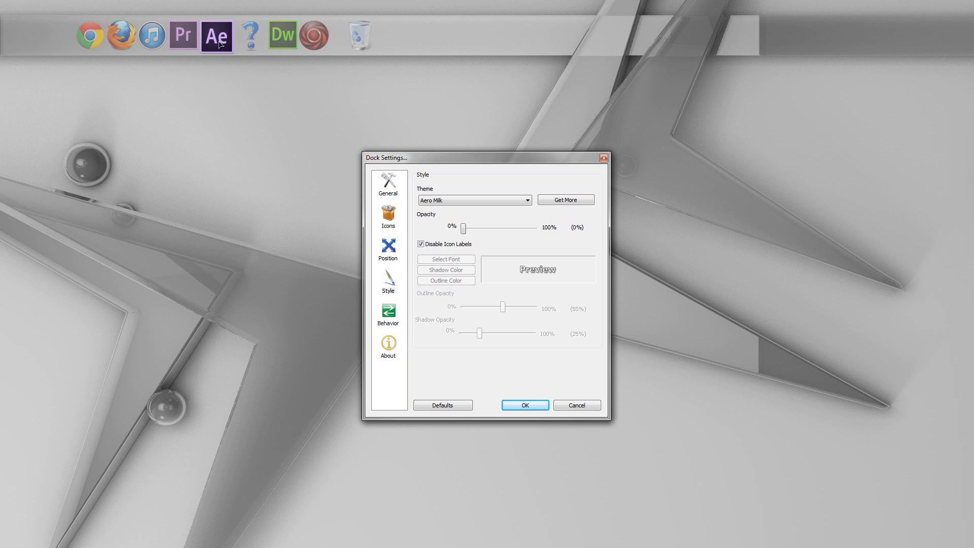
mouse_move(278, 35)
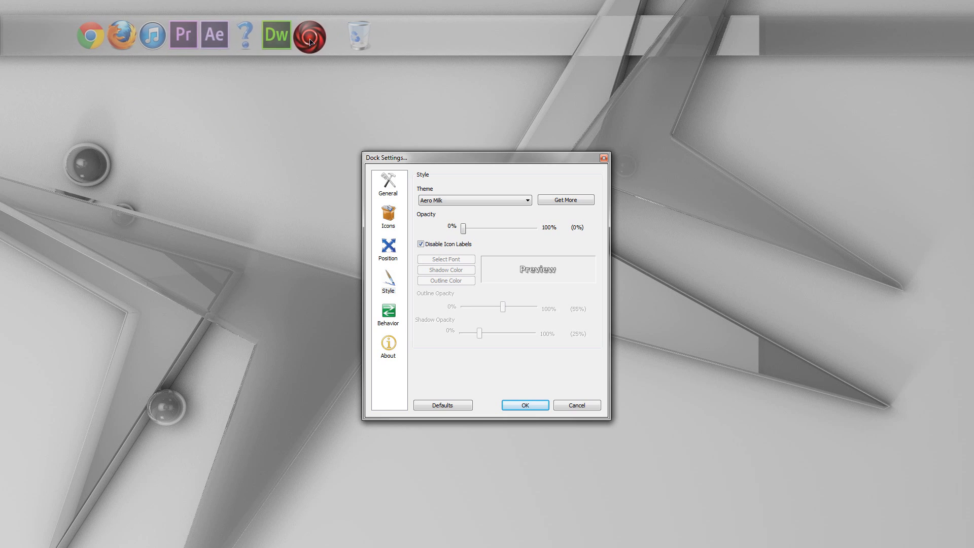
mouse_move(263, 159)
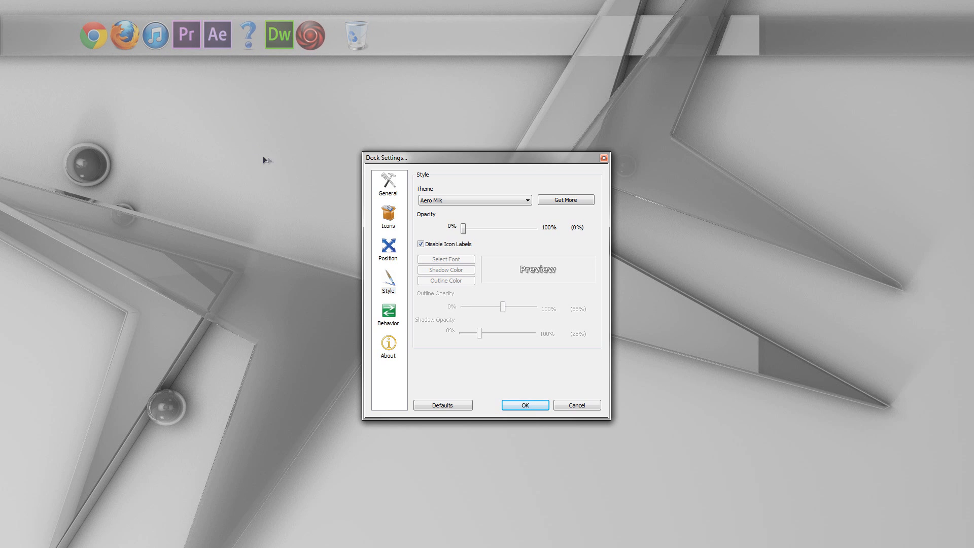
click(386, 313)
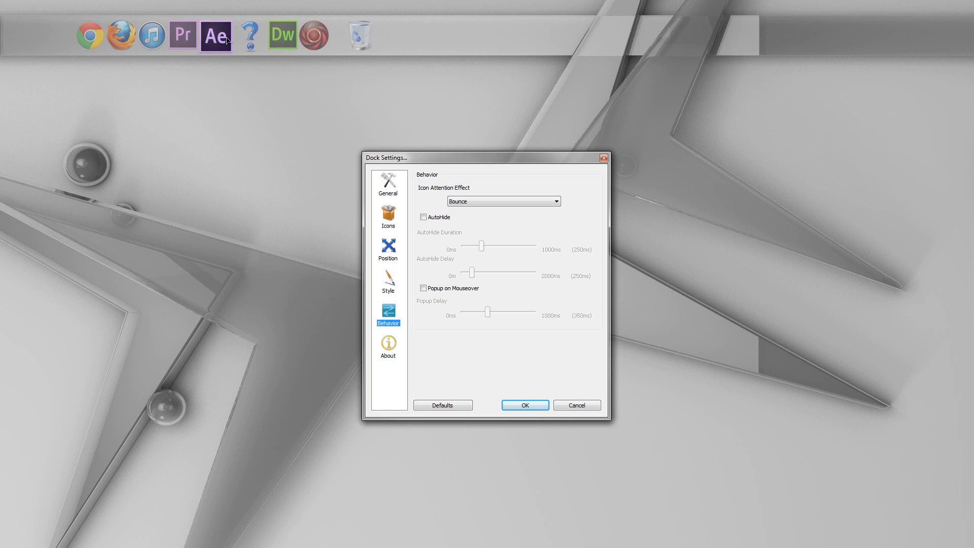
Try AutoHide, switch it back off, and move to the General page
click(423, 217)
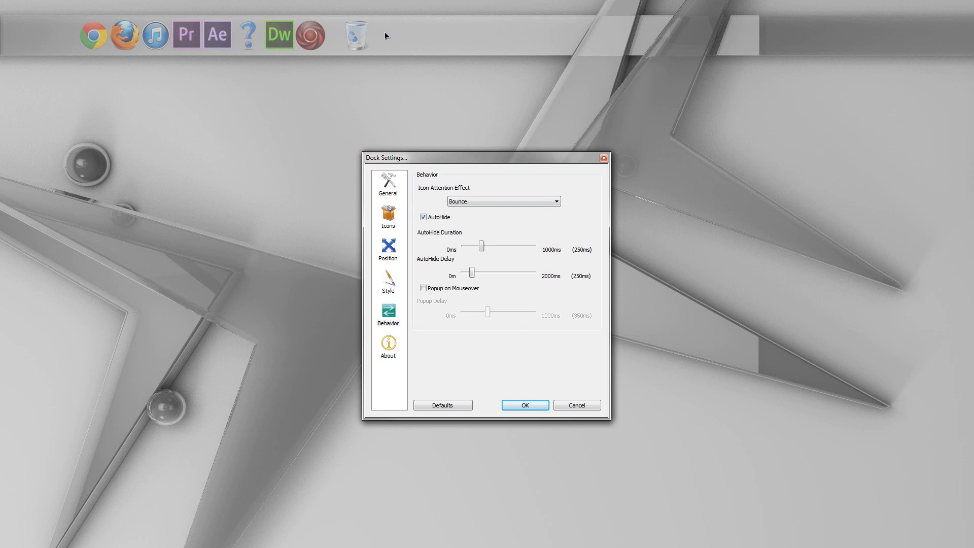
mouse_move(310, 38)
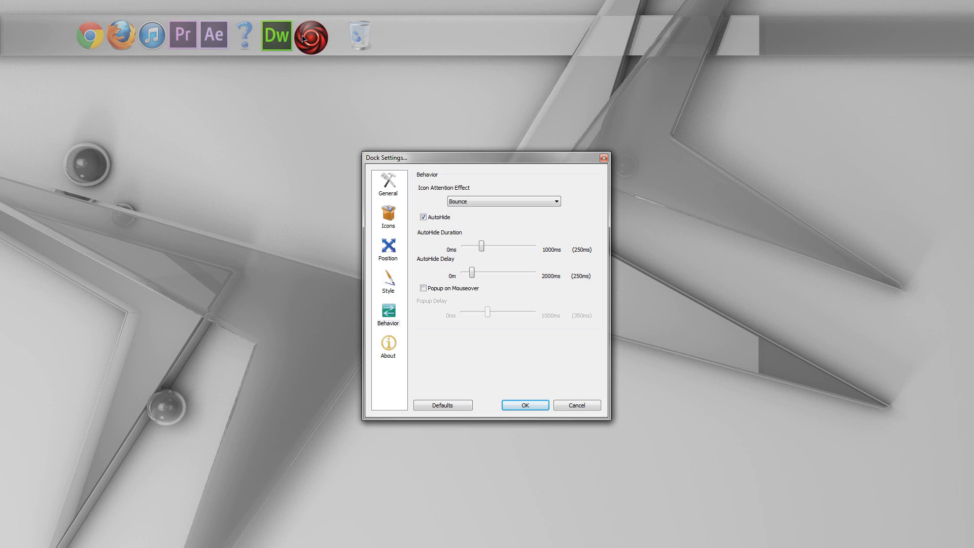
mouse_move(223, 190)
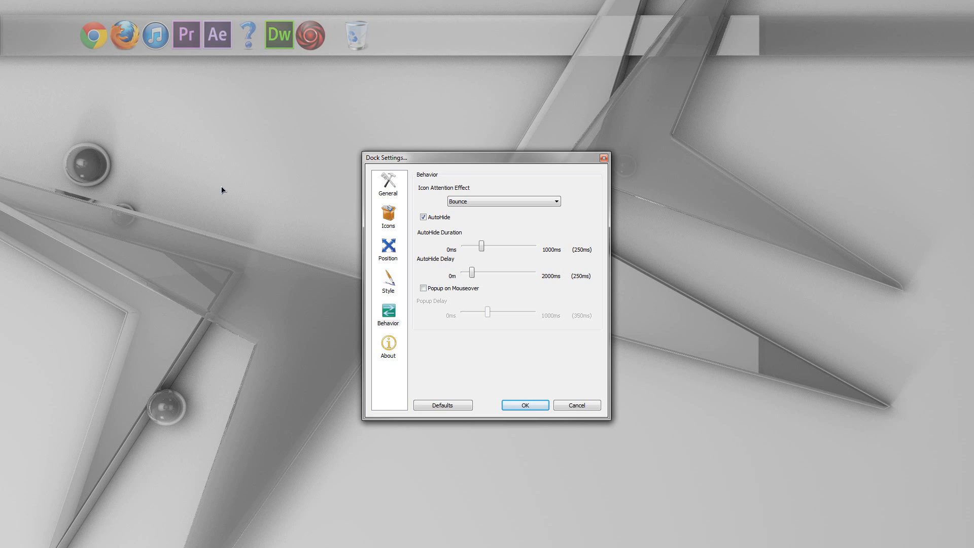
mouse_move(432, 28)
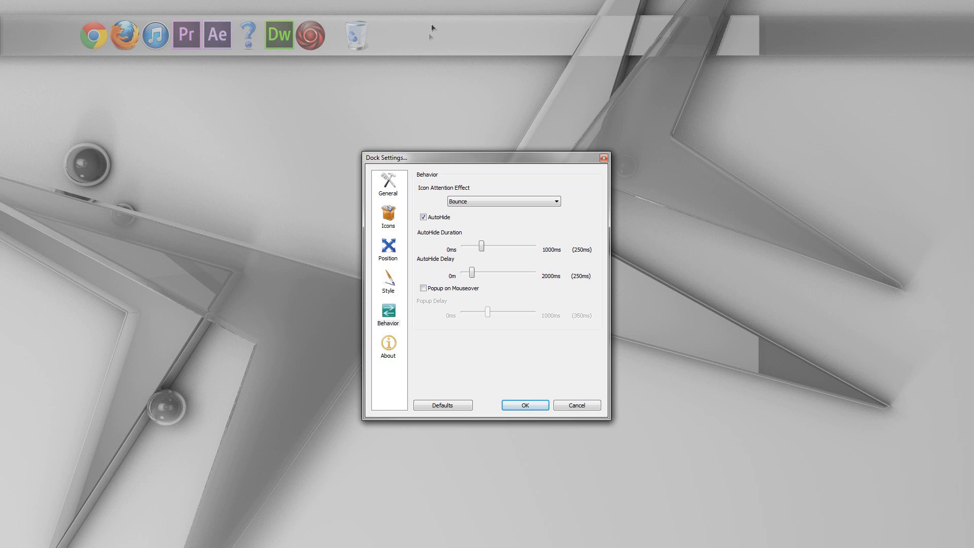
mouse_move(290, 76)
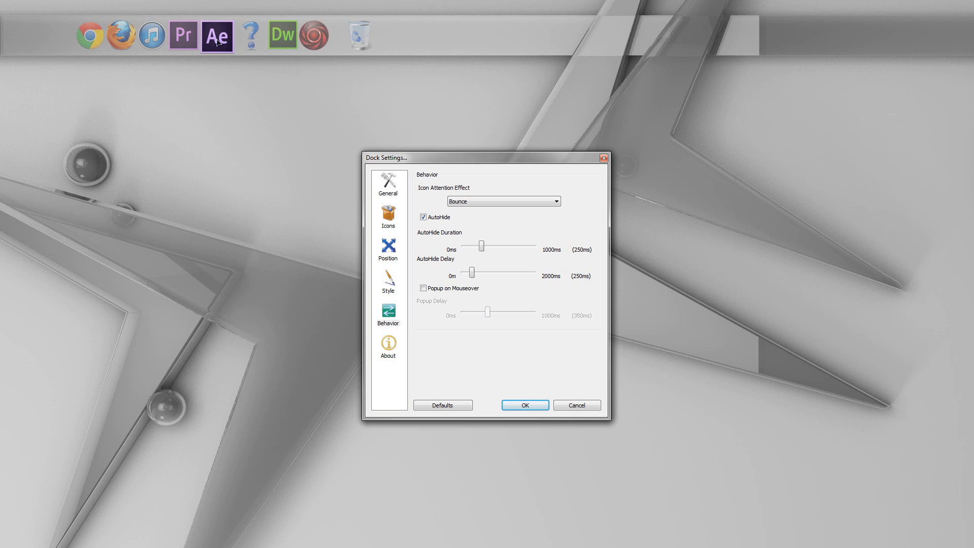
click(423, 217)
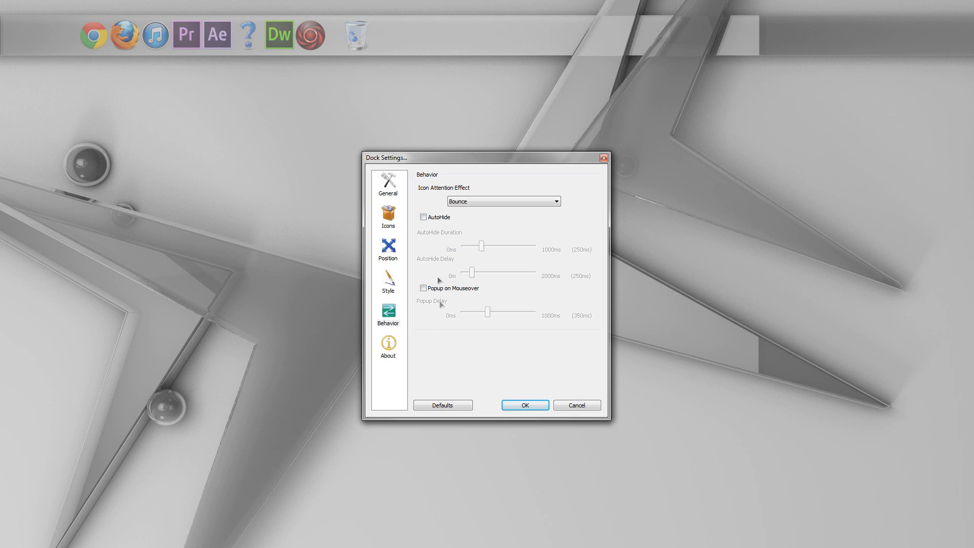
click(387, 184)
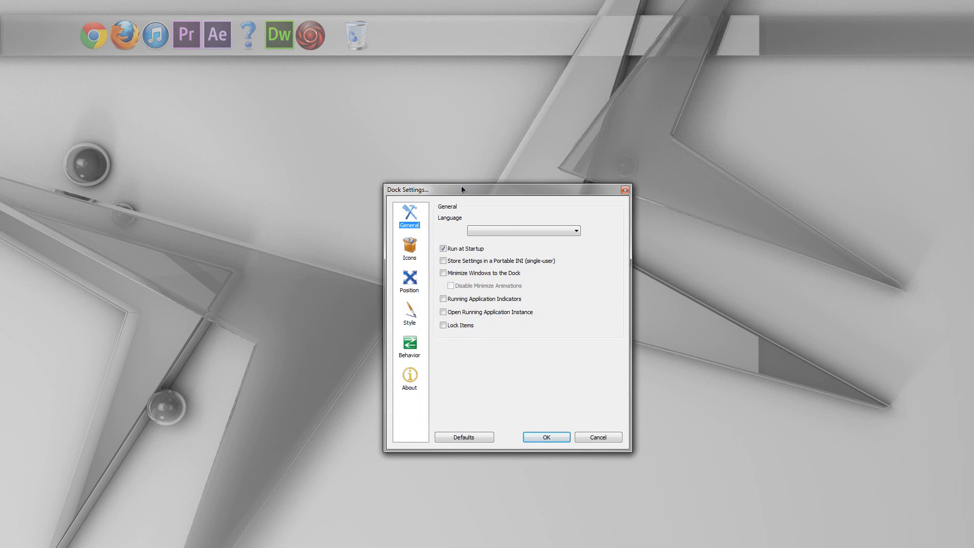
Set the dock language to English and store settings in a portable INI file
drag(462, 190, 457, 180)
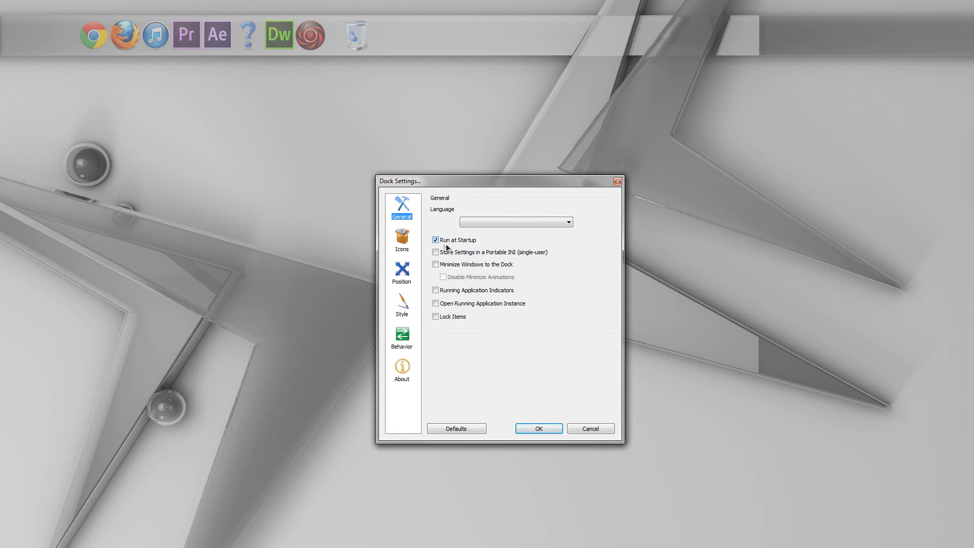
click(515, 223)
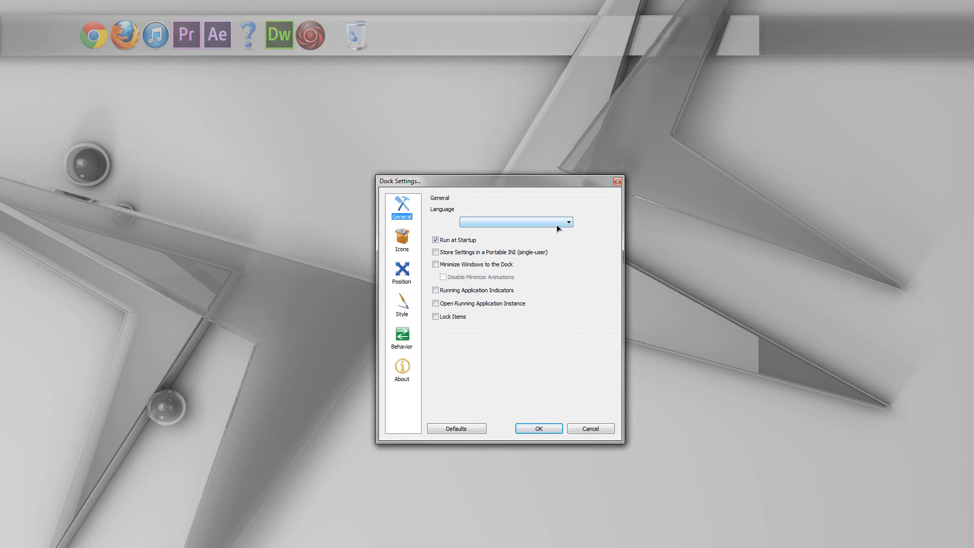
click(566, 223)
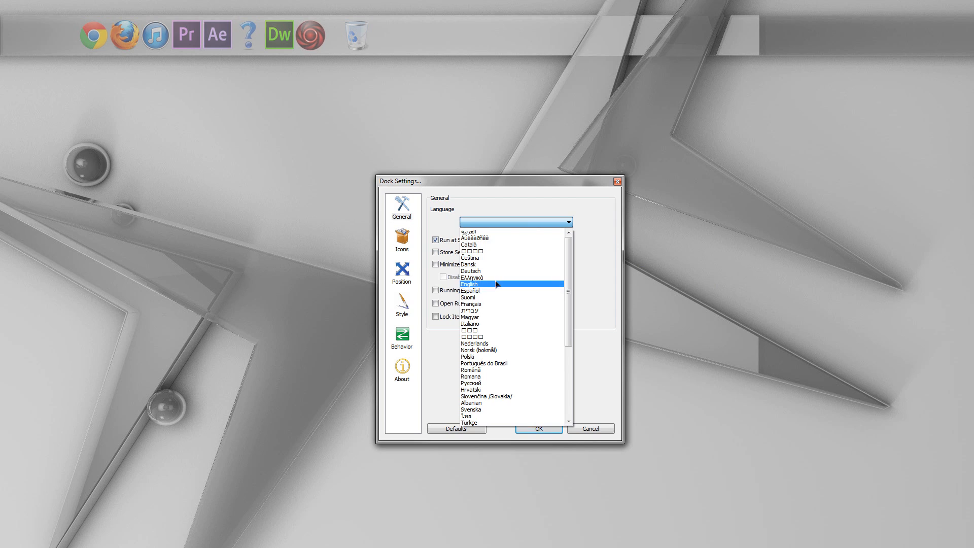
click(468, 284)
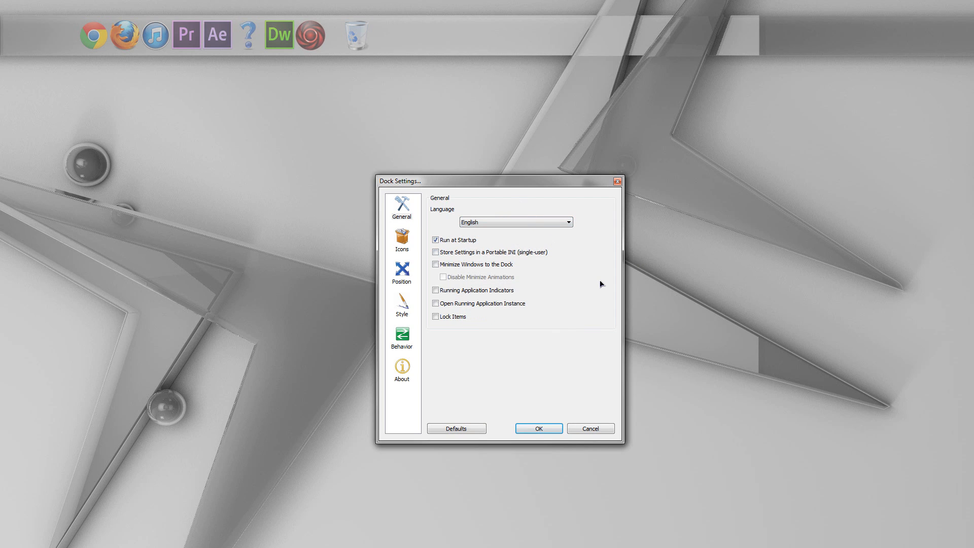
mouse_move(468, 247)
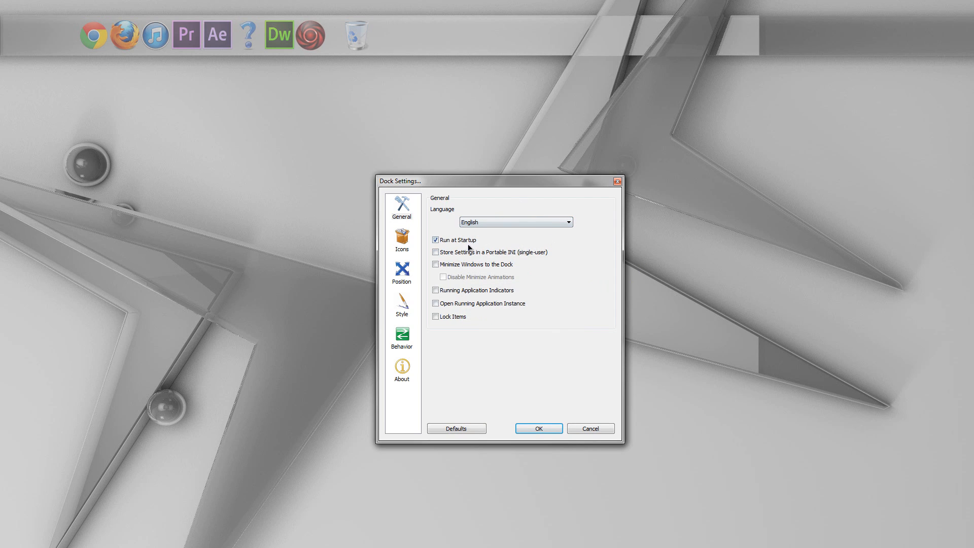
click(436, 252)
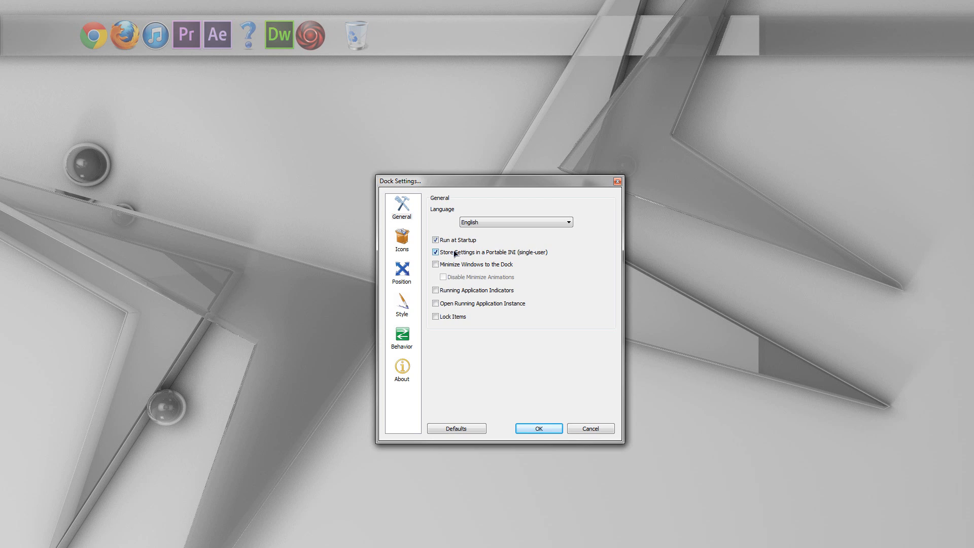
mouse_move(125, 35)
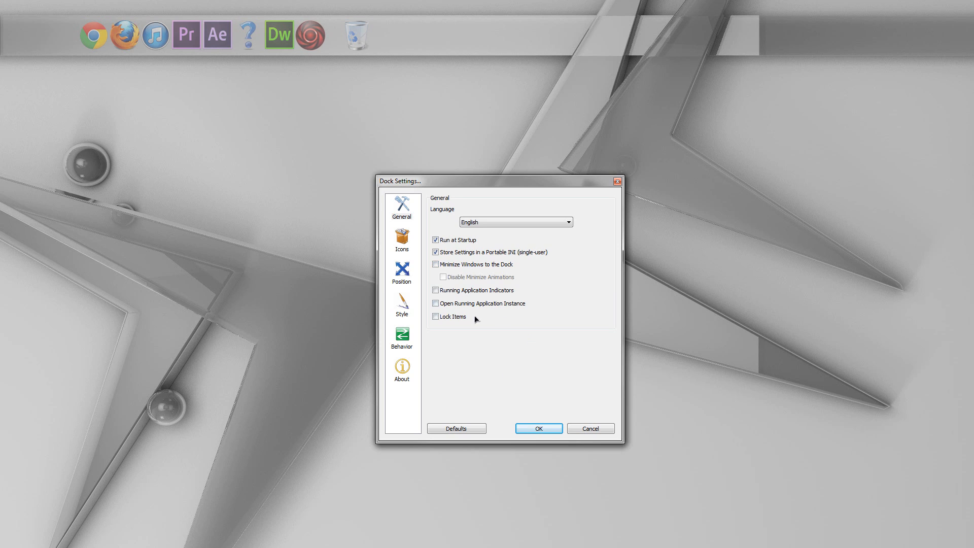
mouse_move(464, 293)
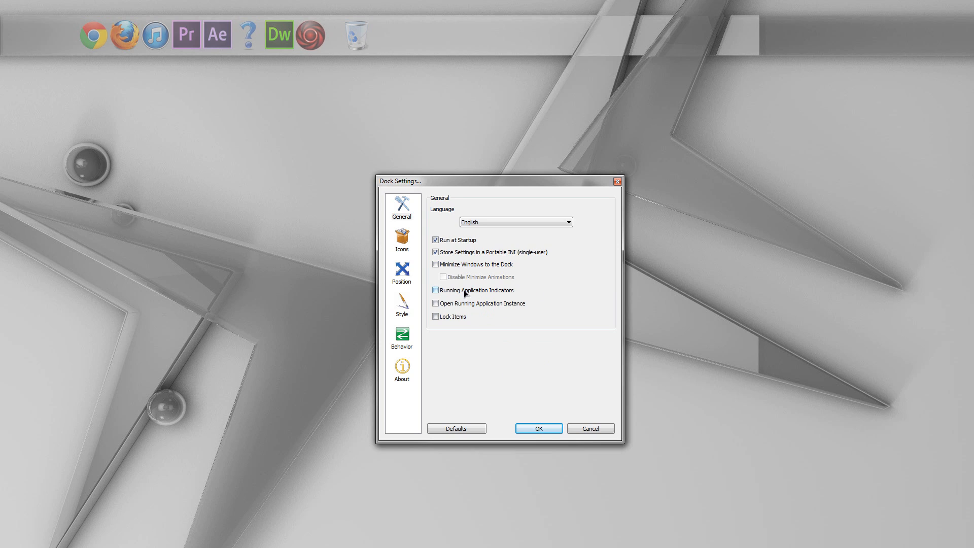
Try Running Application Indicators and other General checkboxes, leaving indicators off
click(435, 290)
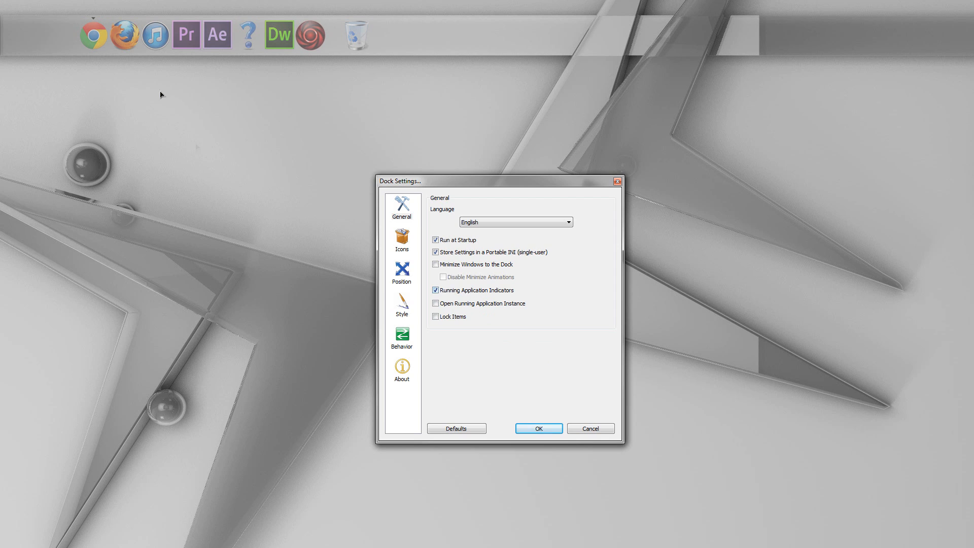
mouse_move(73, 89)
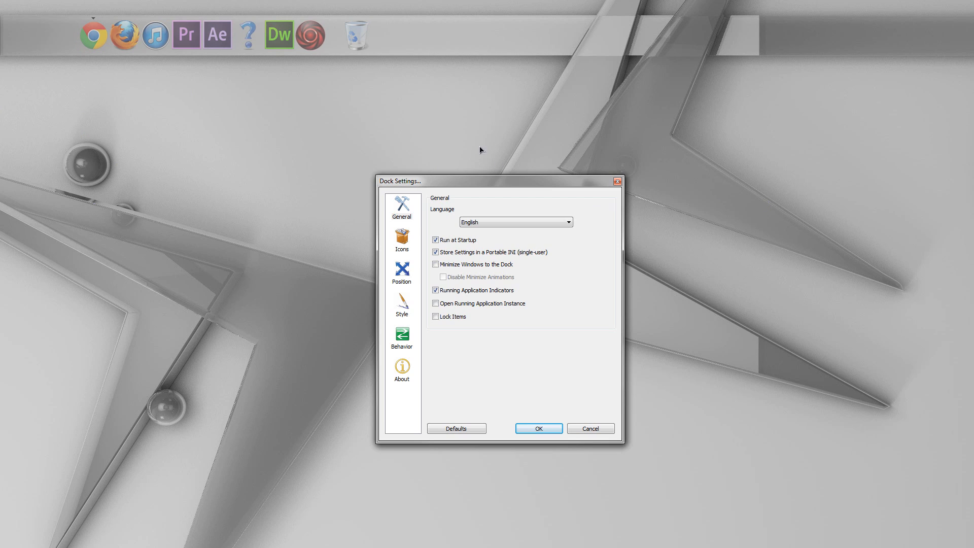
mouse_move(502, 310)
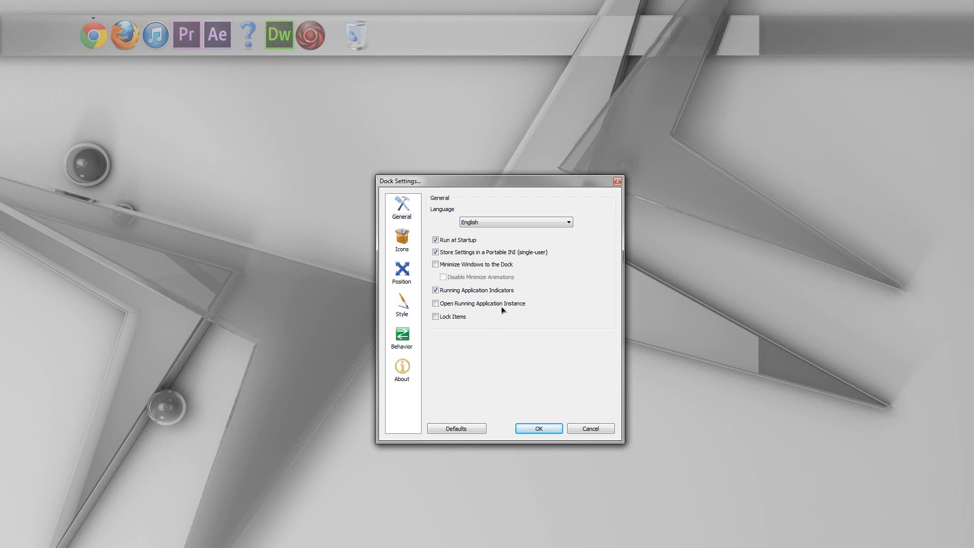
click(435, 290)
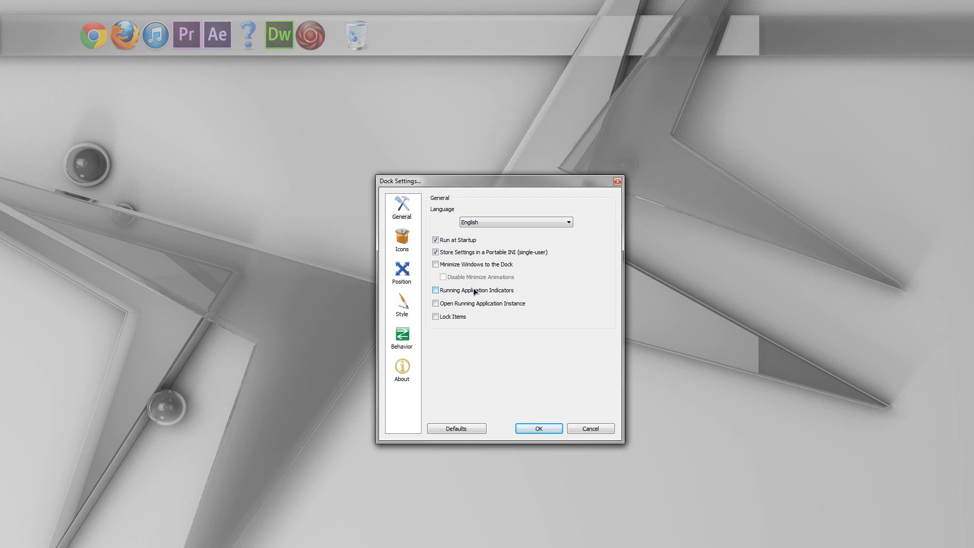
click(435, 290)
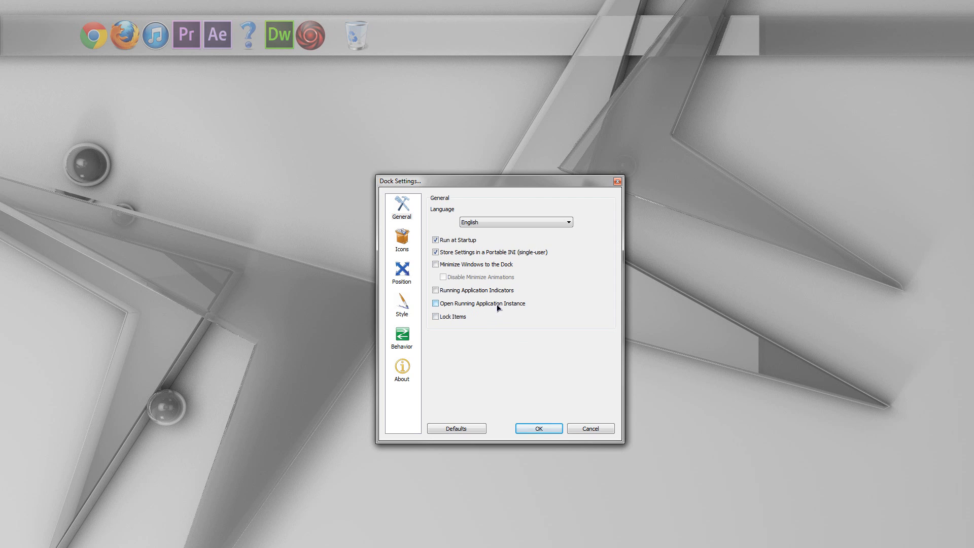
click(435, 303)
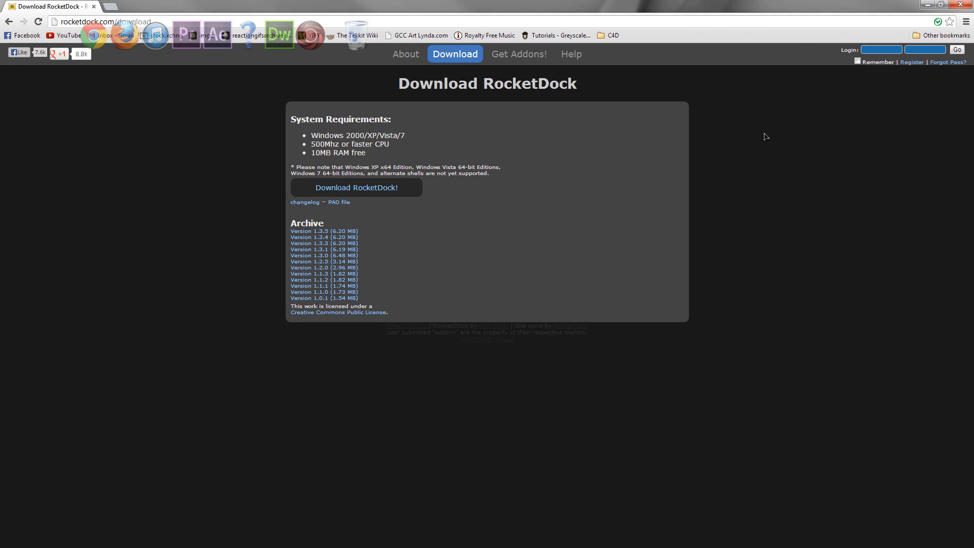
mouse_move(854, 305)
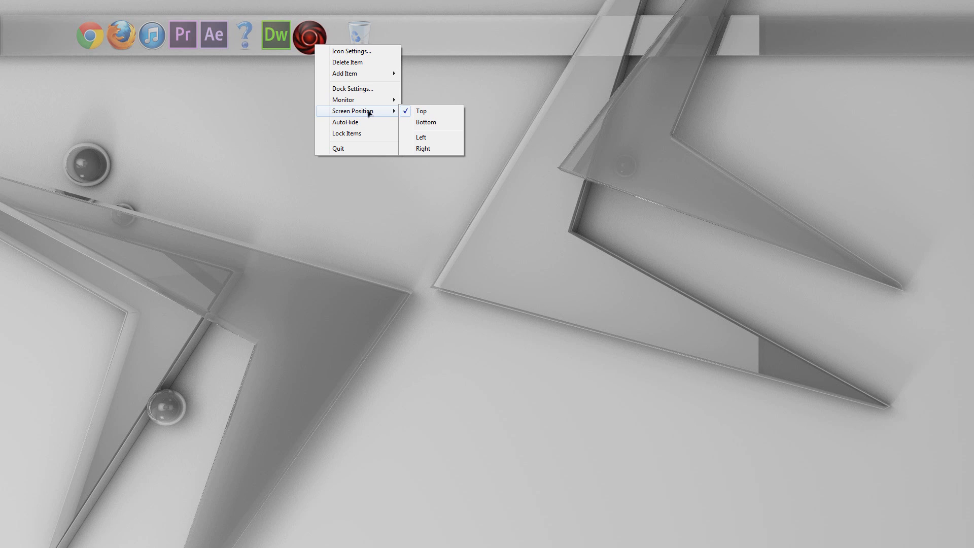
Keep the dock anchored to the top edge via the dock's Screen Position menu
click(352, 88)
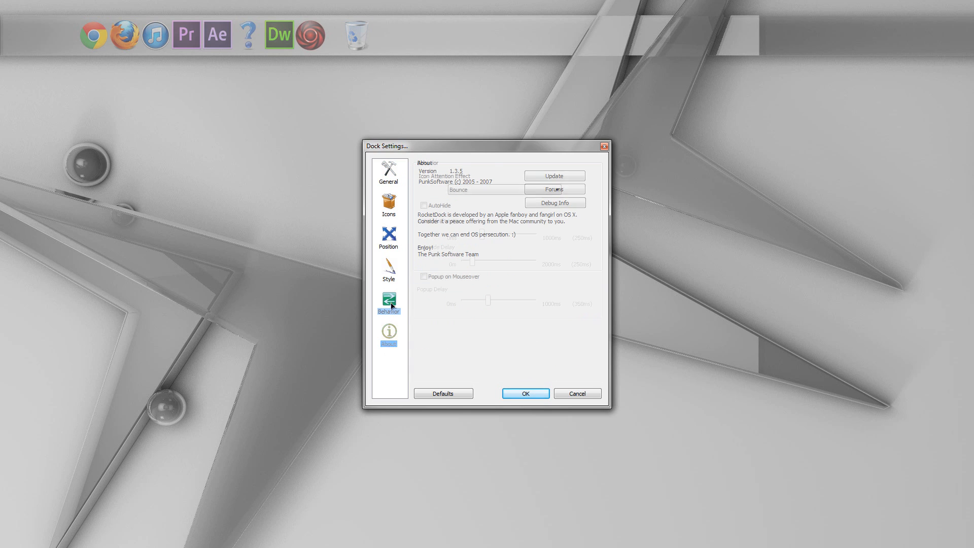
On the Position page, set Layering to Always on bottom
click(388, 268)
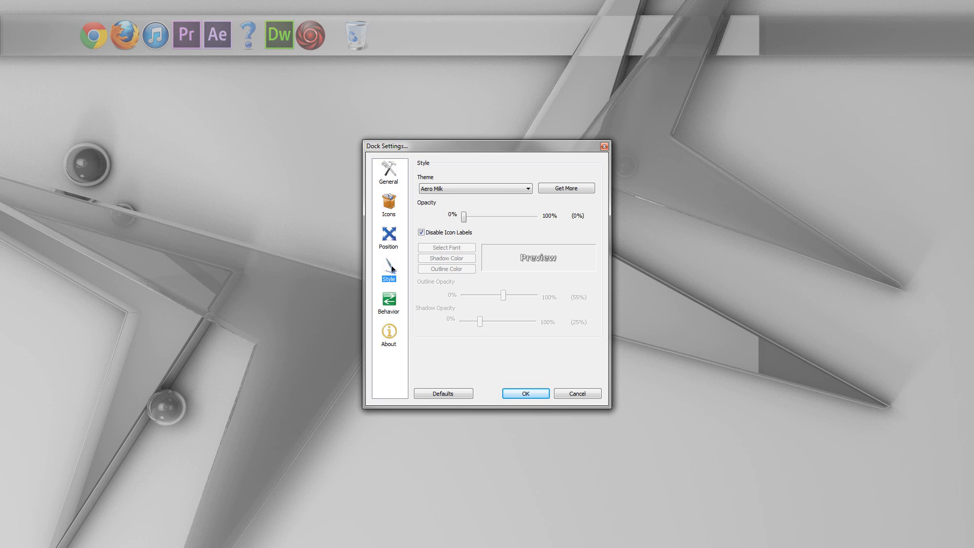
click(387, 238)
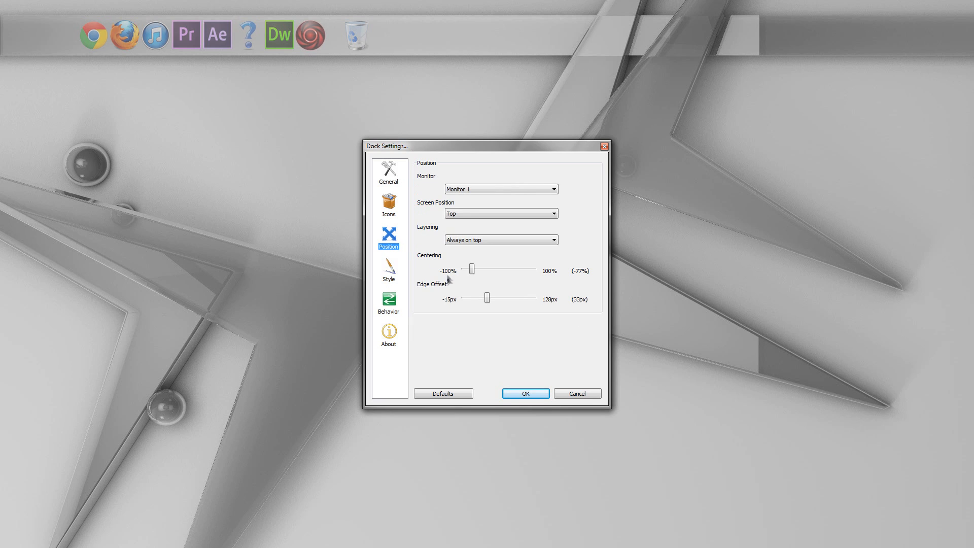
mouse_move(409, 241)
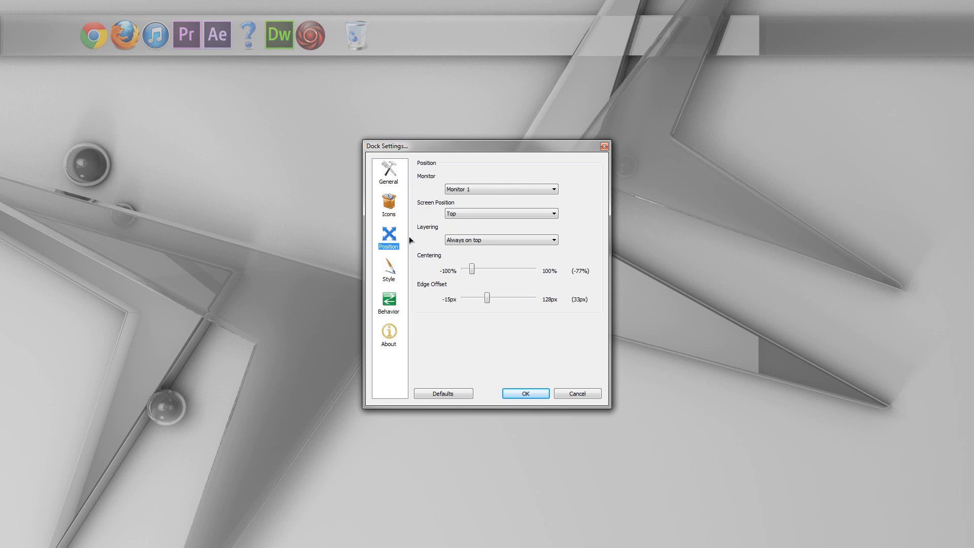
mouse_move(436, 234)
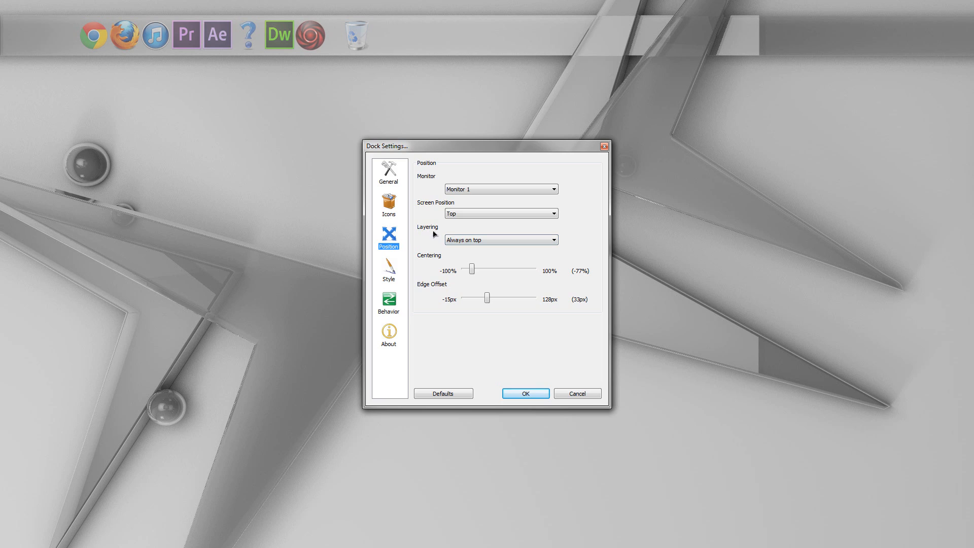
click(500, 239)
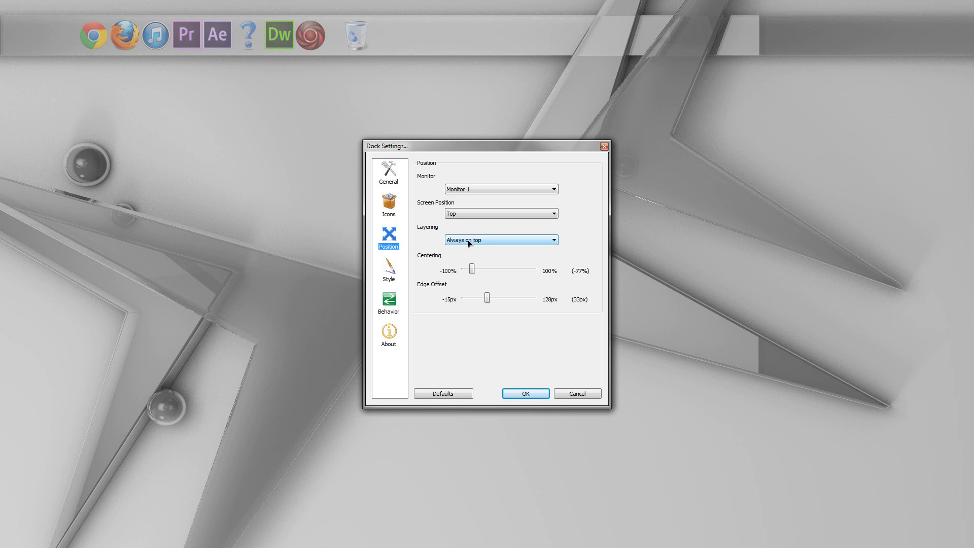
click(551, 239)
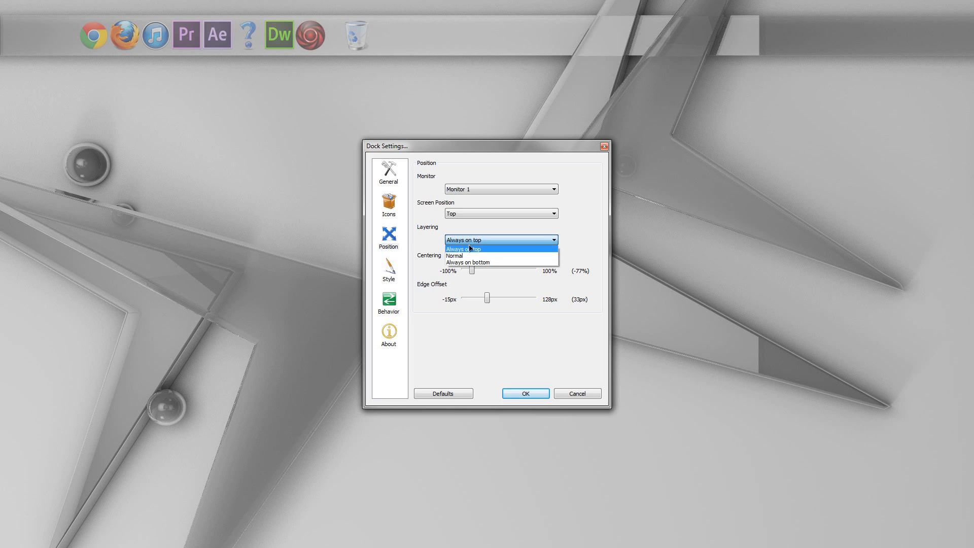
click(468, 261)
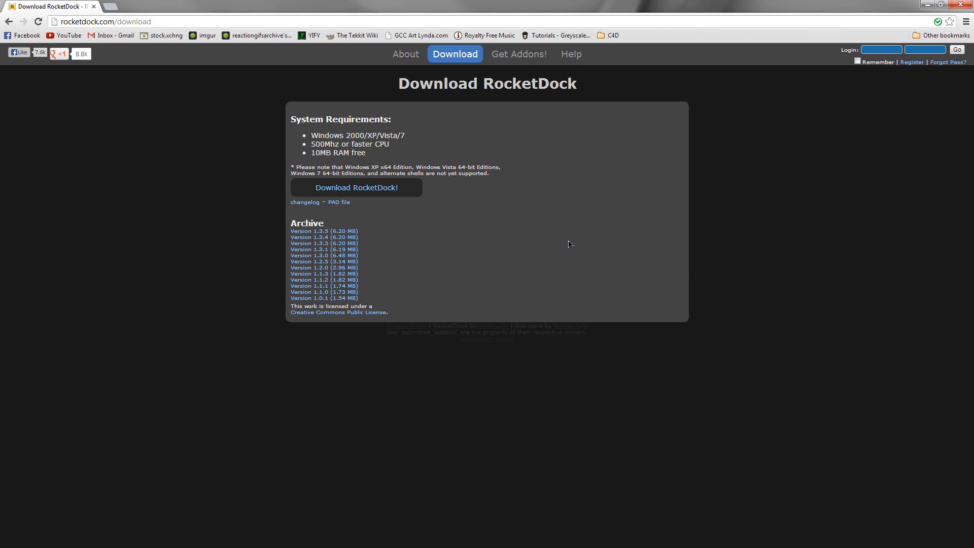
mouse_move(926, 5)
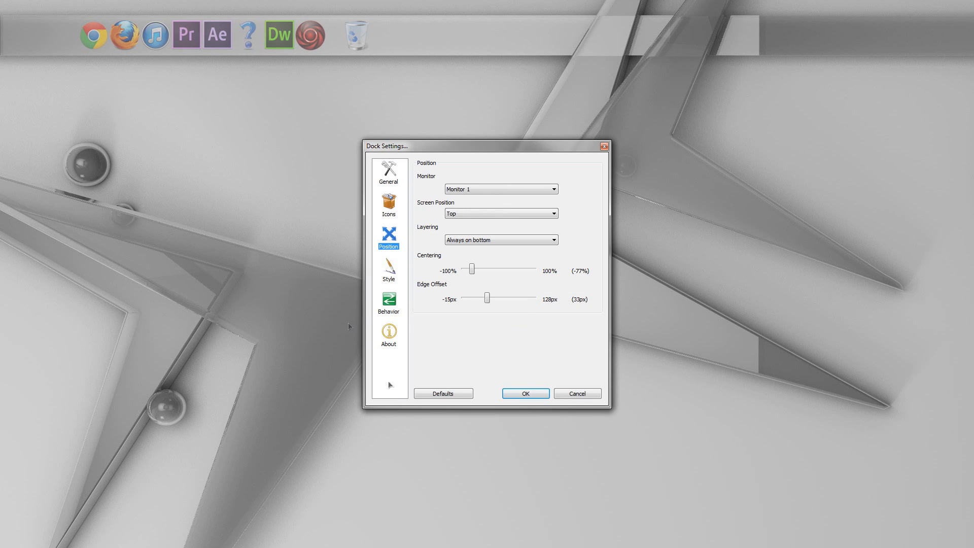
mouse_move(355, 35)
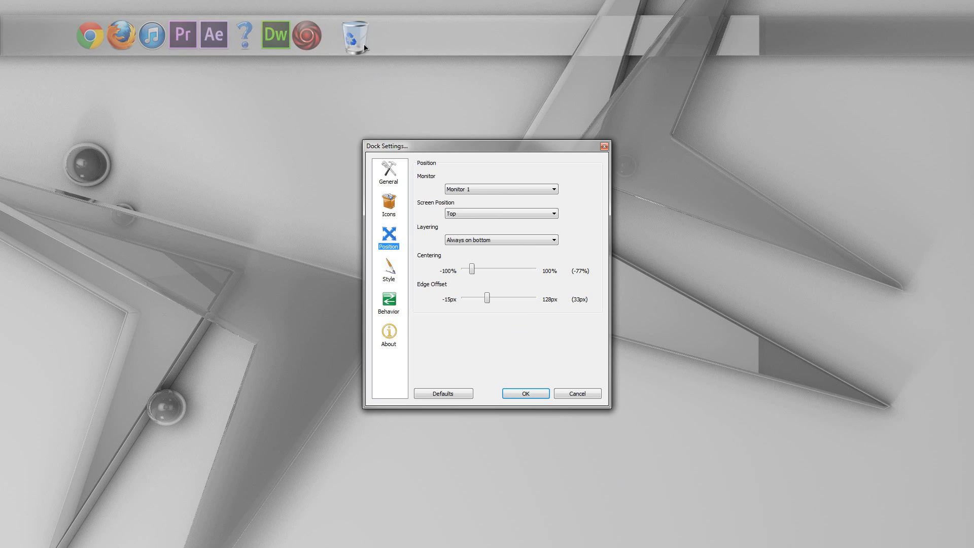
Switch the Dock Settings window to the Style page
click(387, 271)
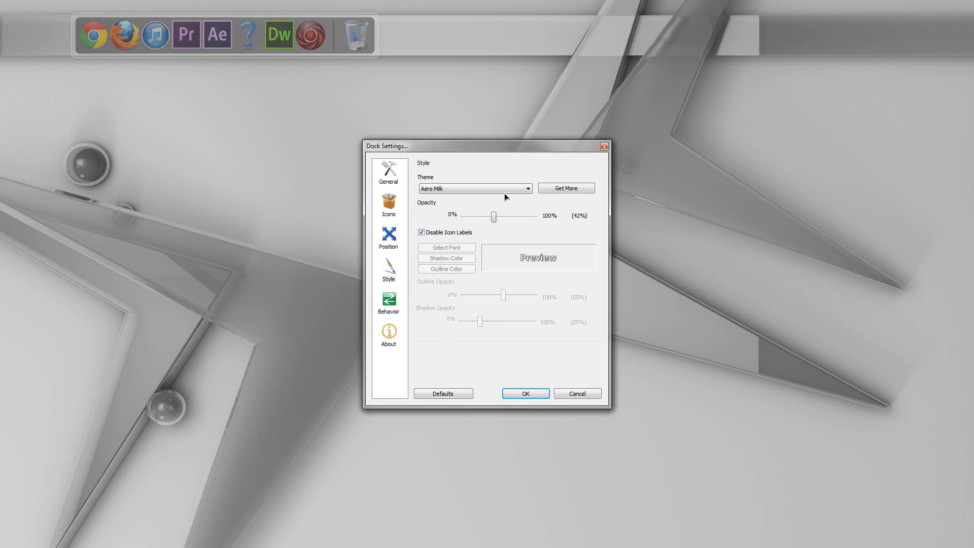
mouse_move(507, 156)
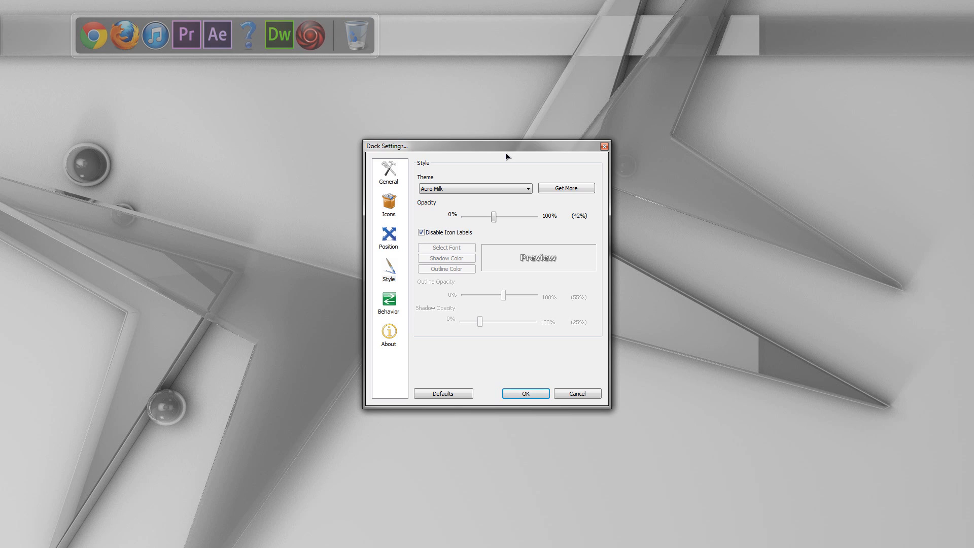
mouse_move(281, 24)
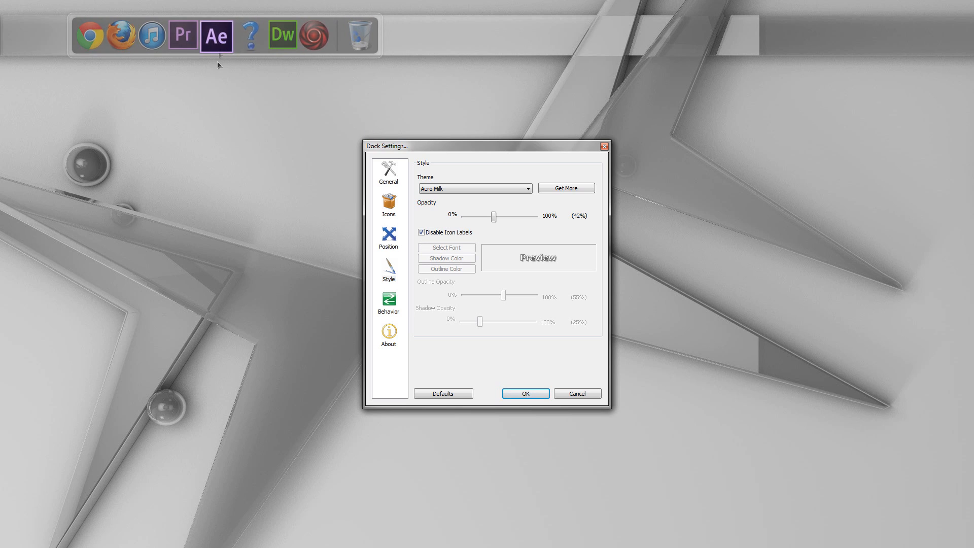
mouse_move(347, 110)
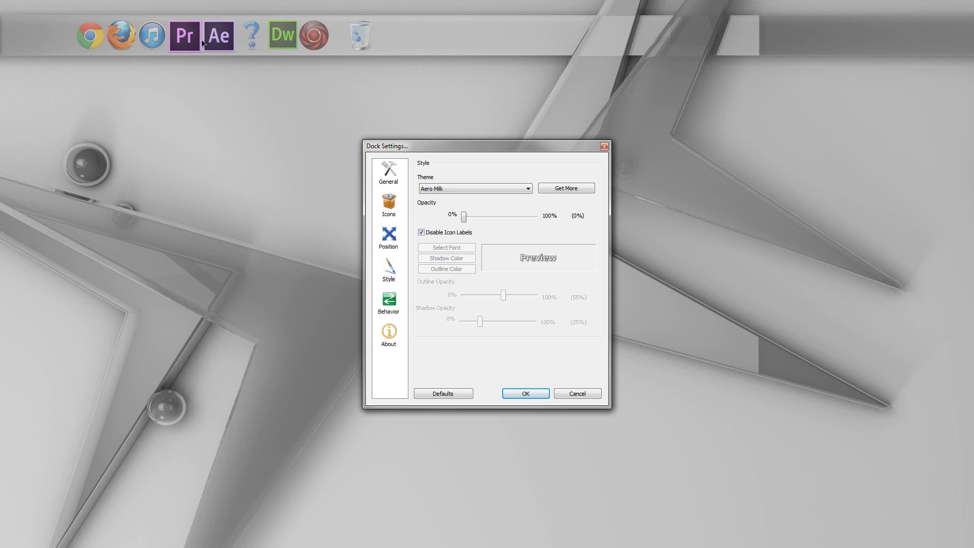
mouse_move(217, 36)
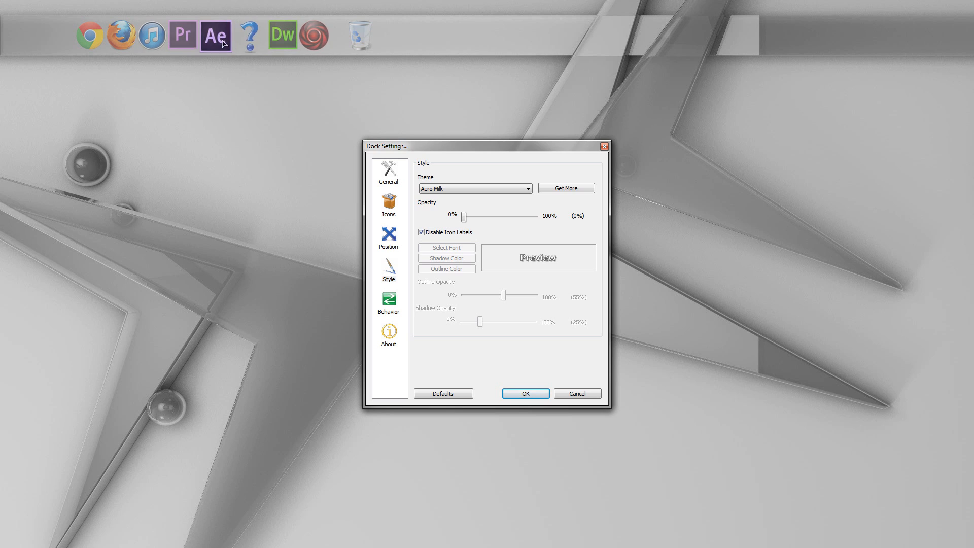
mouse_move(236, 65)
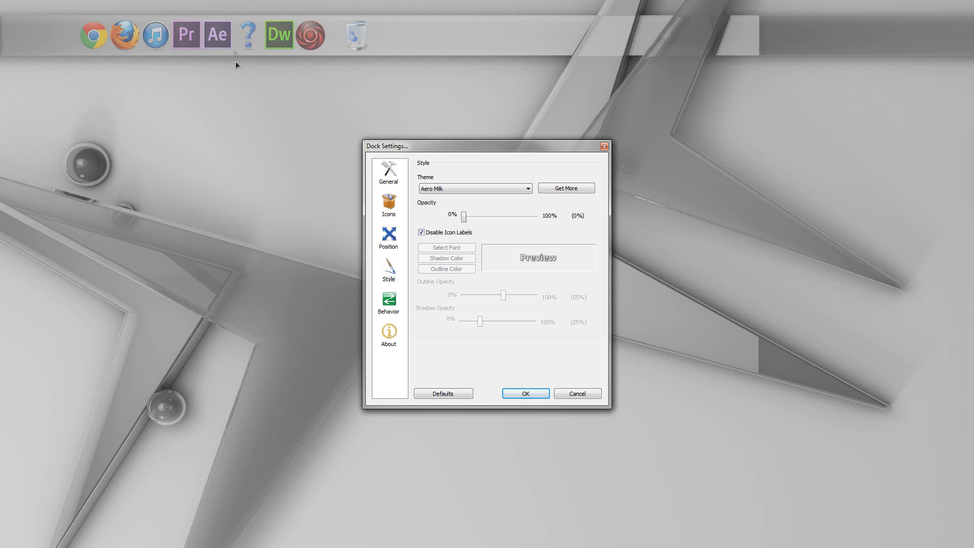
mouse_move(256, 44)
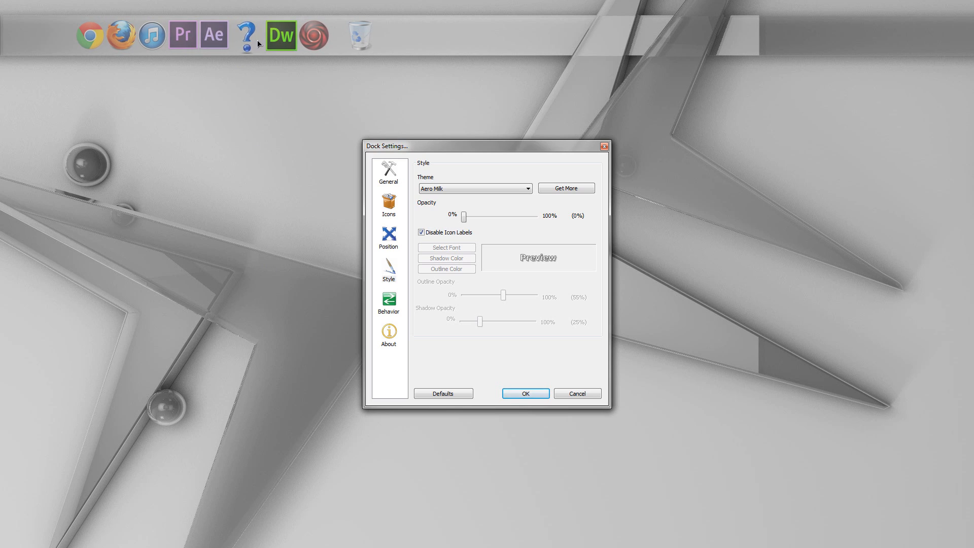
mouse_move(333, 40)
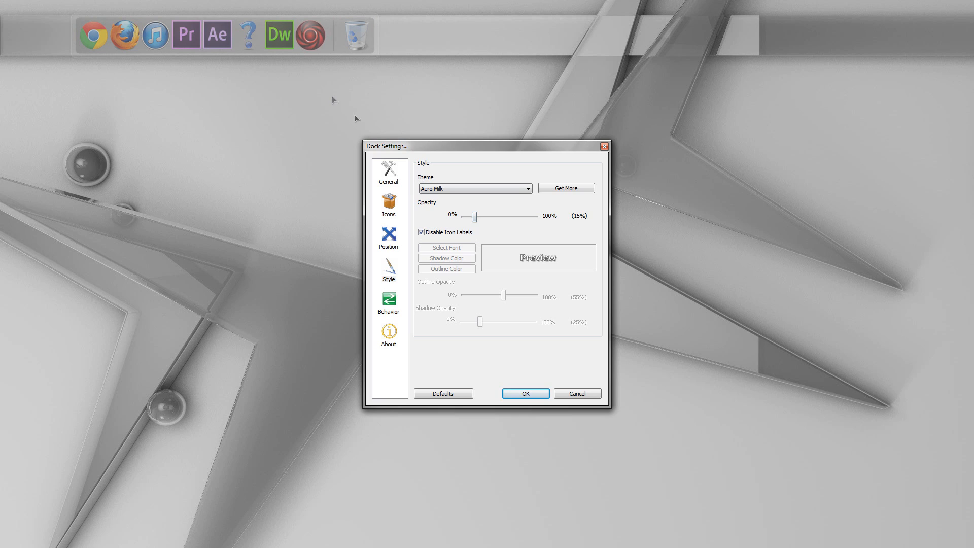
mouse_move(331, 98)
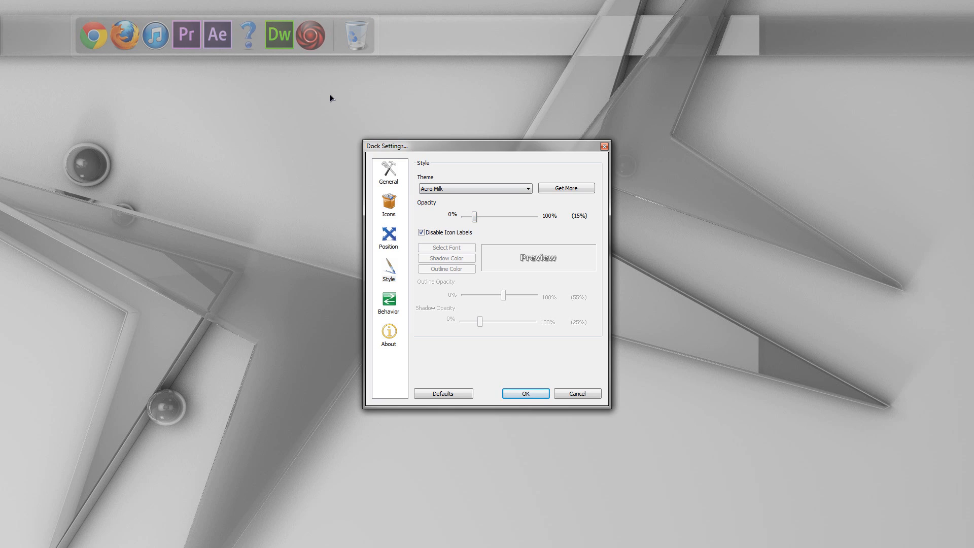
mouse_move(539, 316)
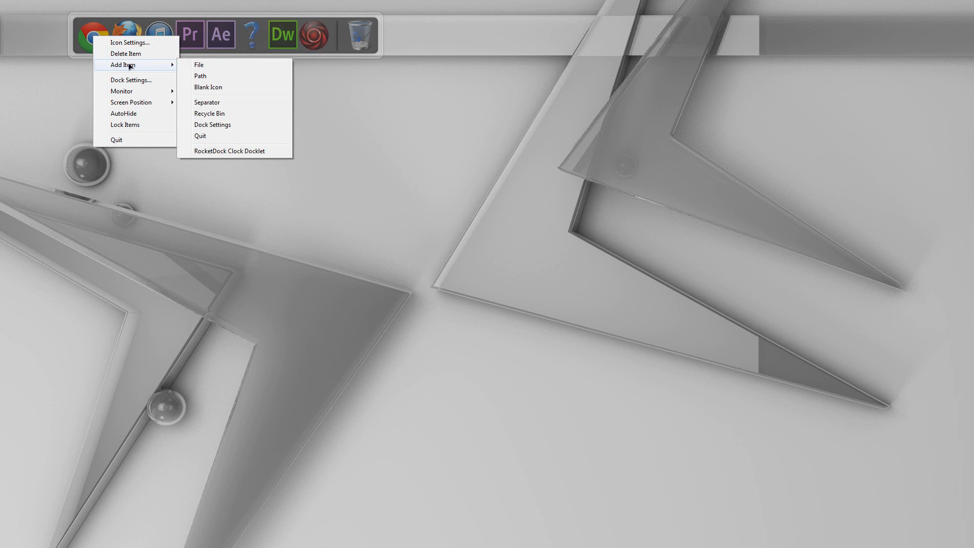
mouse_move(219, 68)
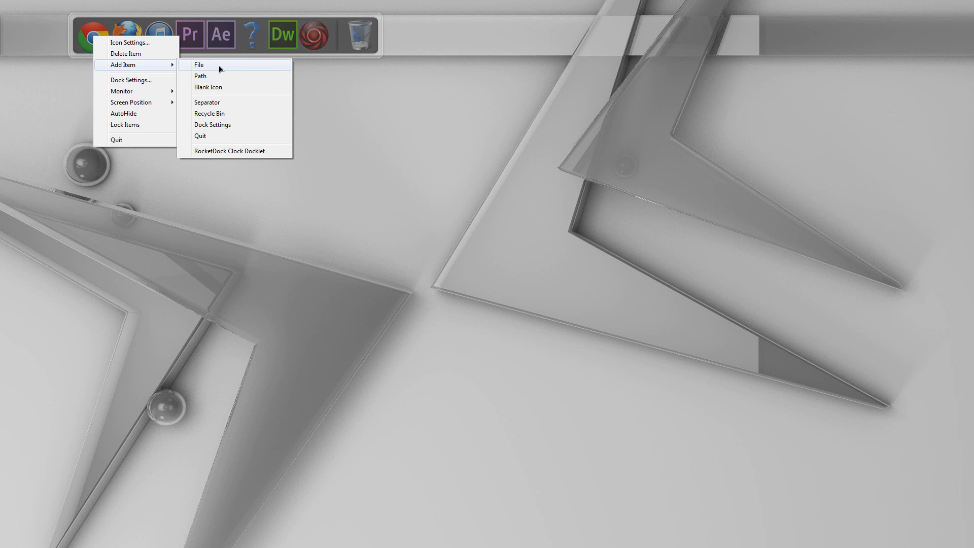
mouse_move(228, 88)
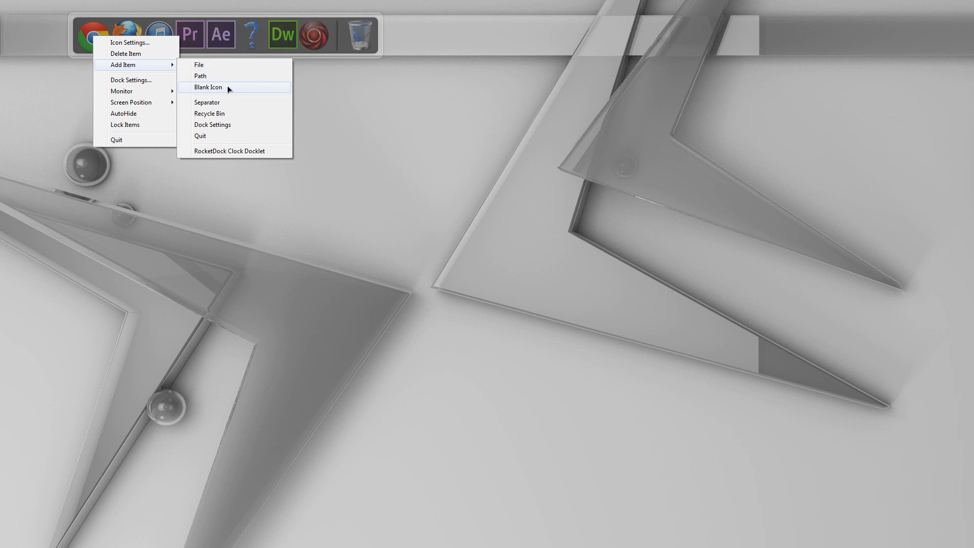
mouse_move(217, 102)
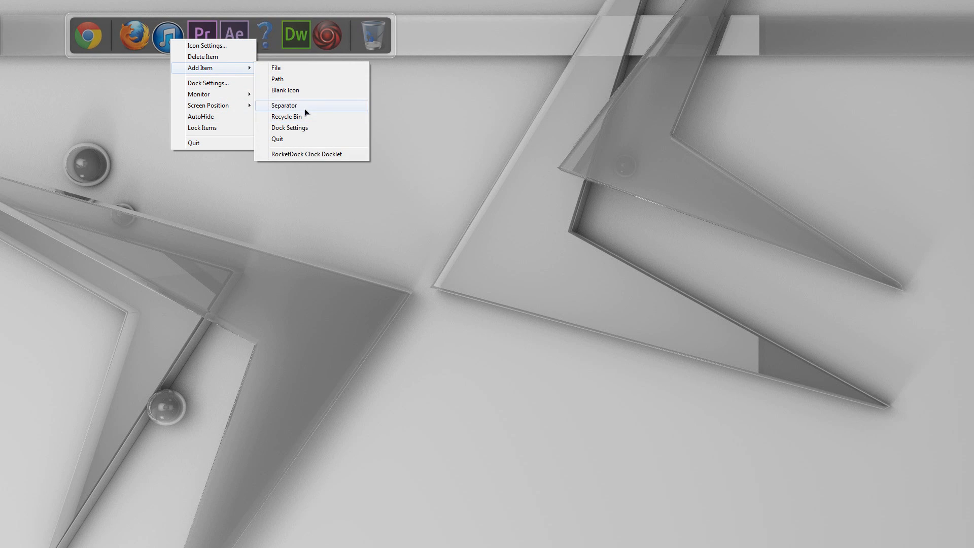
Add a separator between the RocketDock app icons to space them apart
click(207, 83)
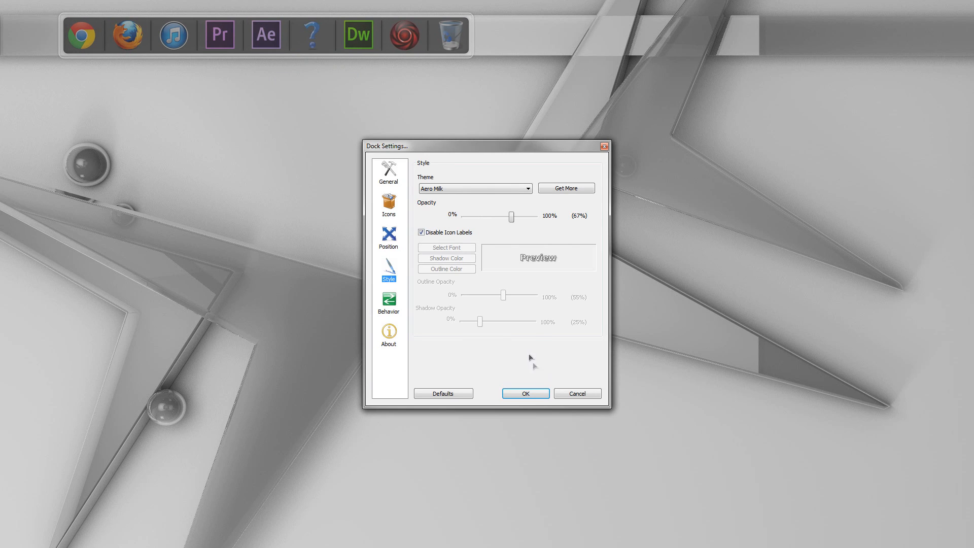